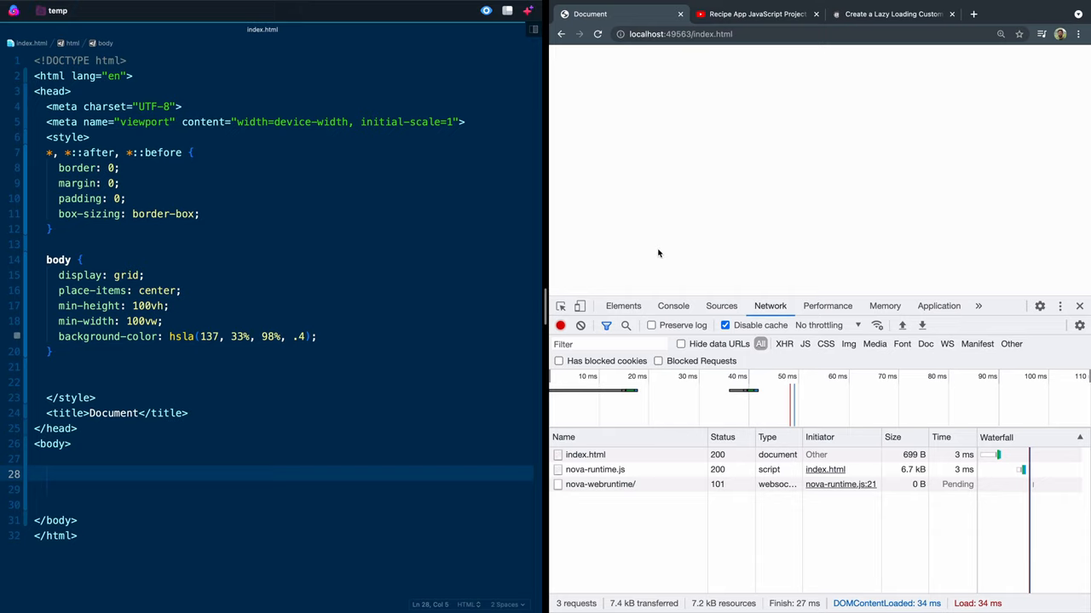
mouse_move(758, 325)
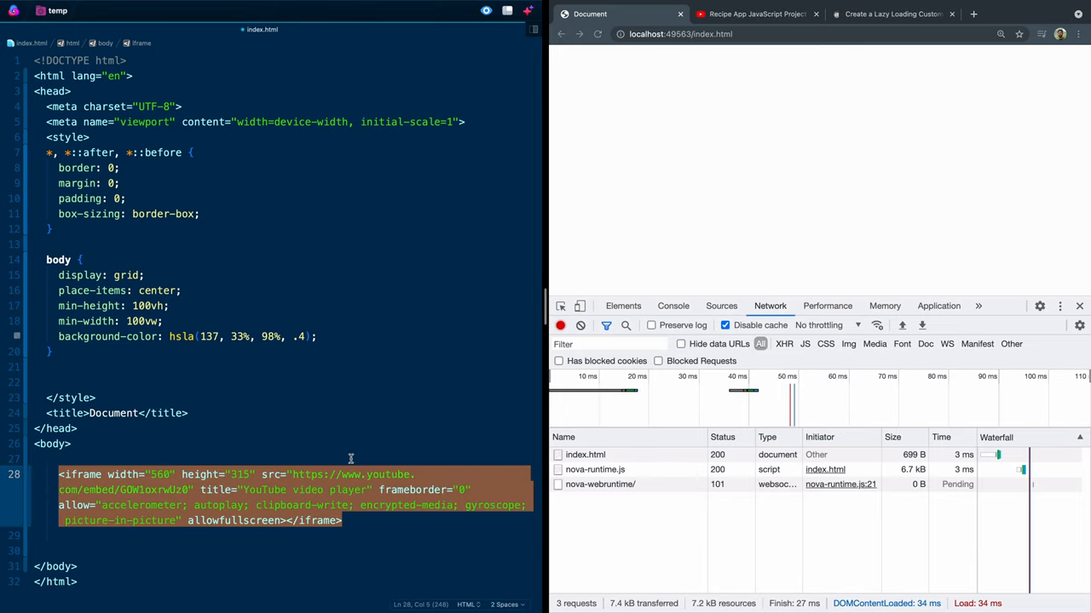
mouse_move(356, 453)
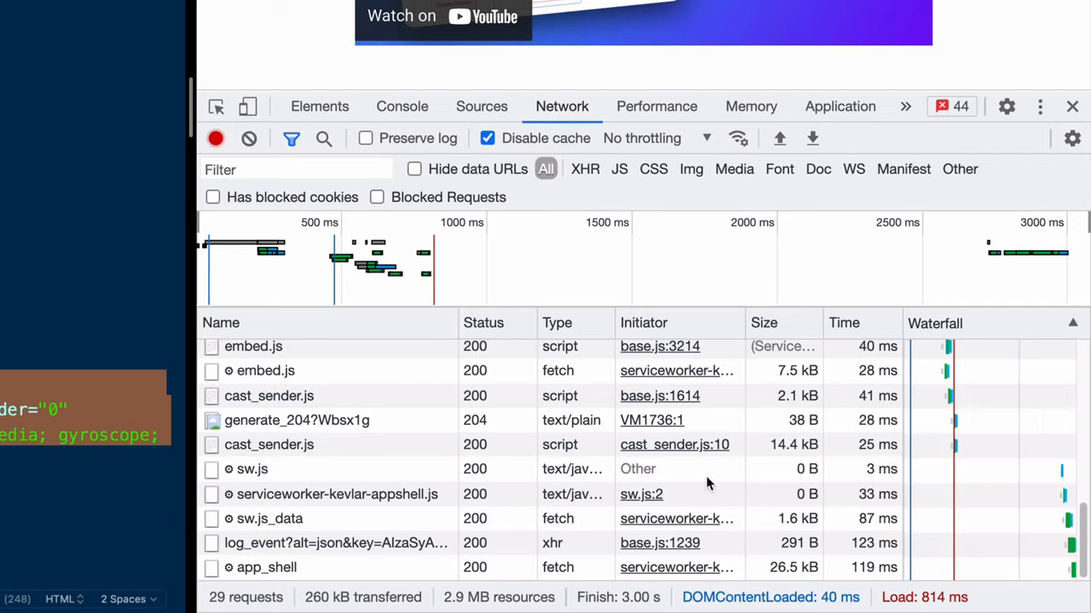
mouse_move(634, 600)
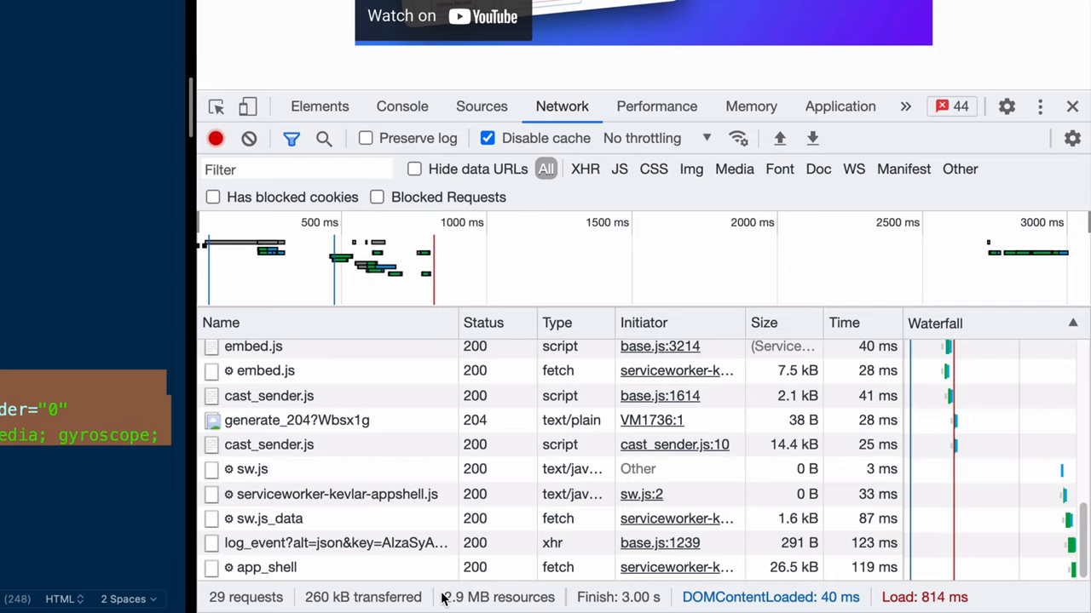
mouse_move(558, 612)
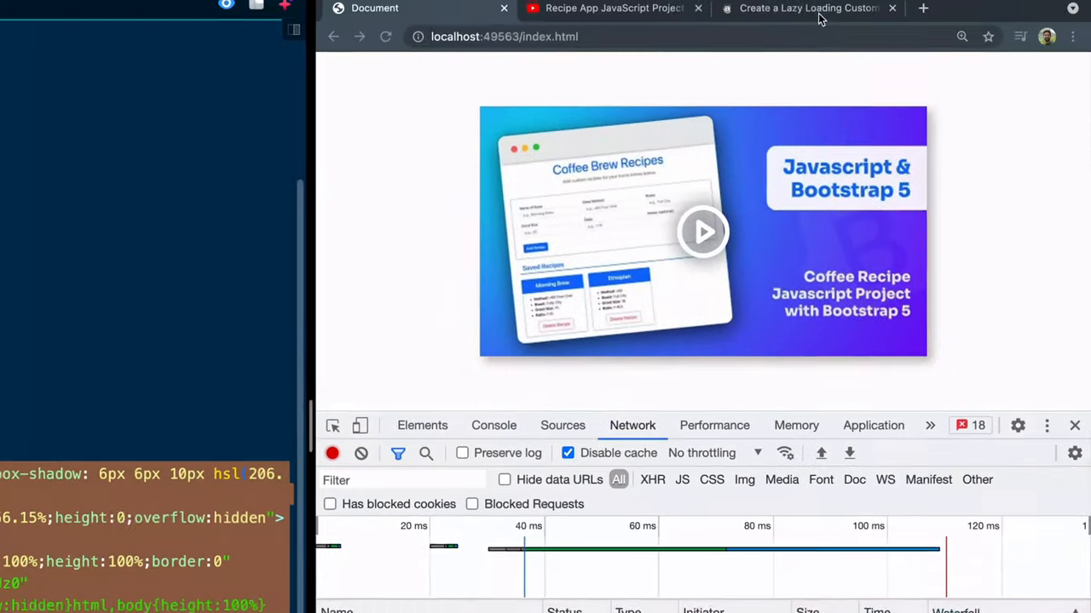
left_click(808, 7)
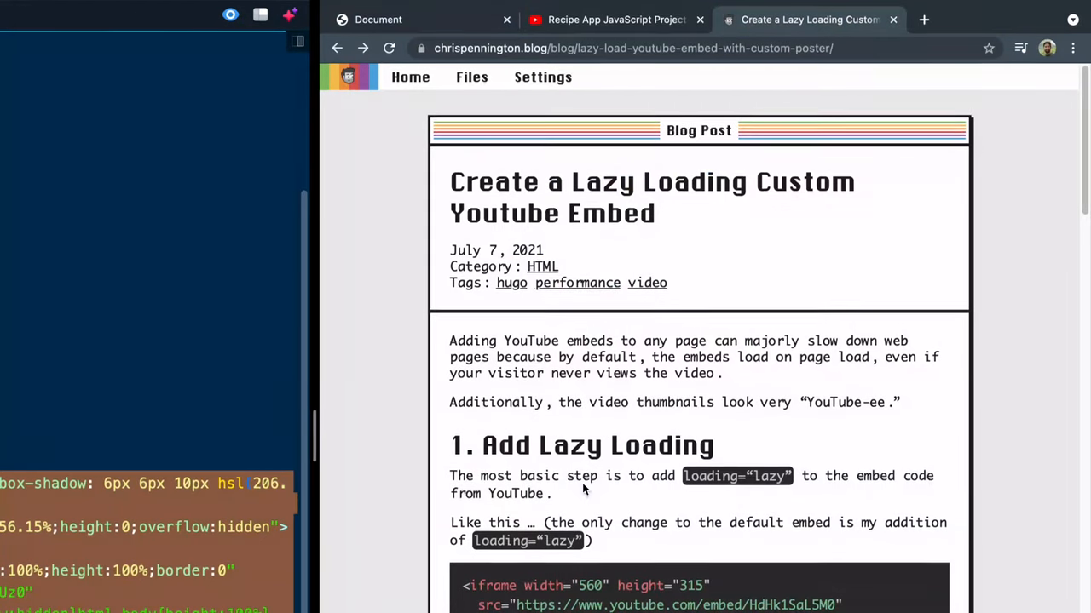
scroll("down", 3)
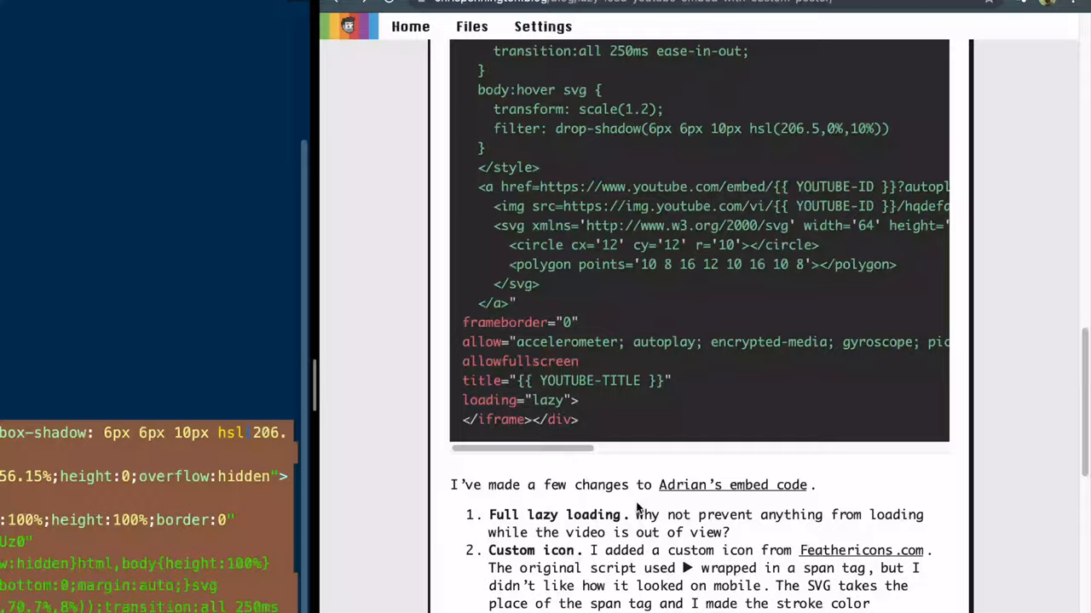
scroll("down", 3)
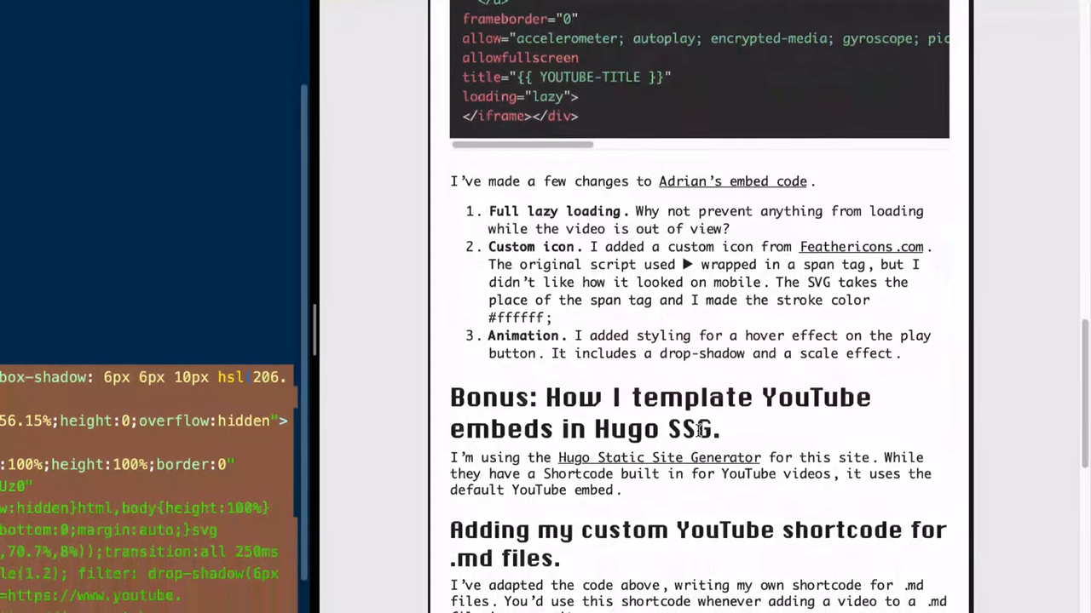
scroll("down", 3)
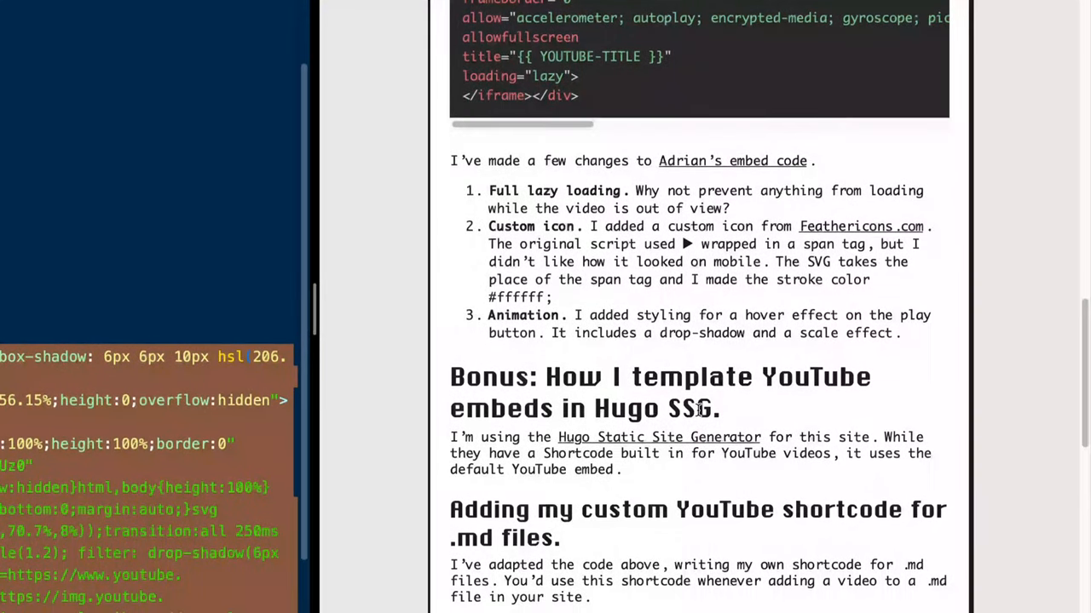
scroll("down", 3)
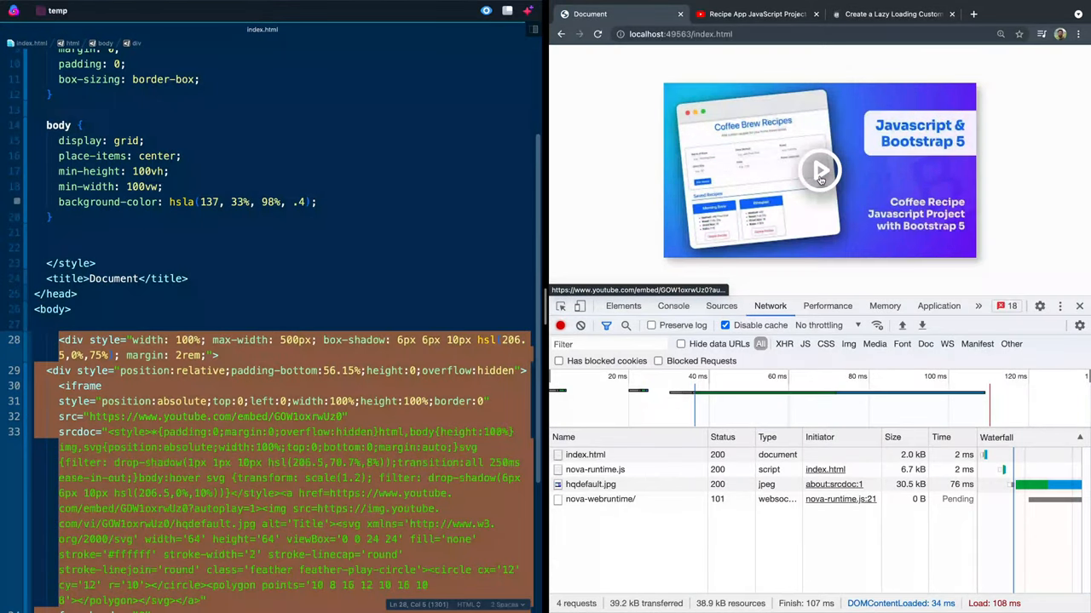
Revert index.html to the plain YouTube iframe embed and start a blank line above it.
left_click(818, 172)
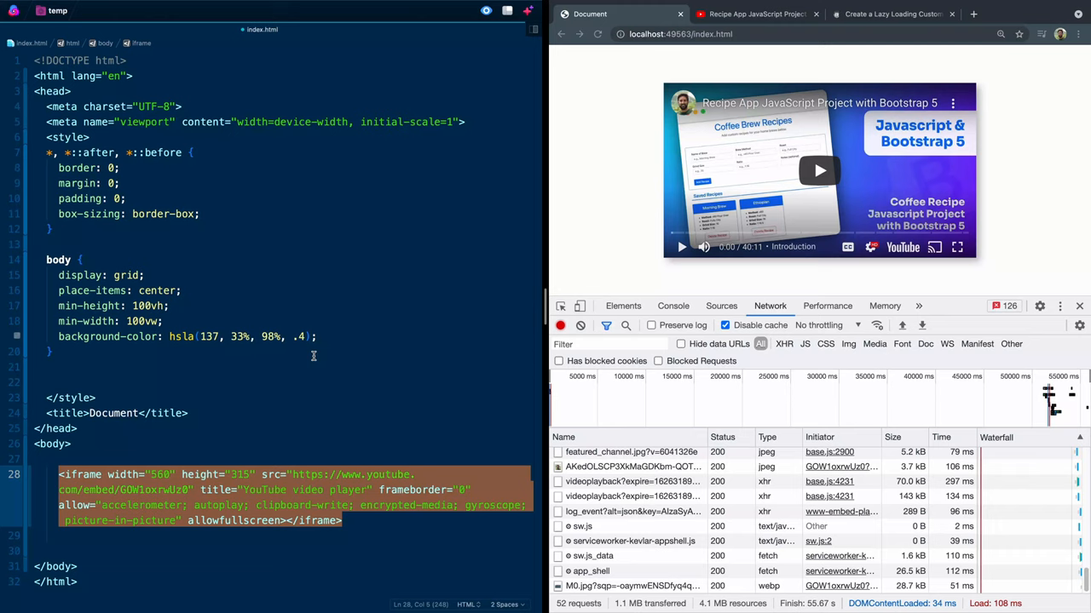
left_click(593, 35)
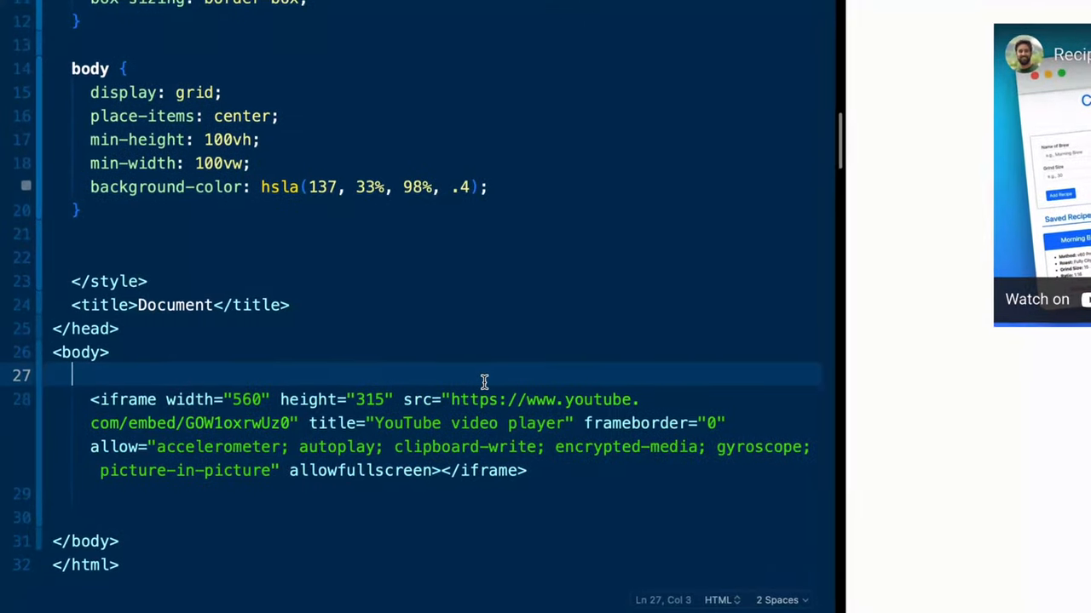
Wrap the iframe in an outer div carrying an empty style attribute.
type("div")
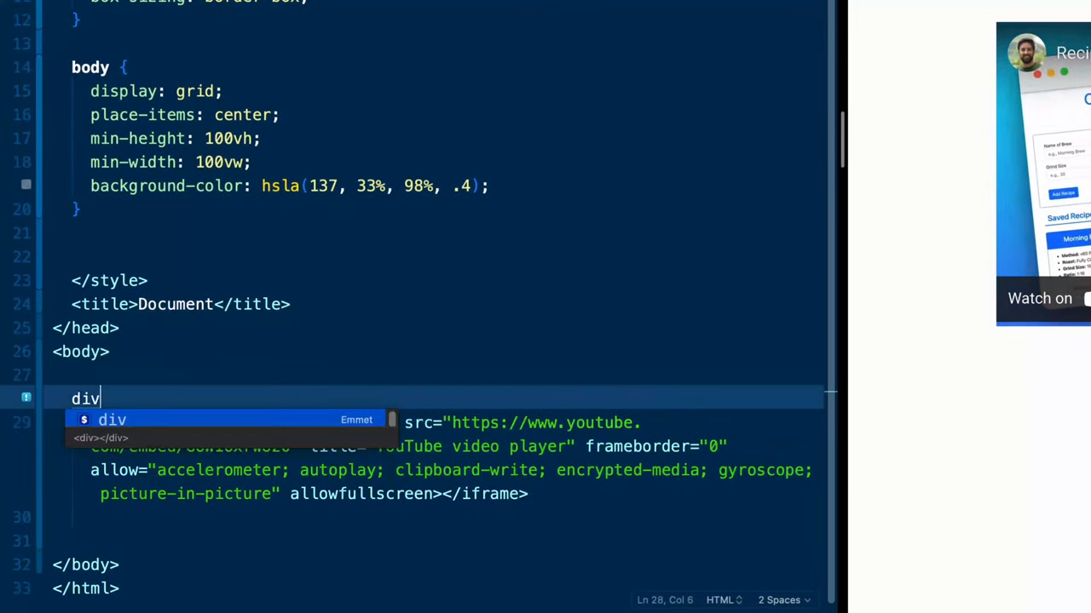
key("Tab")
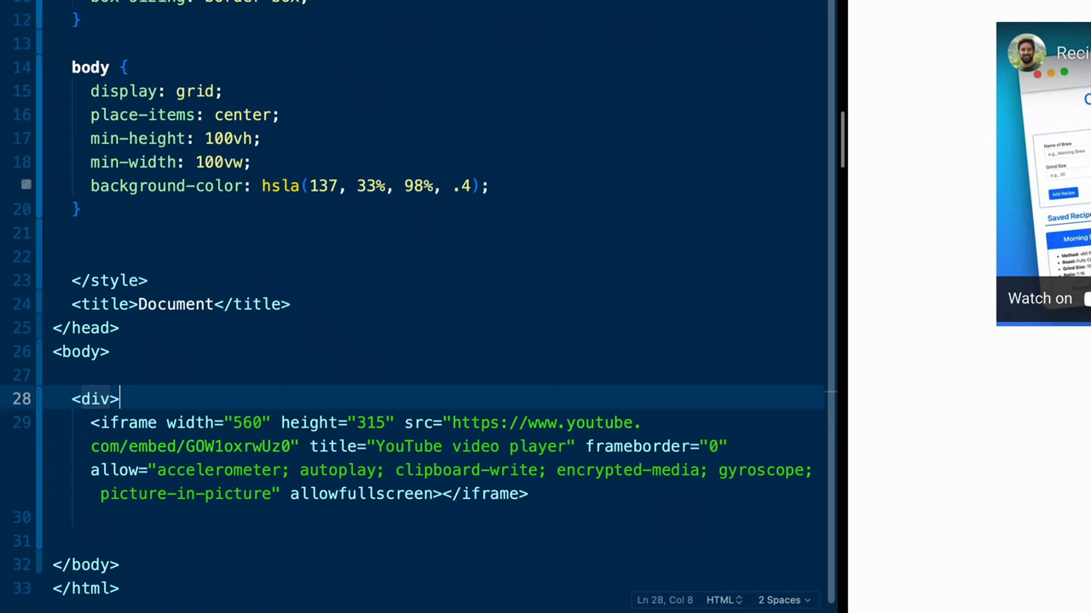
type("<")
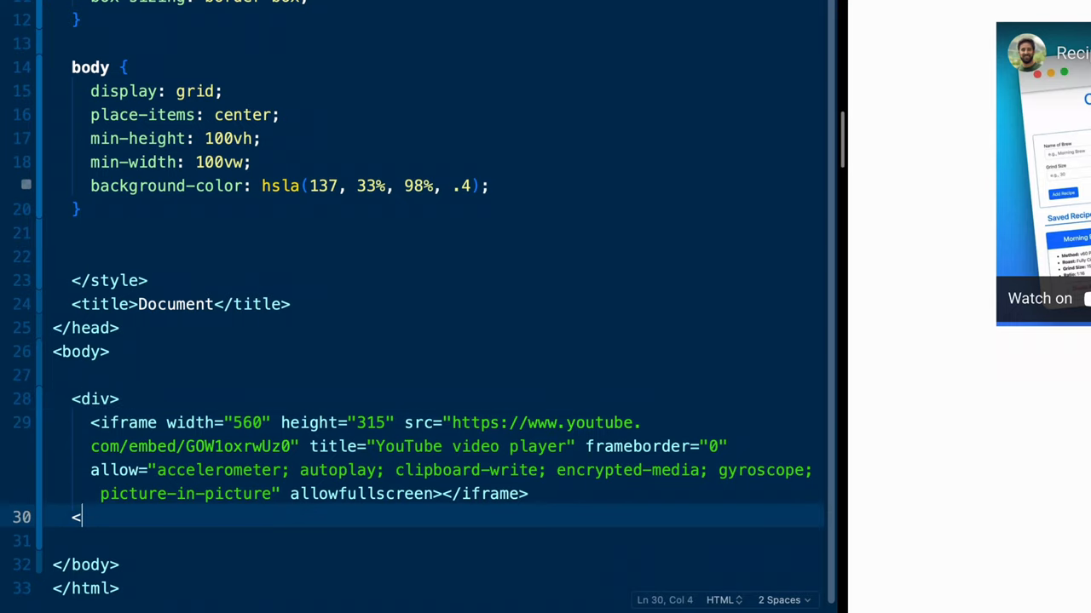
type("/div>")
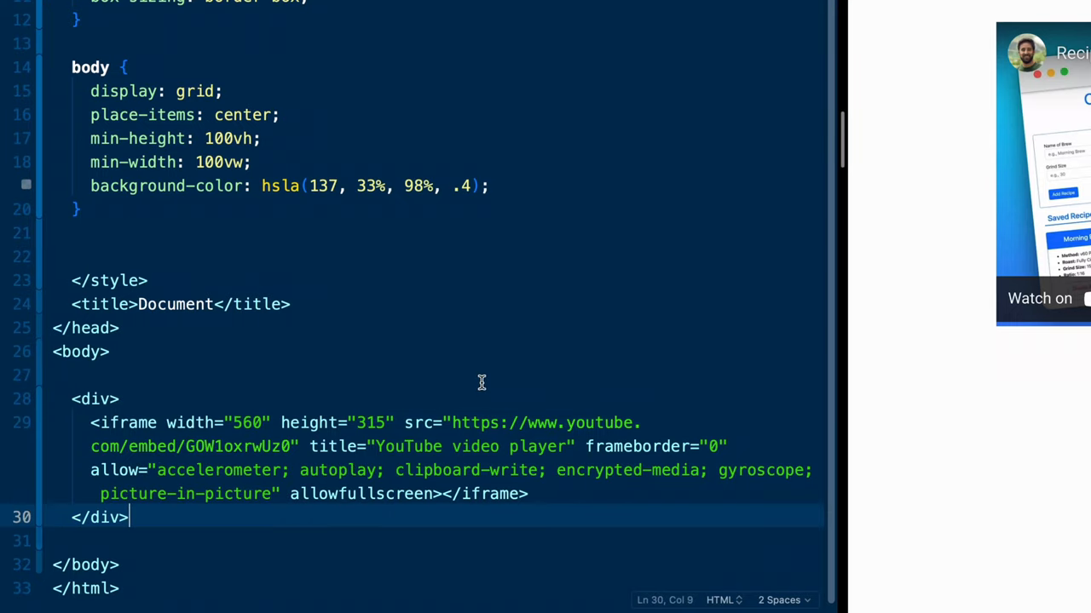
mouse_move(116, 396)
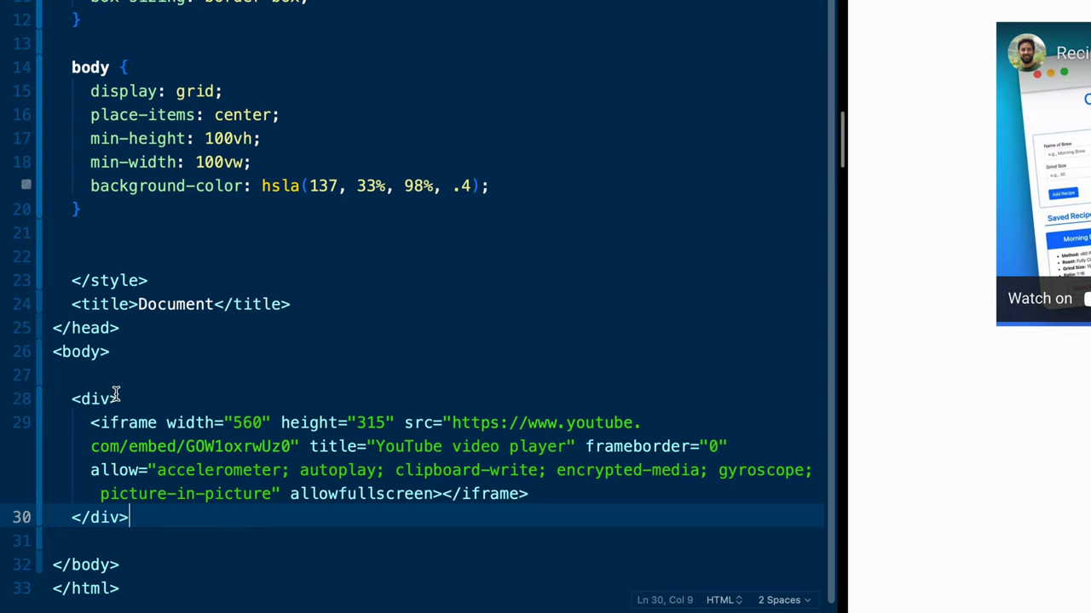
type("style=\"")
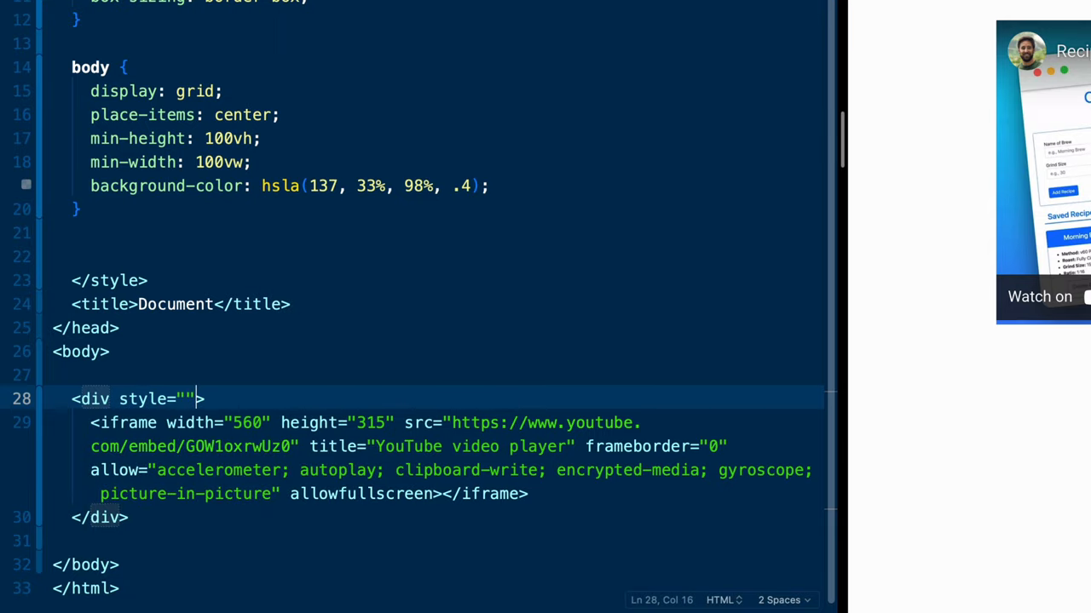
key("Left")
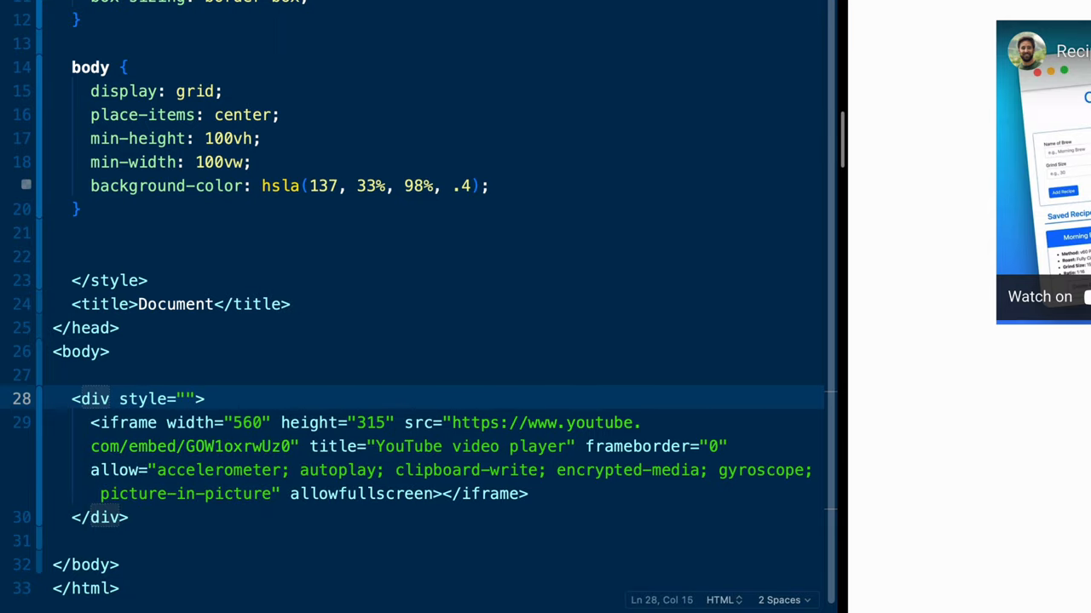
left_click(186, 399)
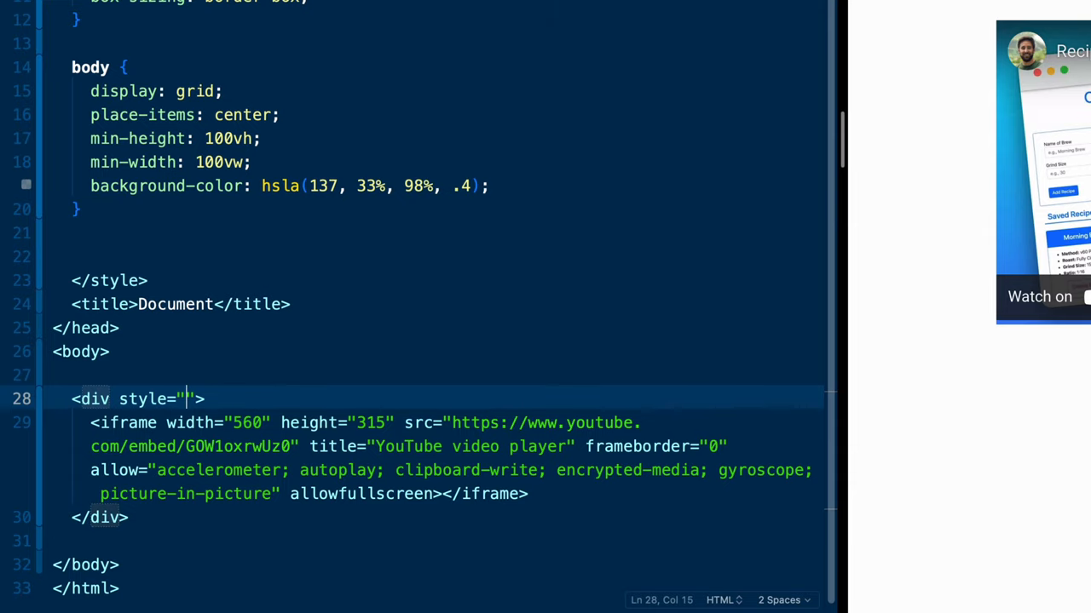
Give the outer div width: 100% and max-width: 550px.
type("width: 100%")
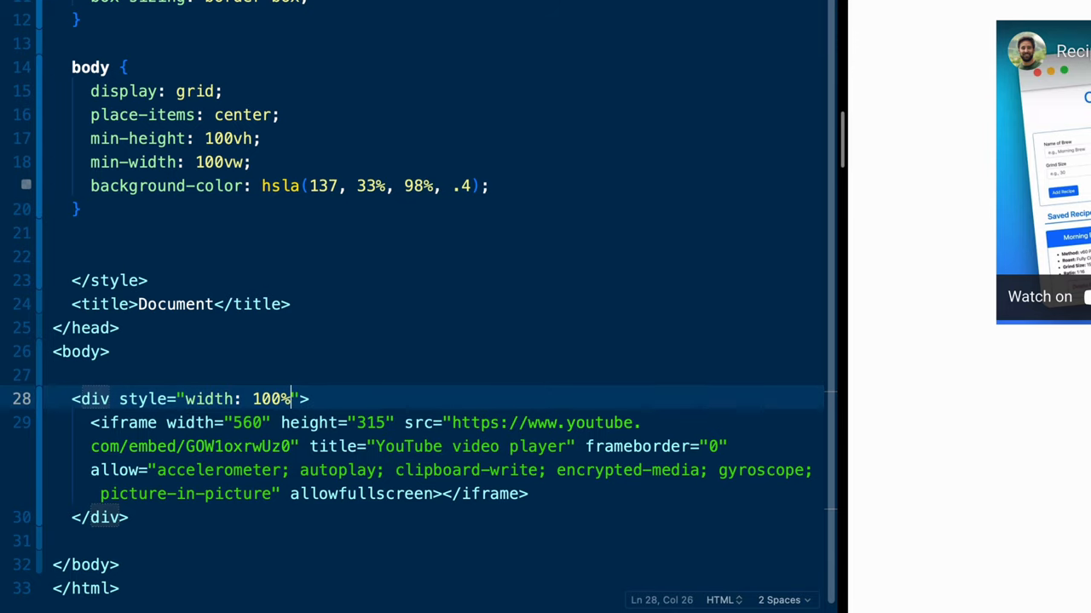
type("; max-width:")
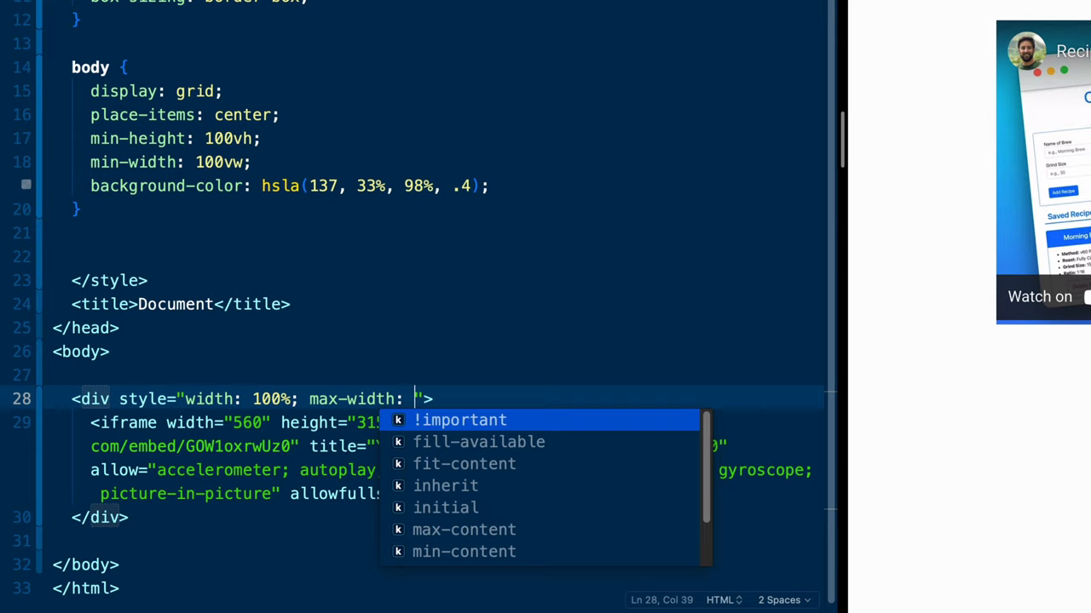
type("5")
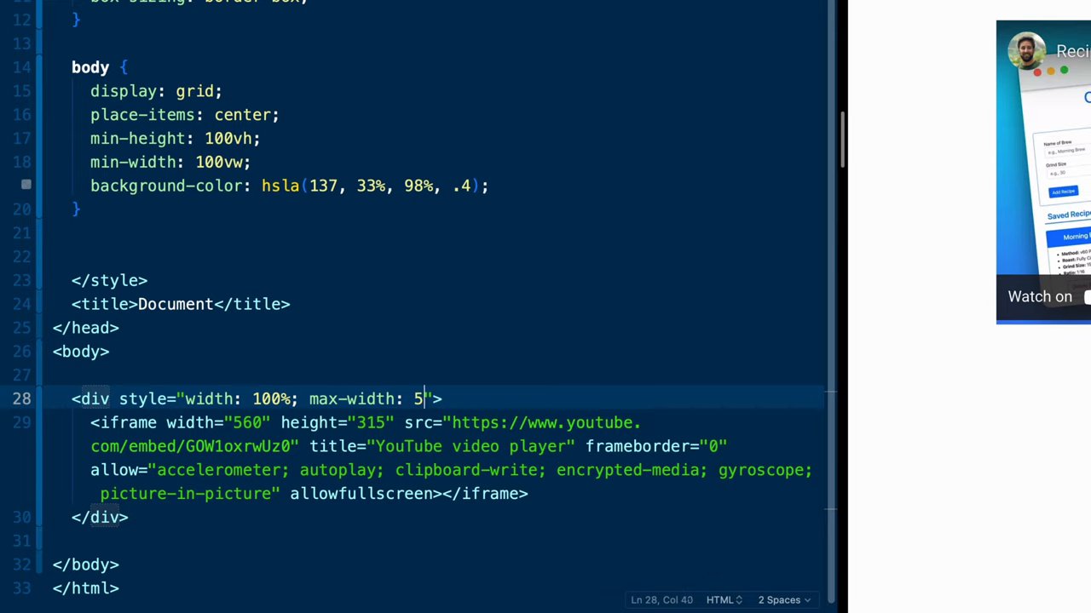
type("00px; box-shadow:")
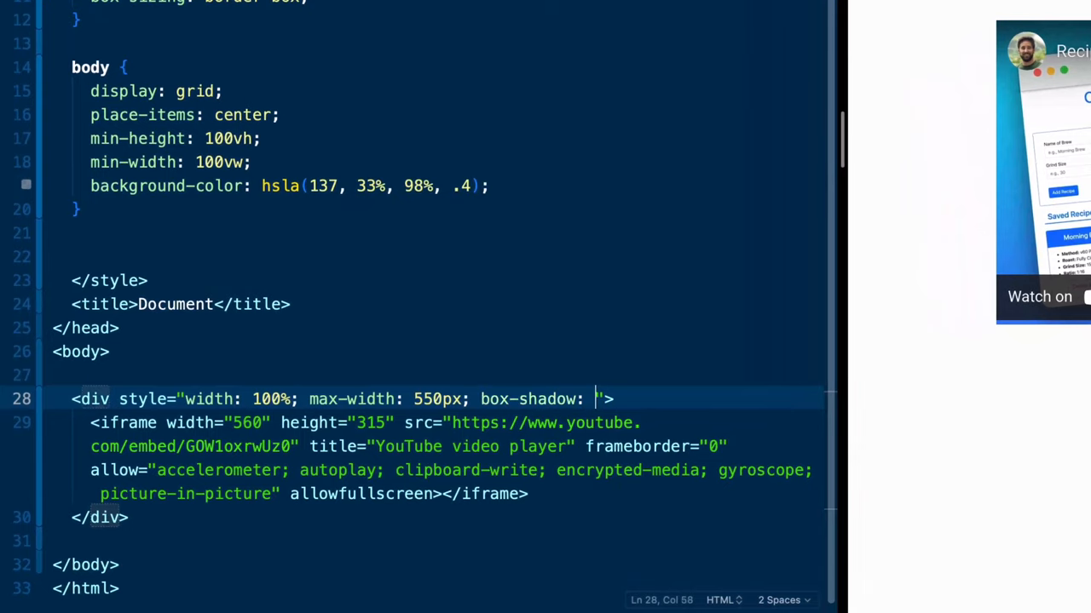
Add box-shadow: 6px 6px 10px hsl(206.5, 0%, 75%) to the outer div.
type("6px")
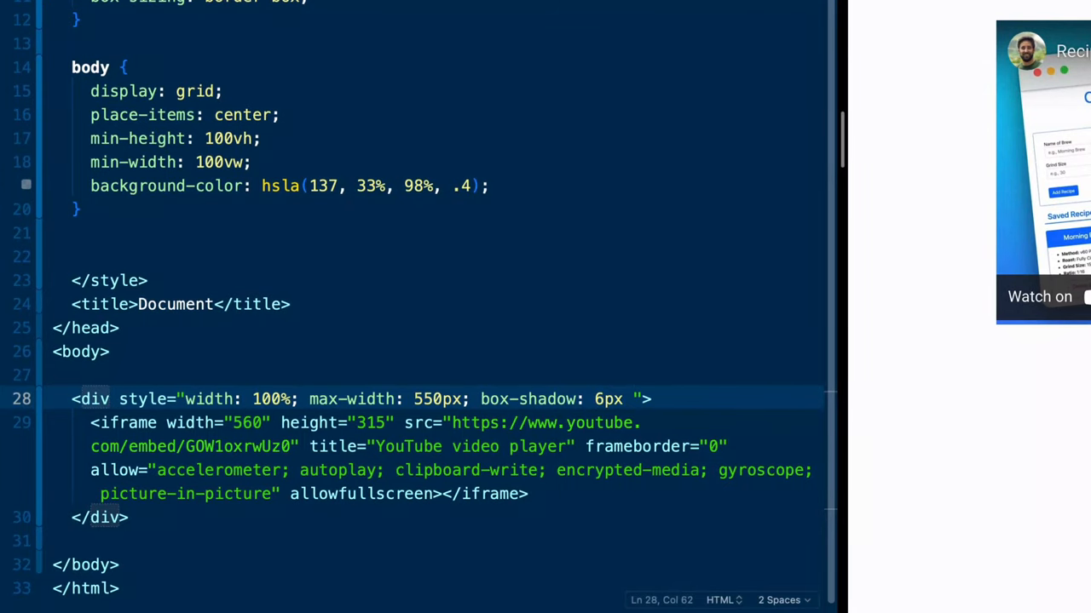
type("6px")
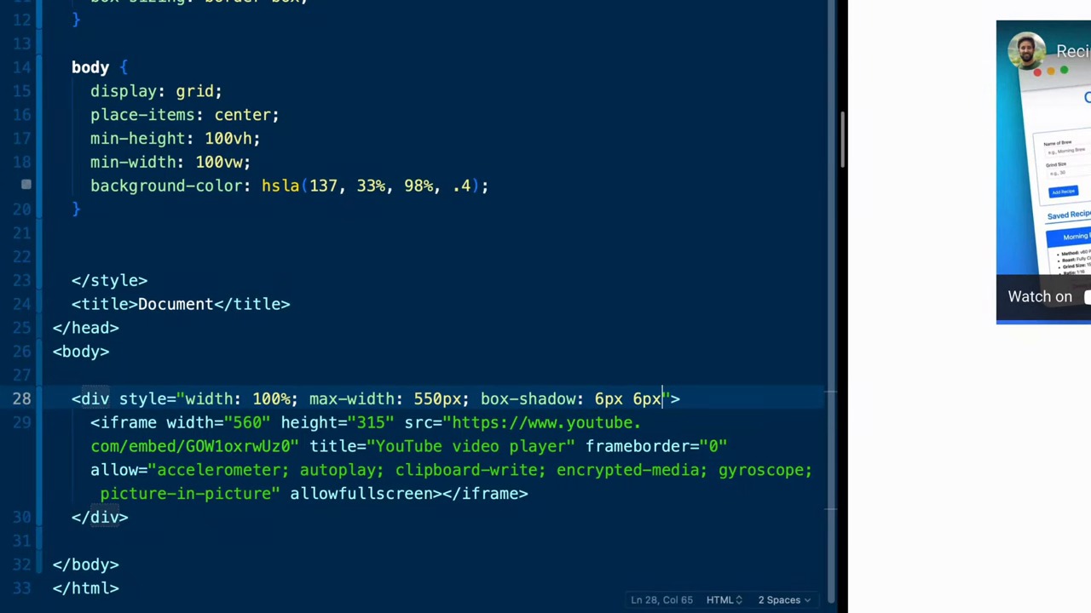
type("10px")
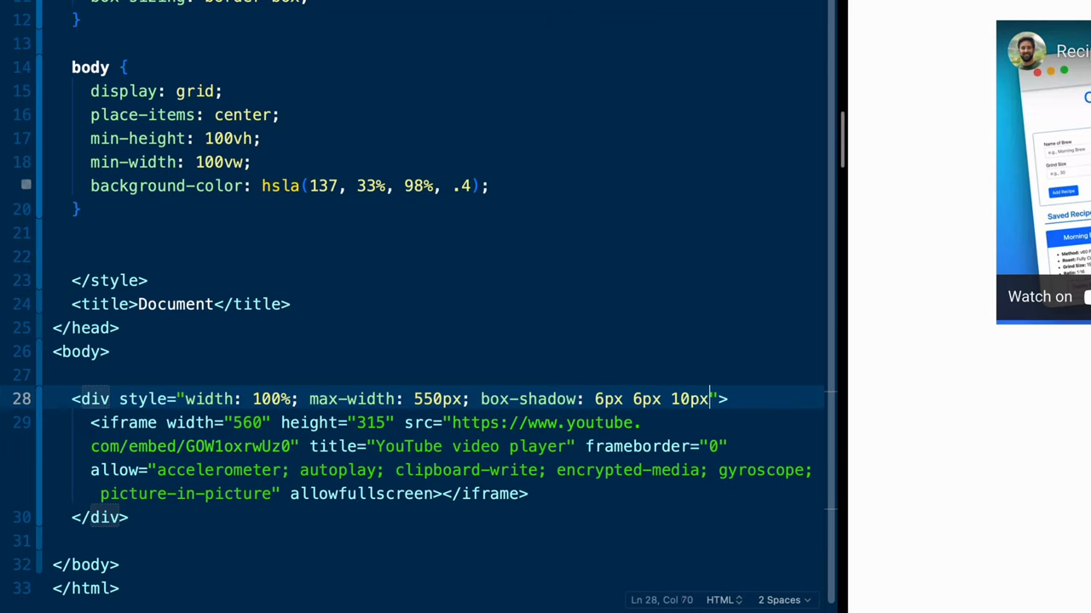
type("hsl")
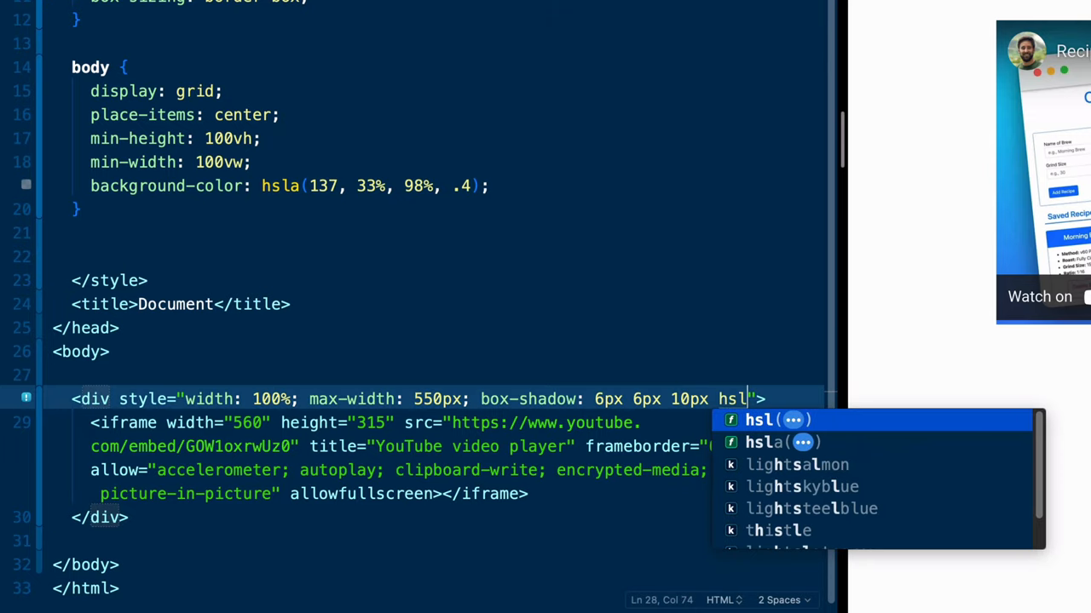
type("hsl(206)")
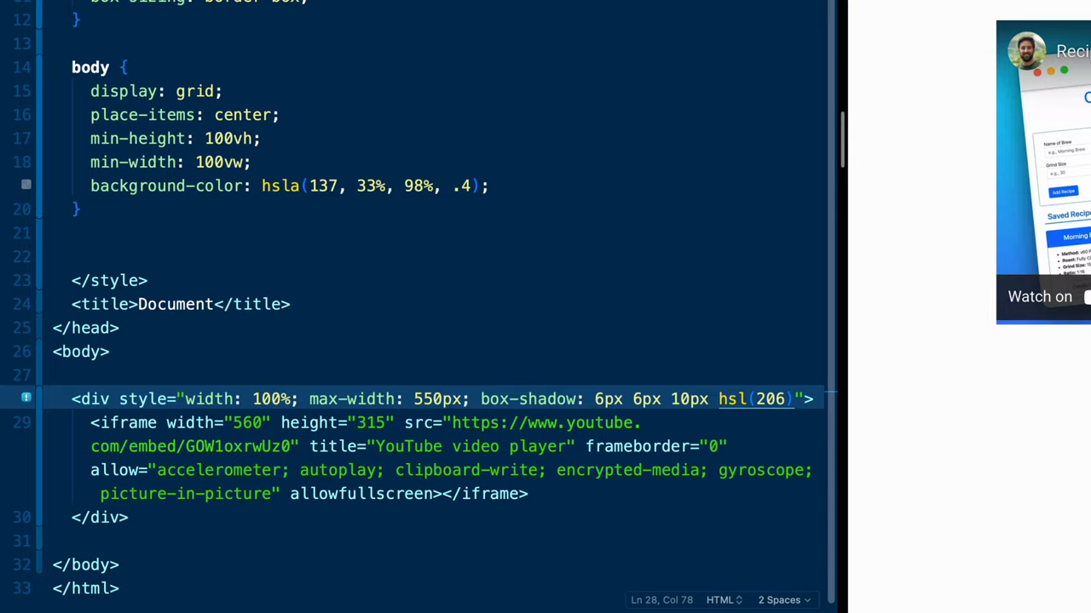
type(".5,")
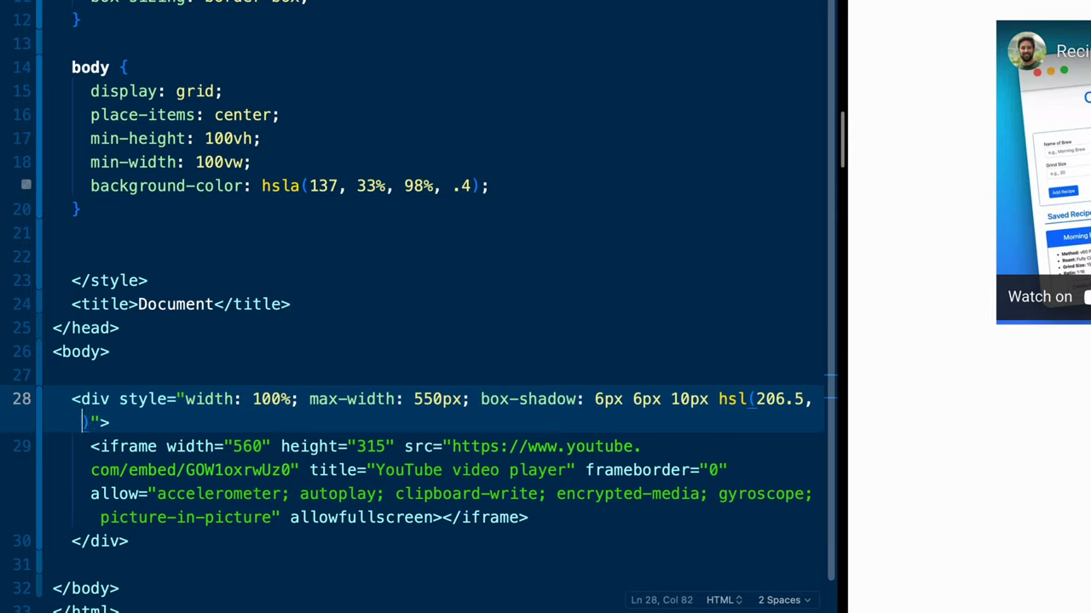
type("0%,")
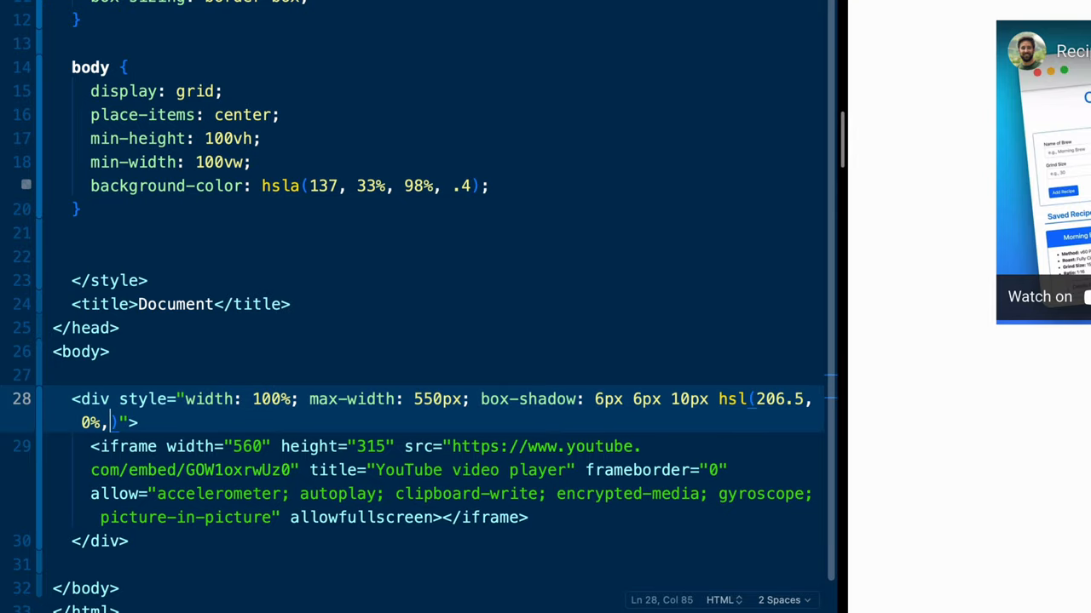
type("7")
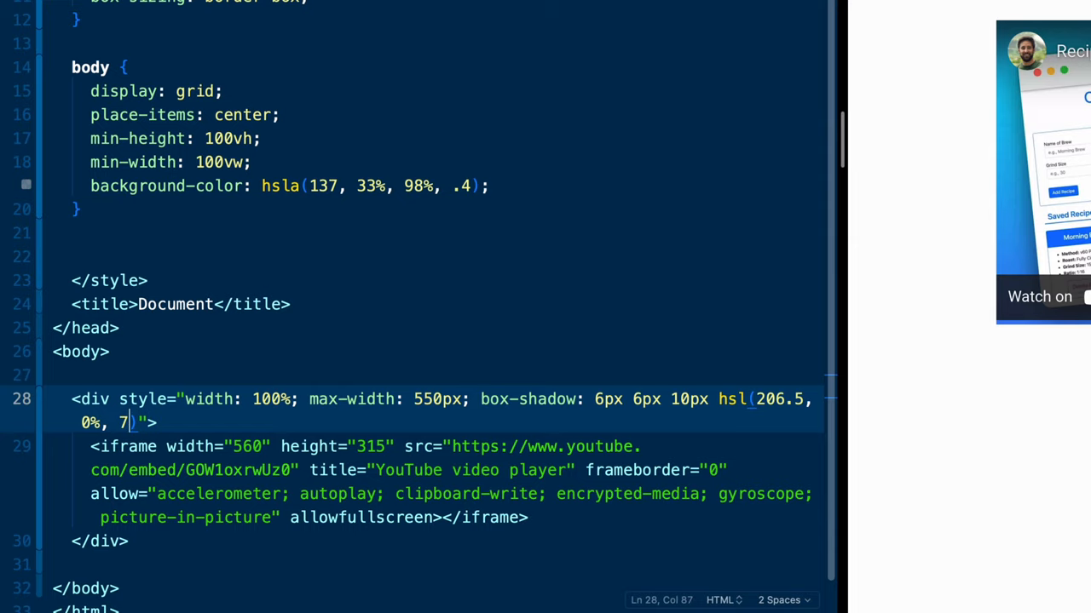
type("5")
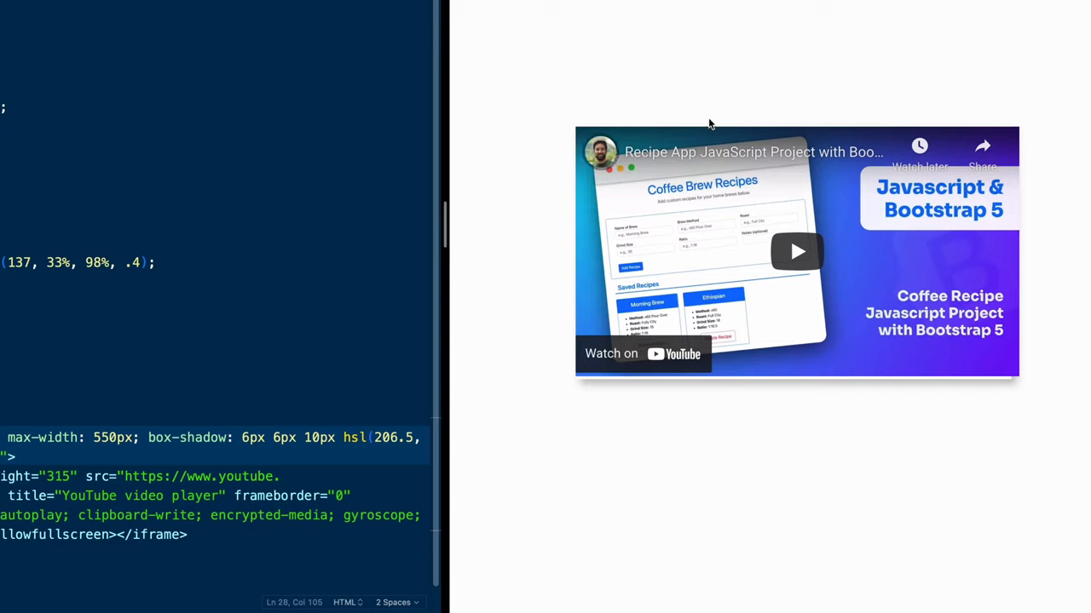
mouse_move(600, 126)
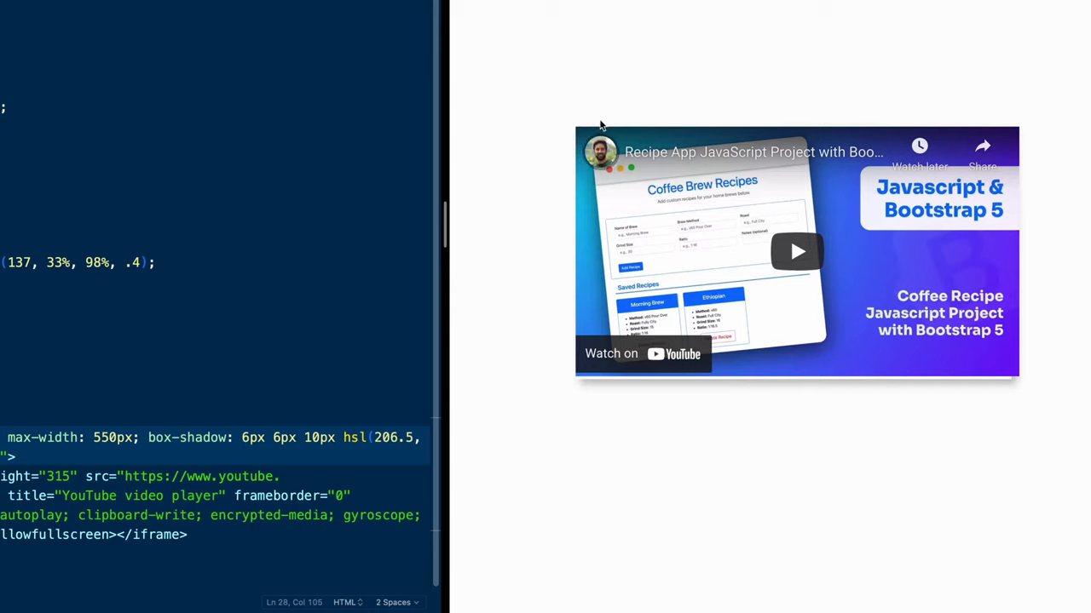
mouse_move(1023, 276)
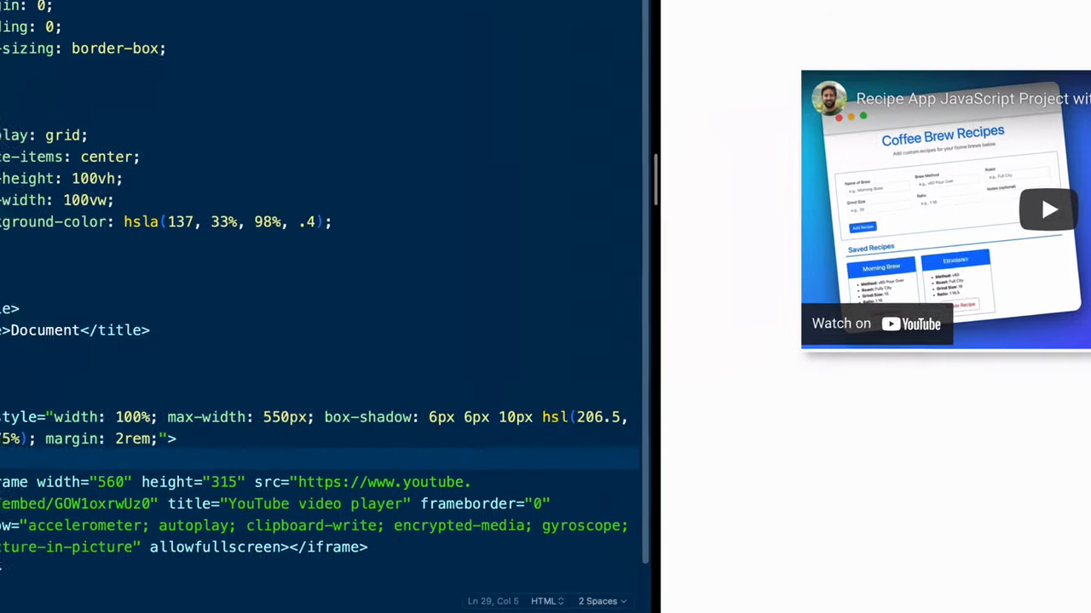
Add an inner div styled position: relative with padding-bottom: 56.15%.
type("div")
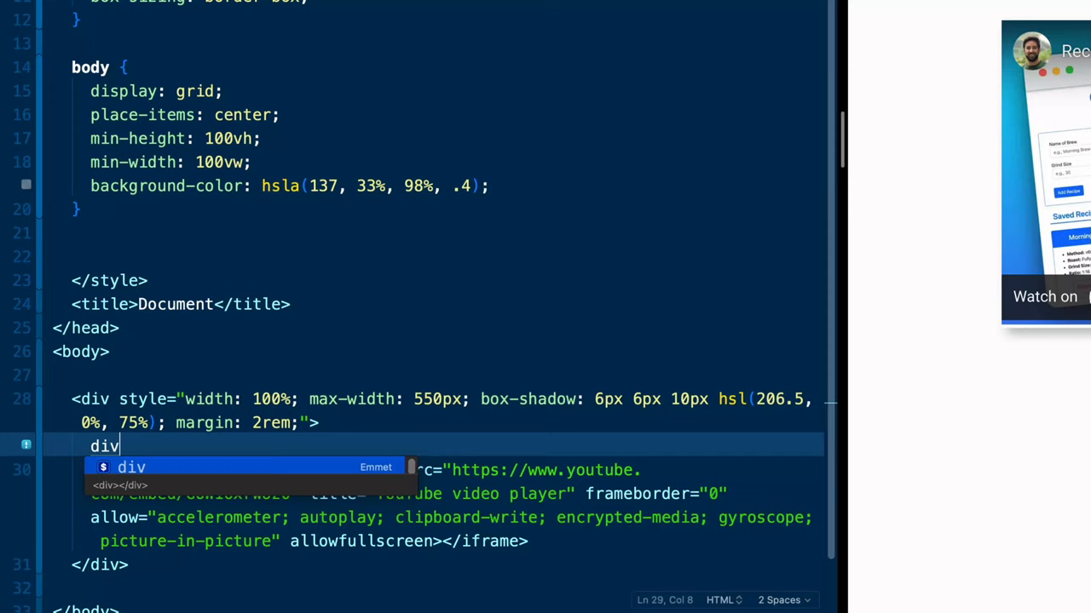
key("Tab")
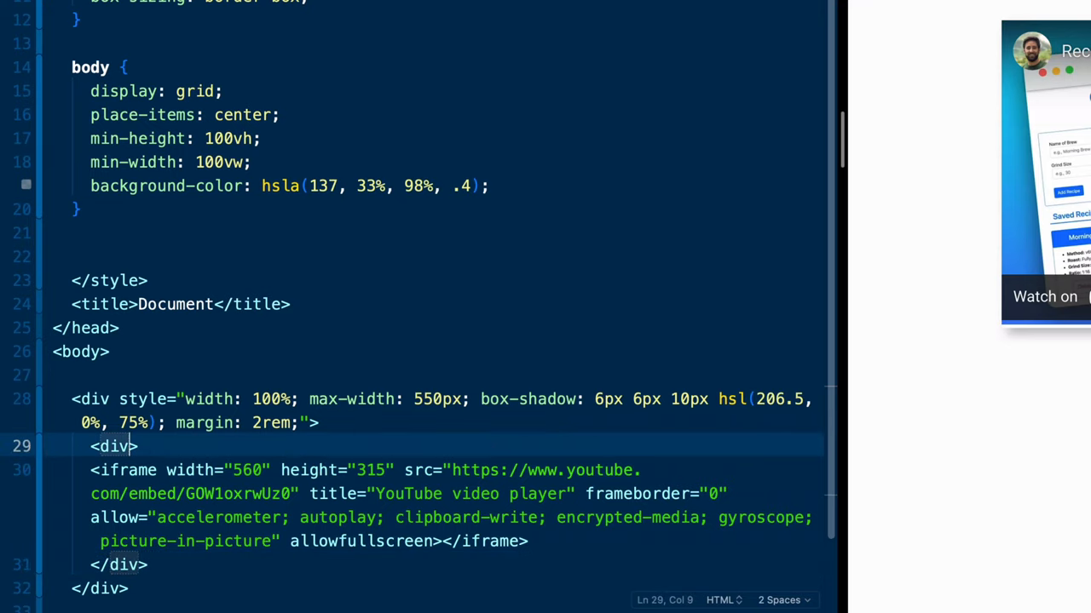
type("style=\"\"")
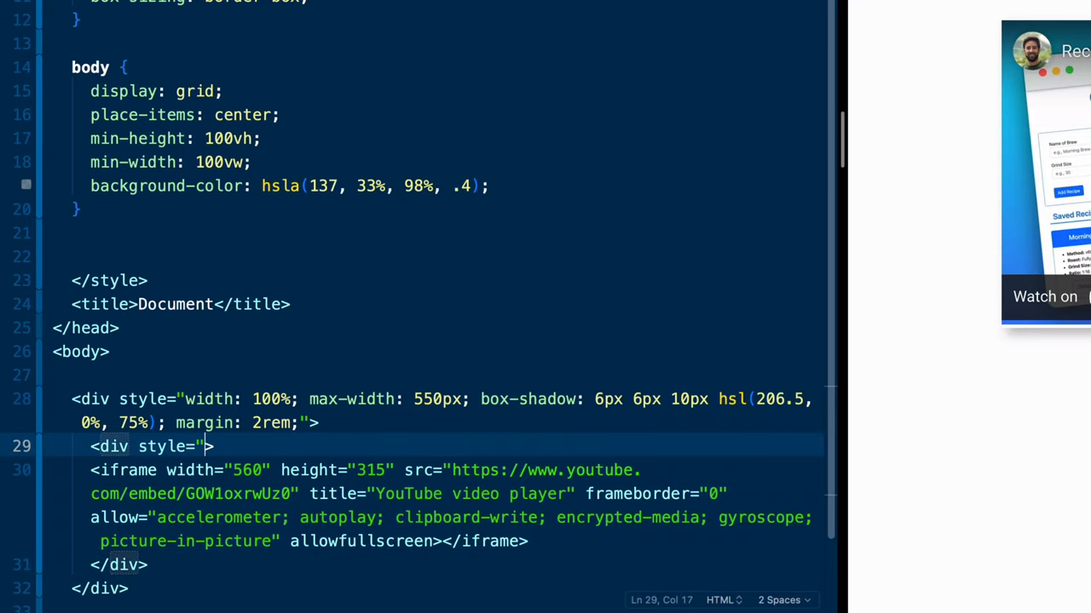
type("position:")
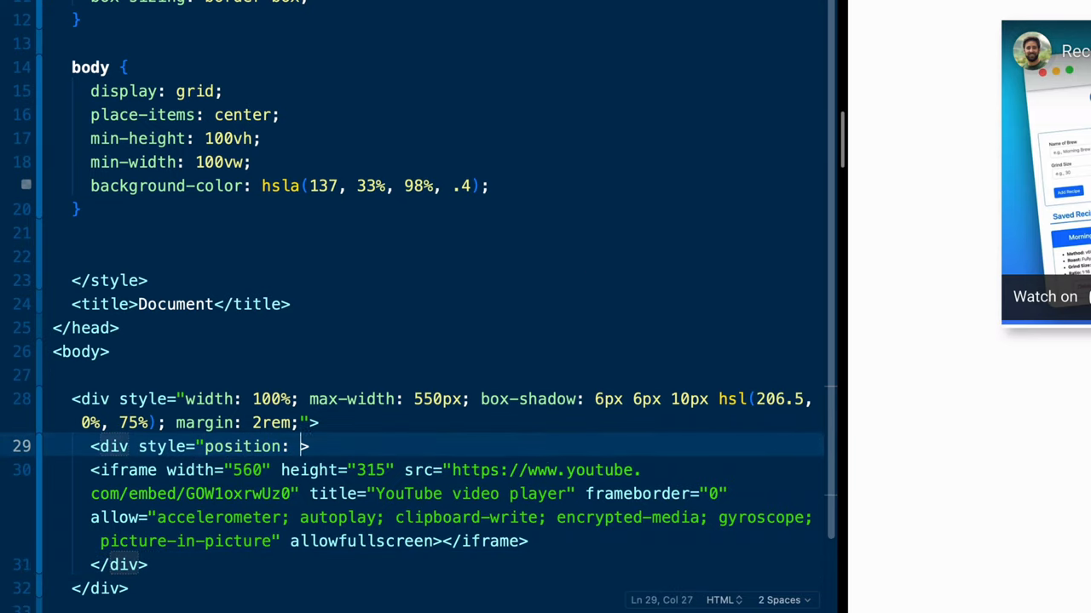
type("relative; paddin")
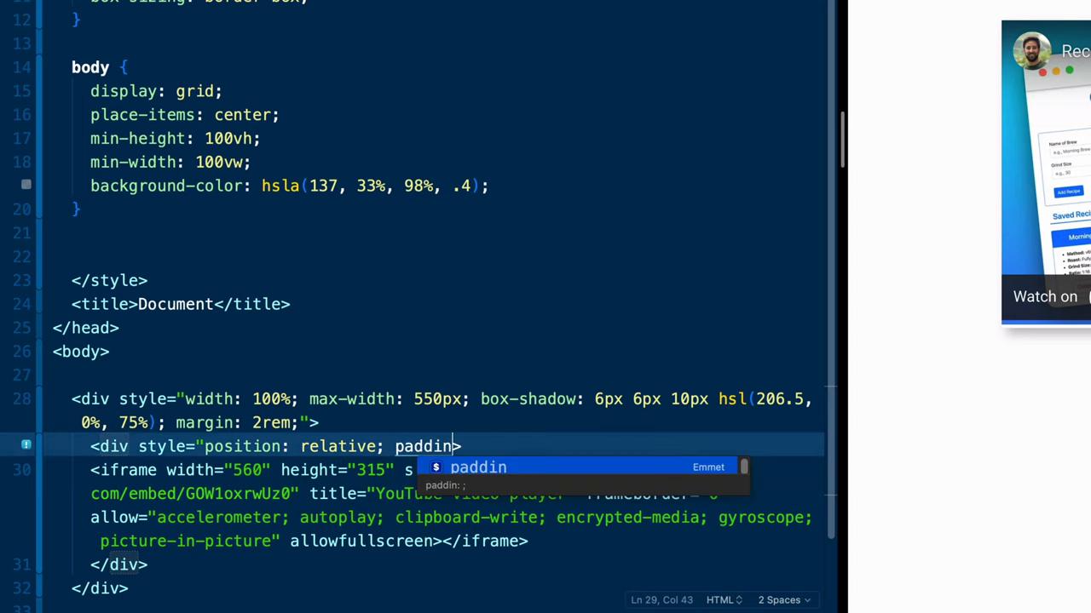
type("g-bottom:")
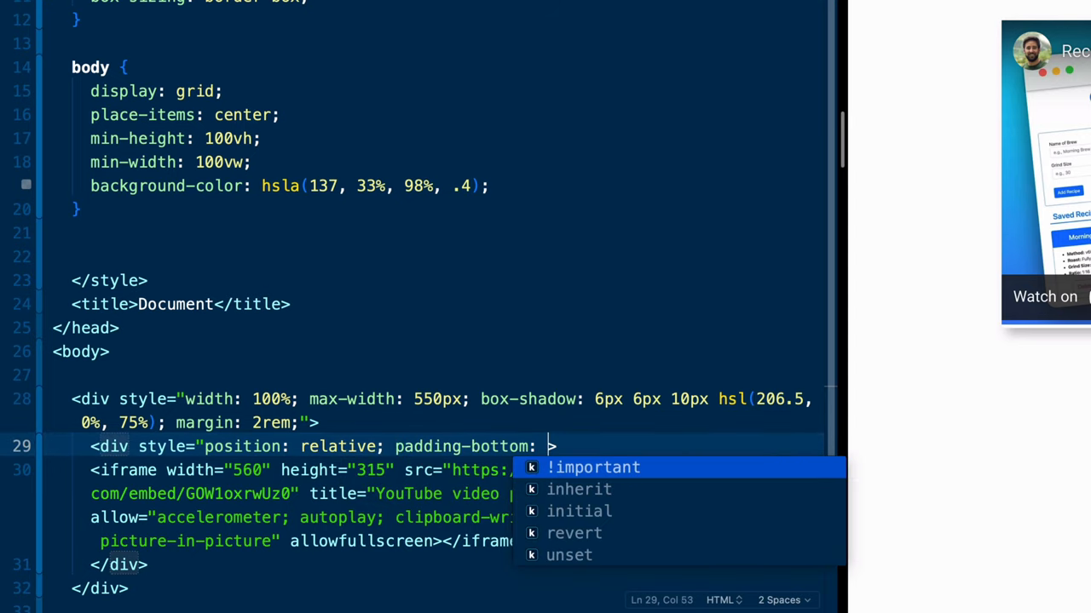
type("56")
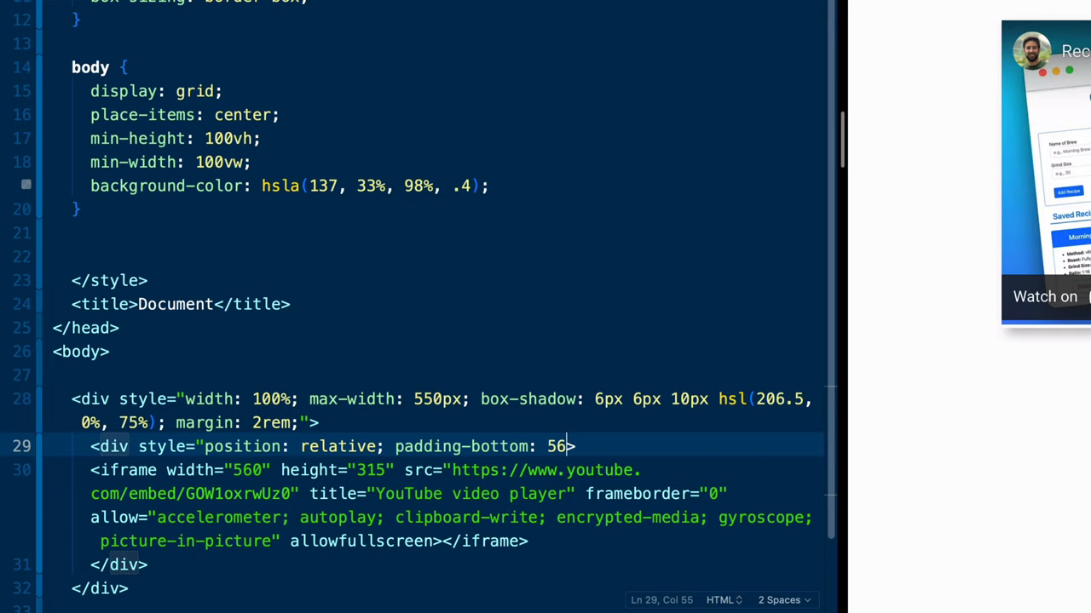
type(".15%")
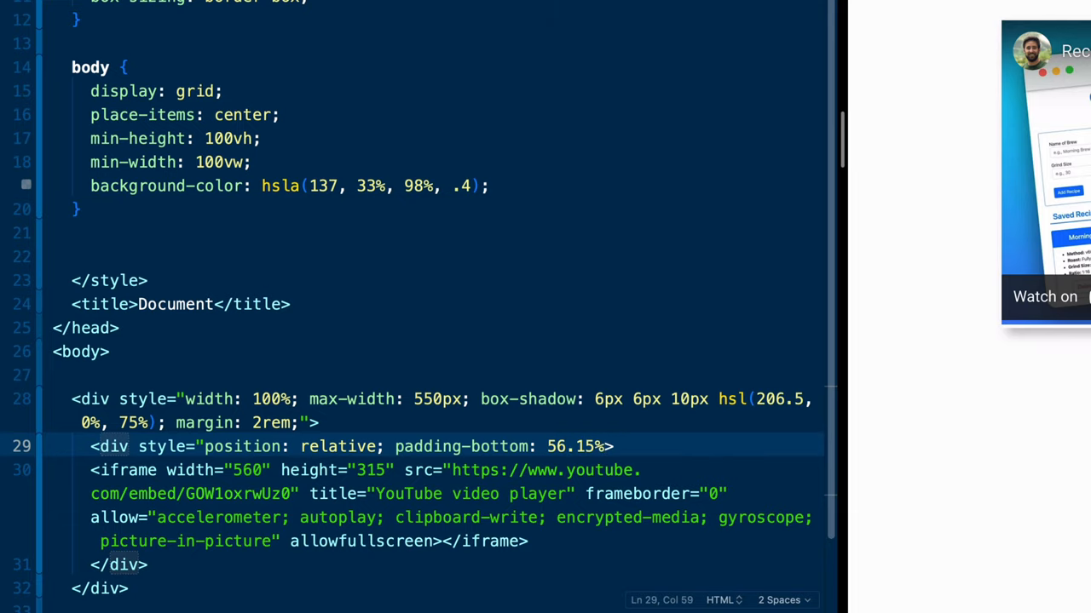
Finish the inner div with height: 0 and overflow: hidden, wrapping the iframe.
type("height: 9;")
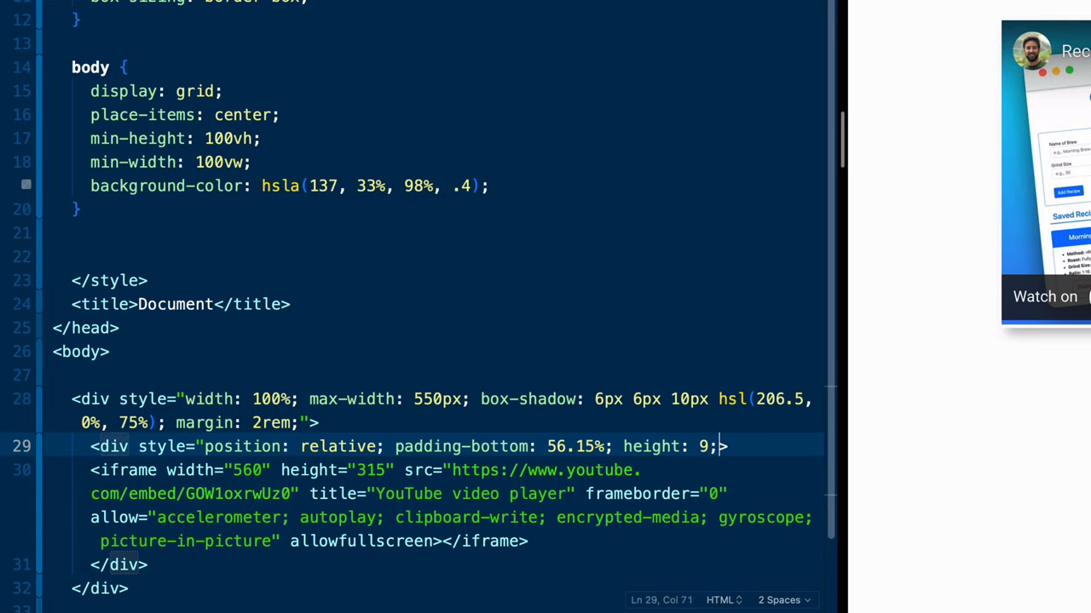
type("hov")
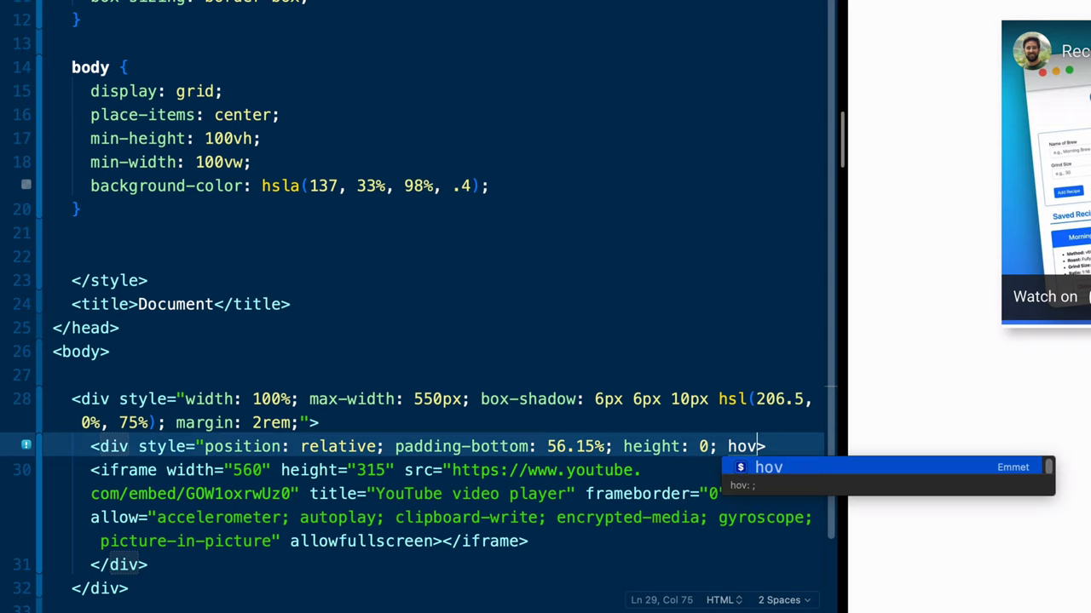
type("overflow: hi")
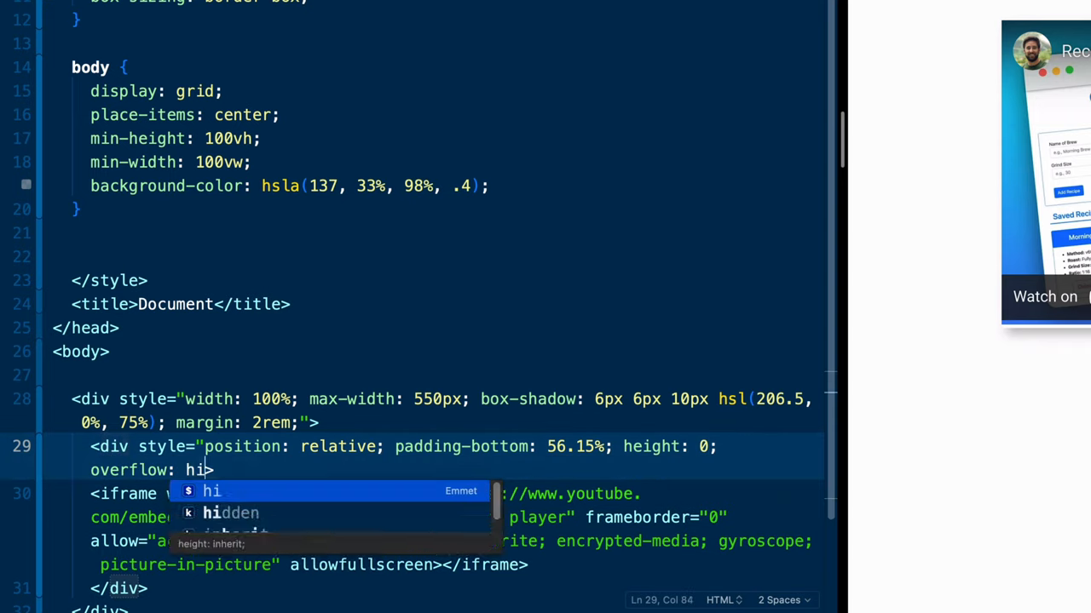
key("Tab")
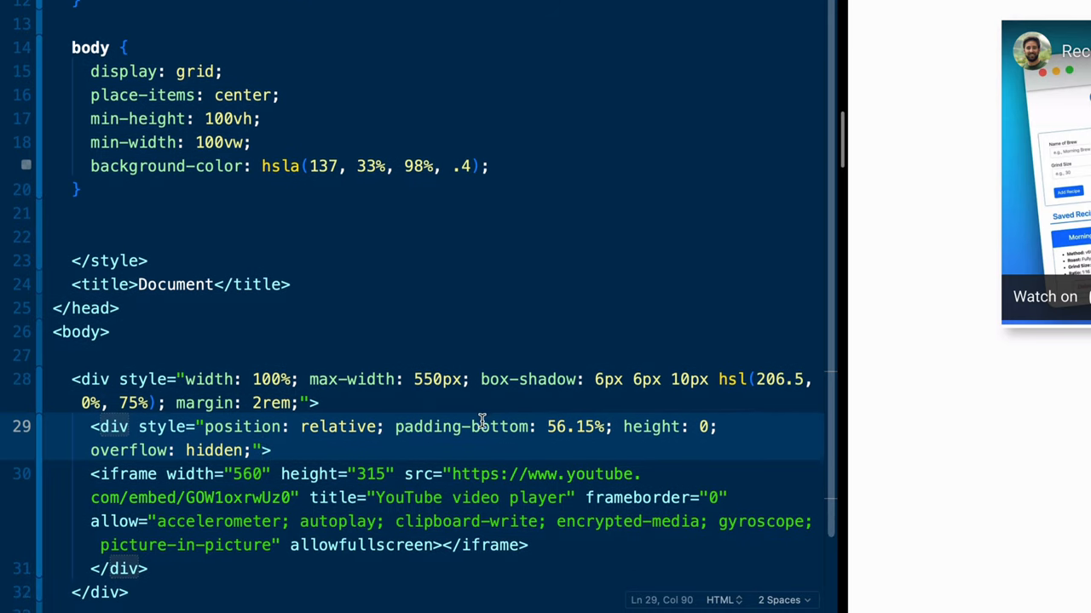
scroll("down", 3)
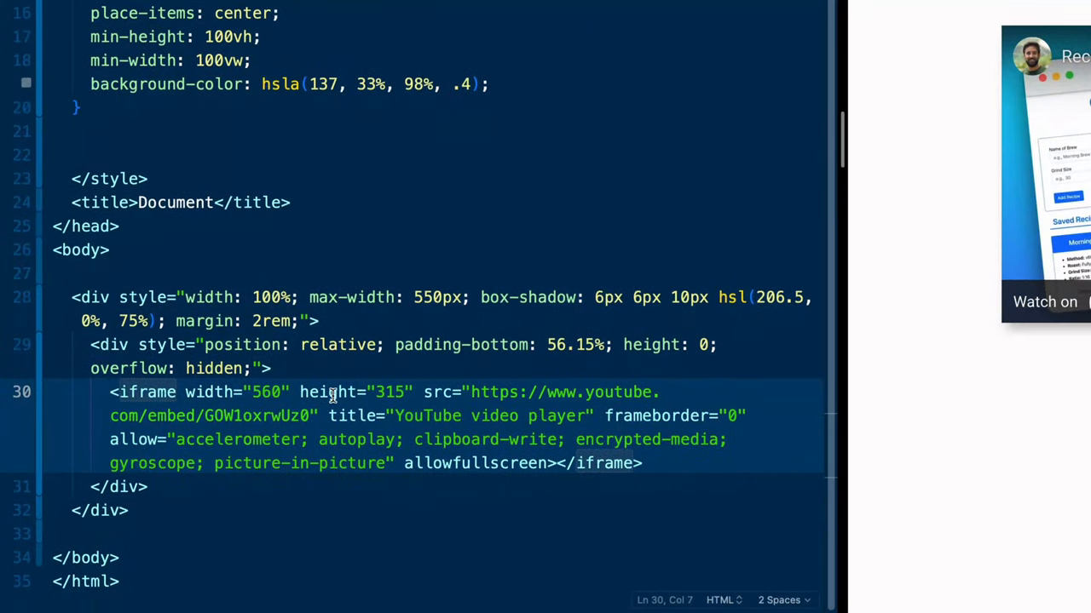
Style the iframe position: absolute, top 0, left 0, width and height 100%, no border.
left_click(184, 391)
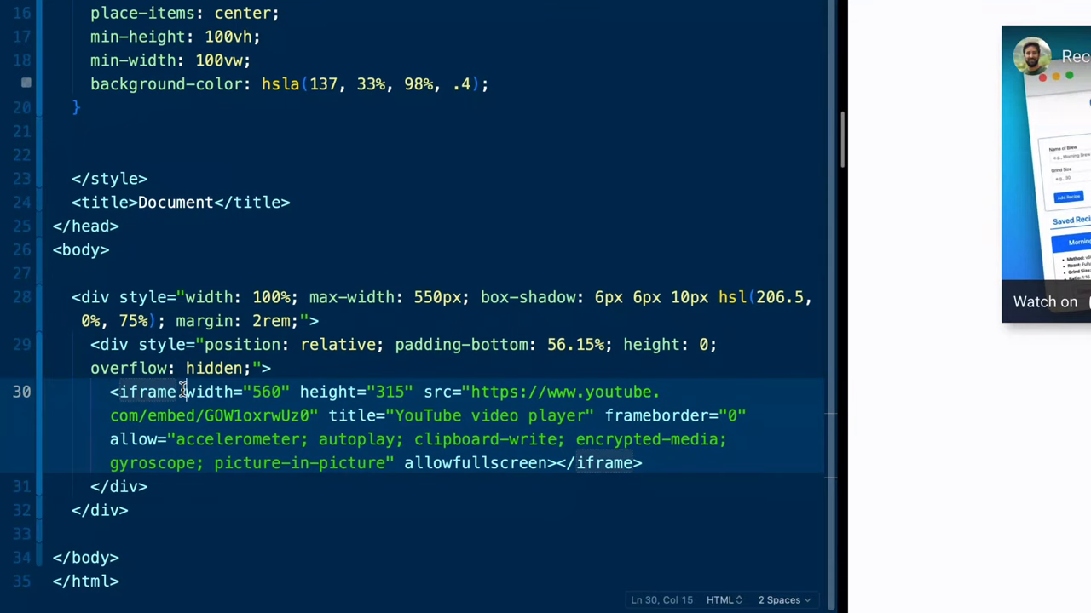
left_click(194, 392)
type("style=\"")
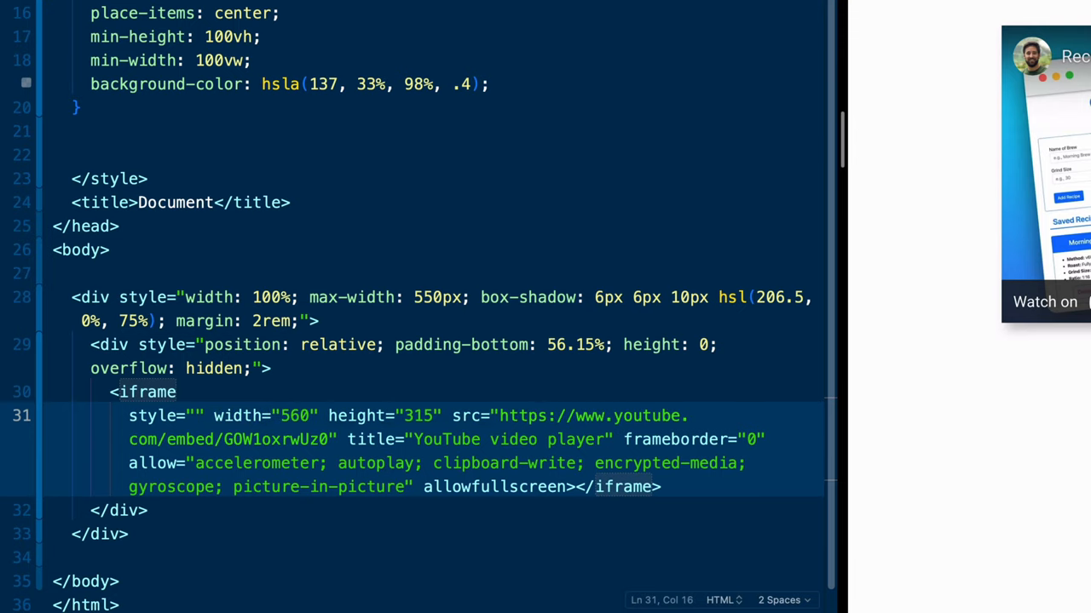
type("position: absolute;")
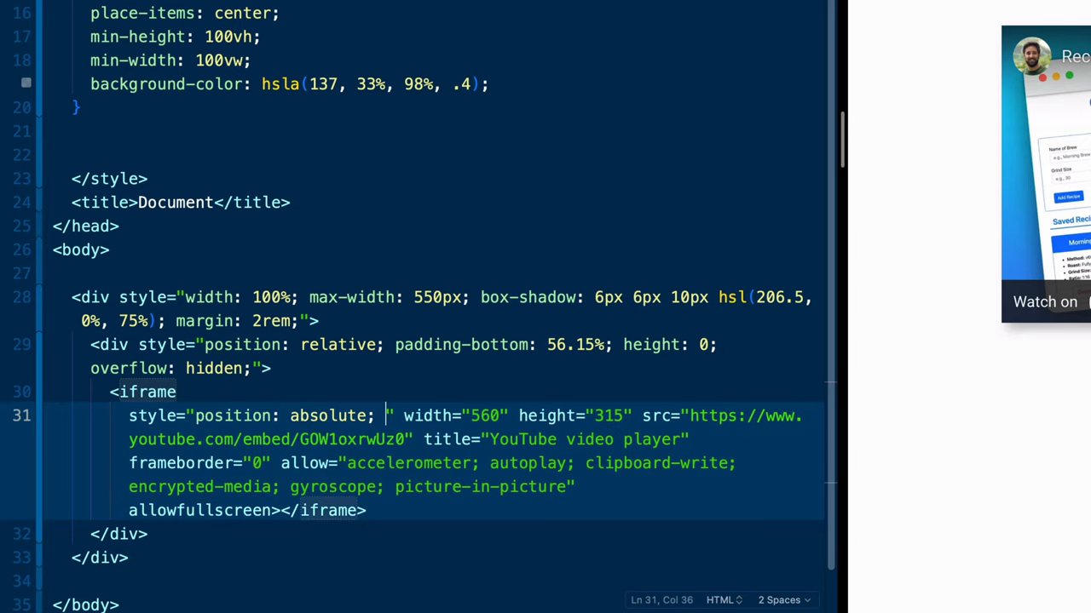
type("top: 0; left:0;")
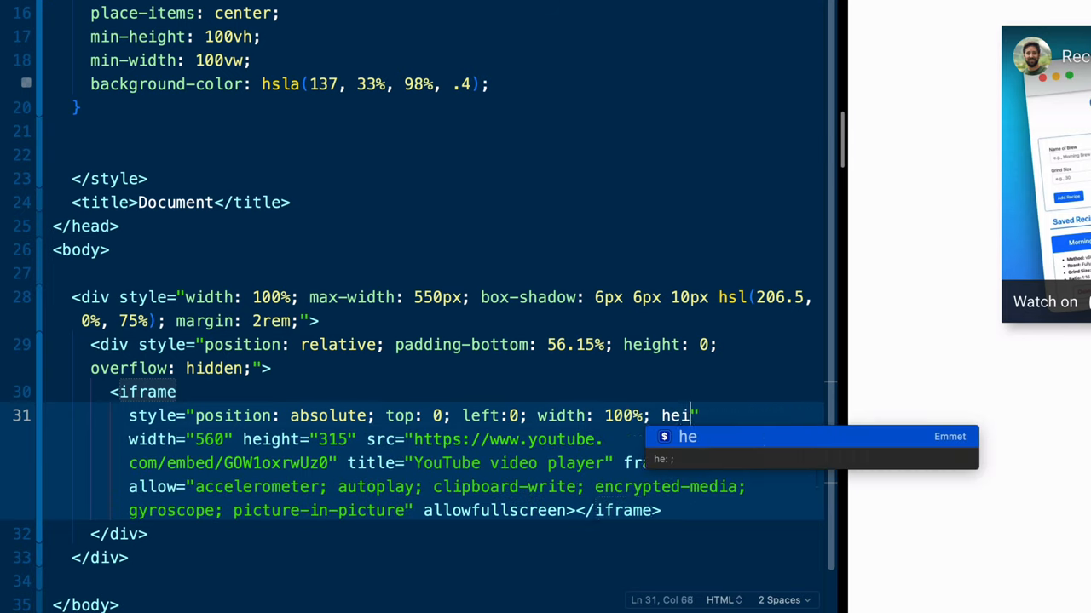
type("ght: 100%")
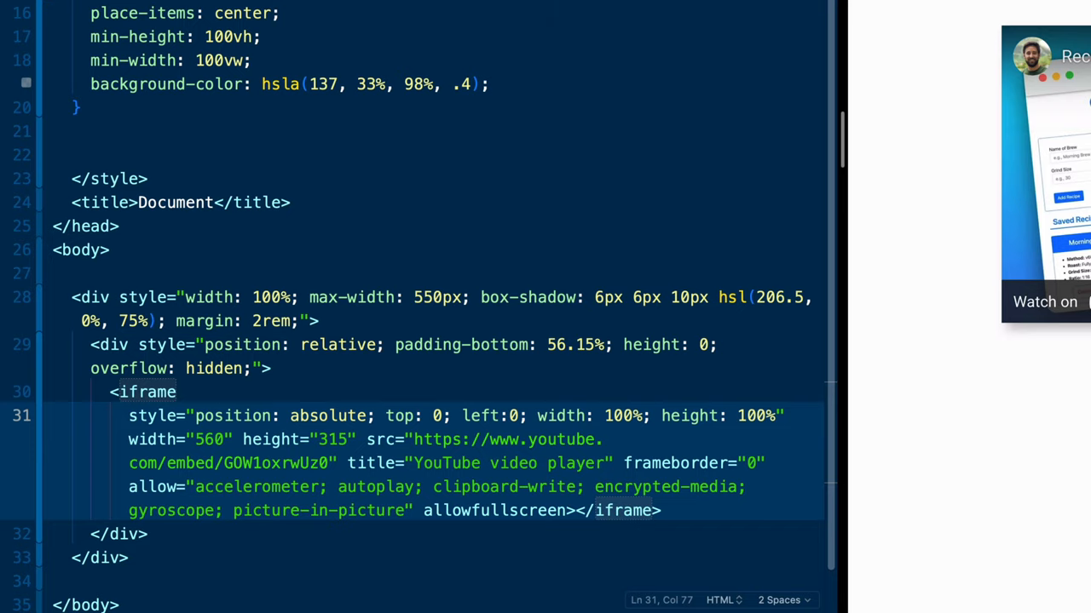
type("border: 0;")
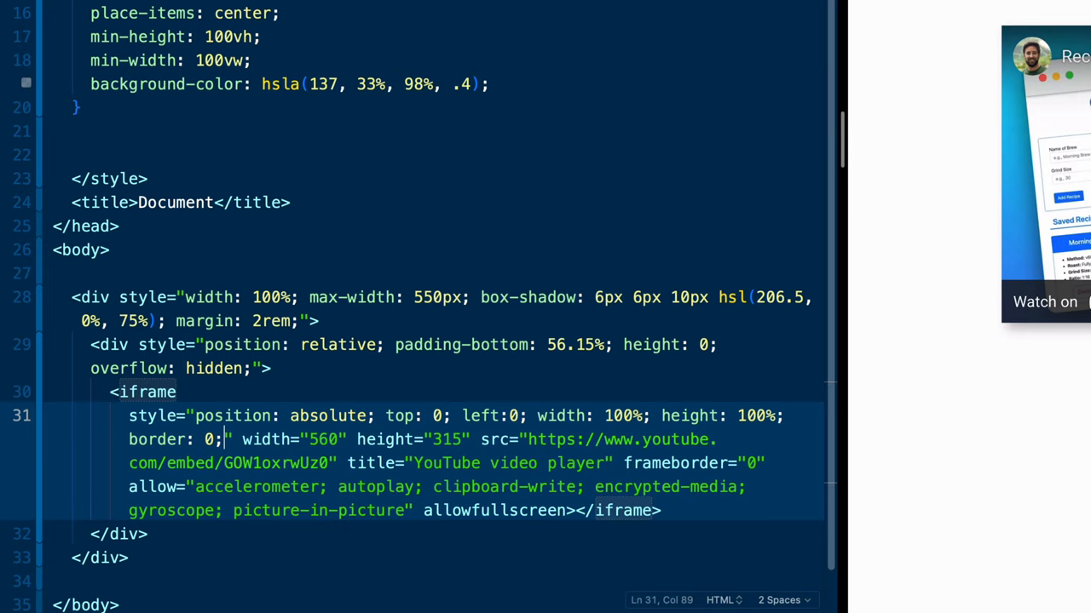
double_click(320, 440)
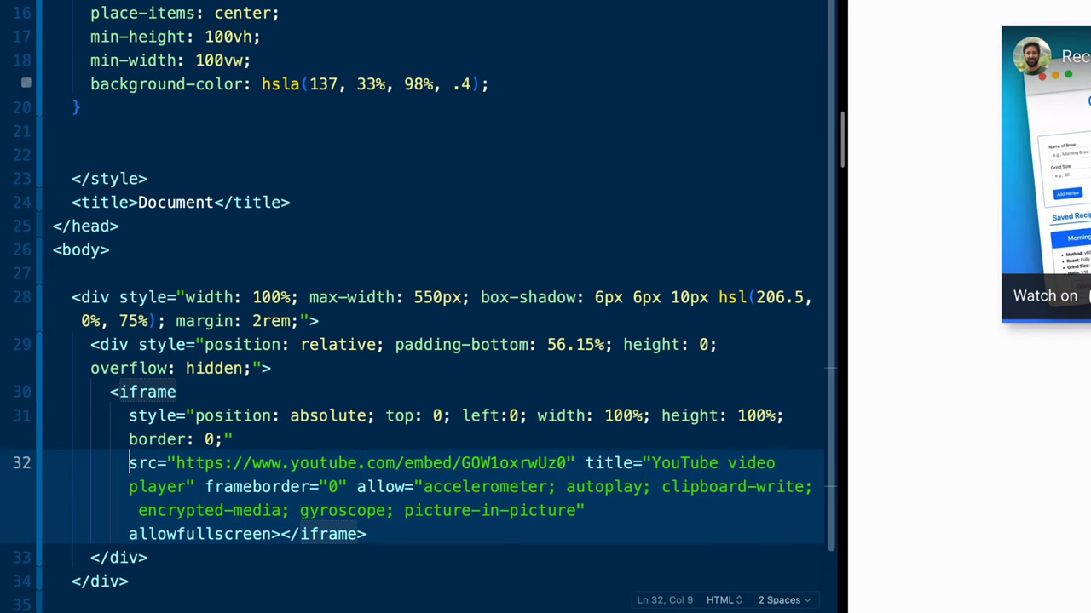
Retitle the iframe 'Coffee Recipe Javascript Project' and split the remaining attributes onto separate lines.
scroll("down", 3)
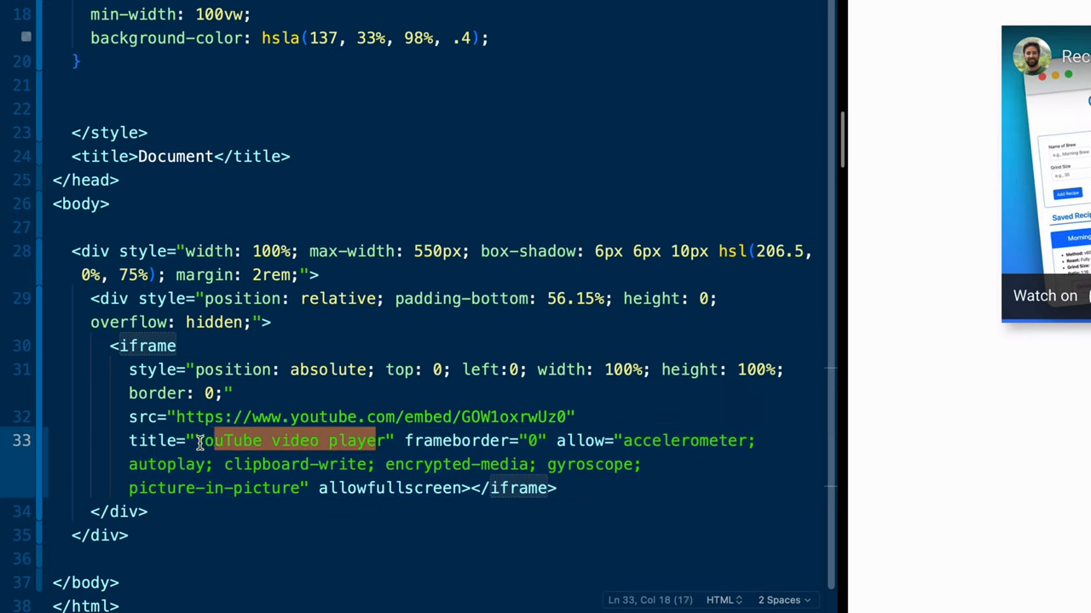
key("Delete")
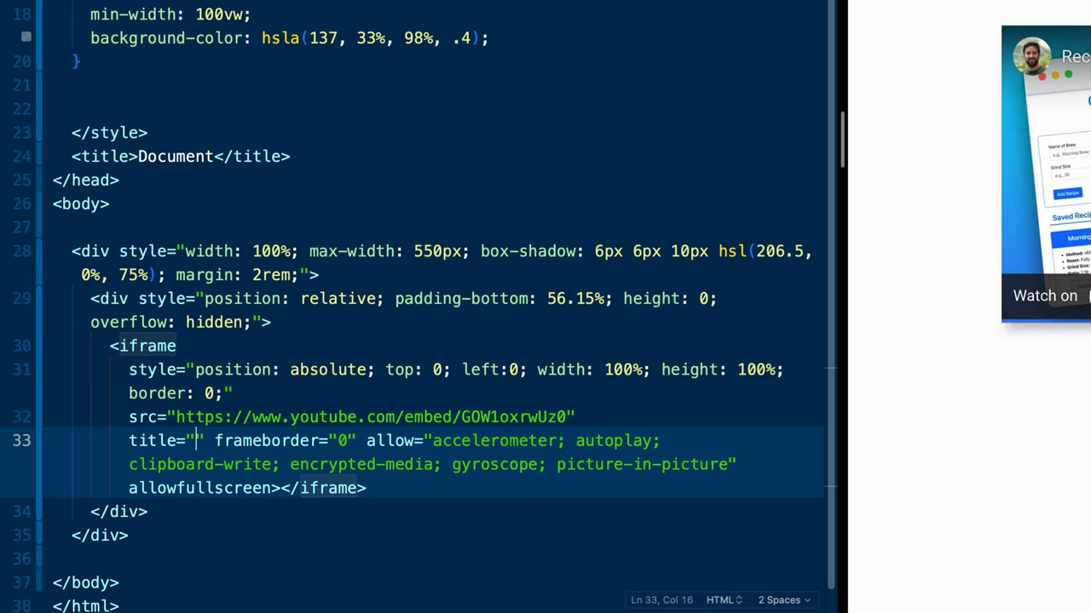
type("Coffee Recipe J")
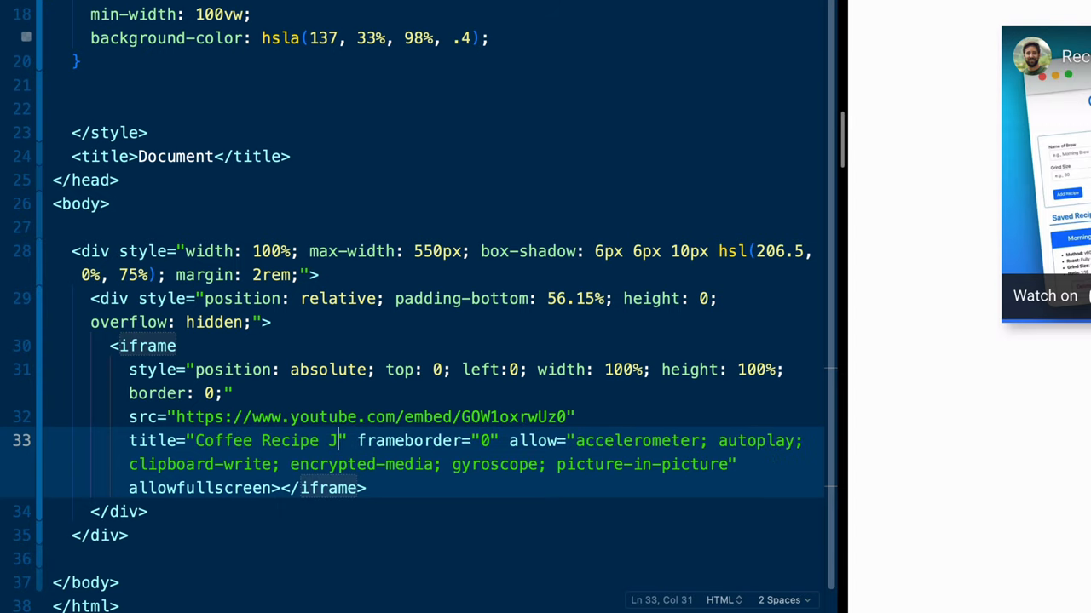
type("avascript Project")
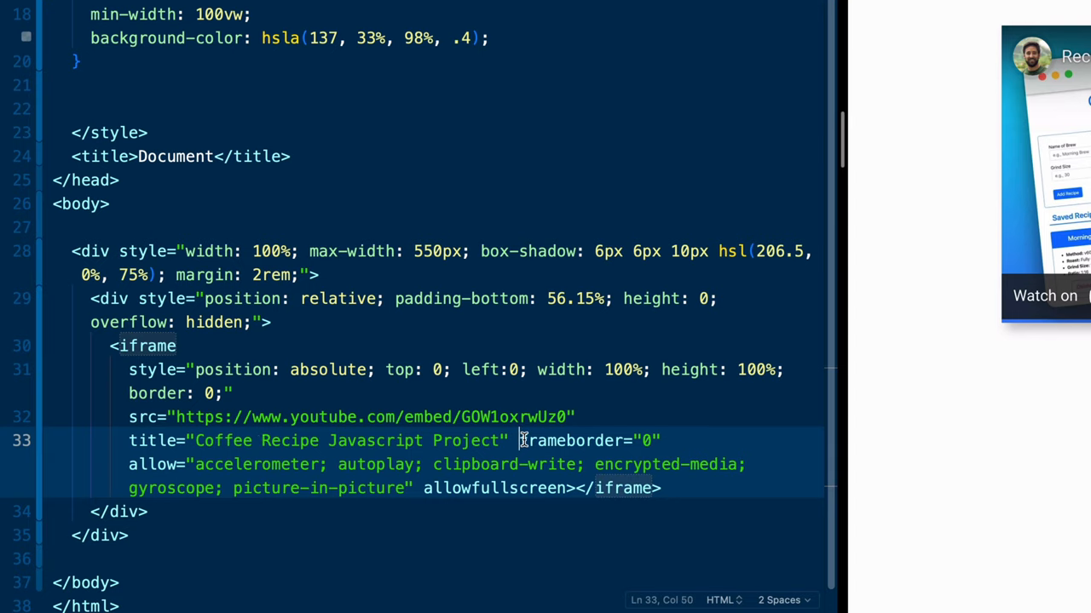
key("Enter")
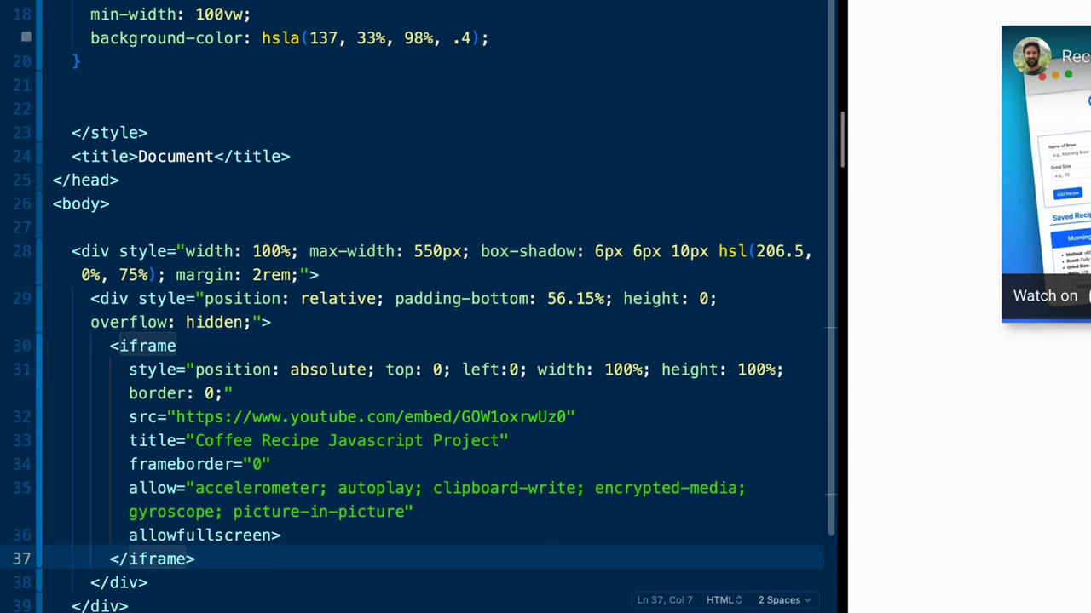
Add loading="lazy" on its own line above the iframe's src.
left_click(133, 416)
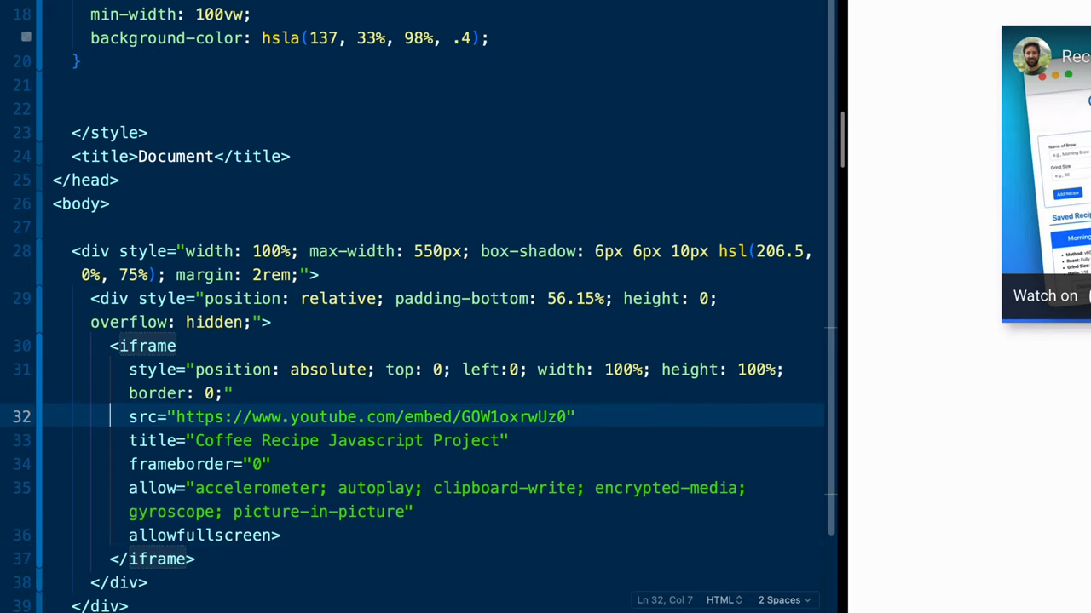
key("Enter")
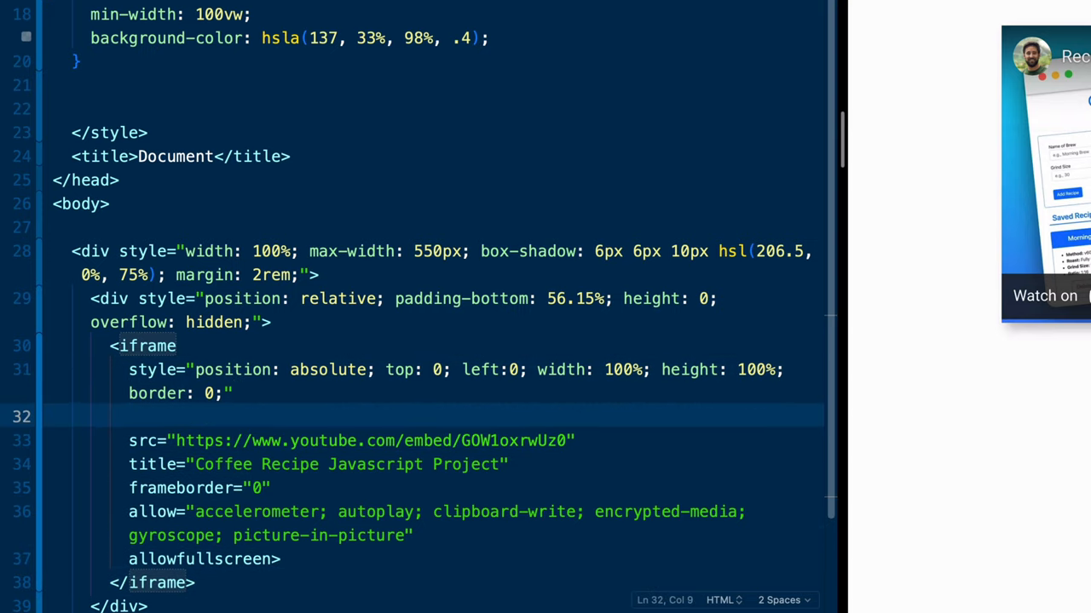
type("loading=\"\"")
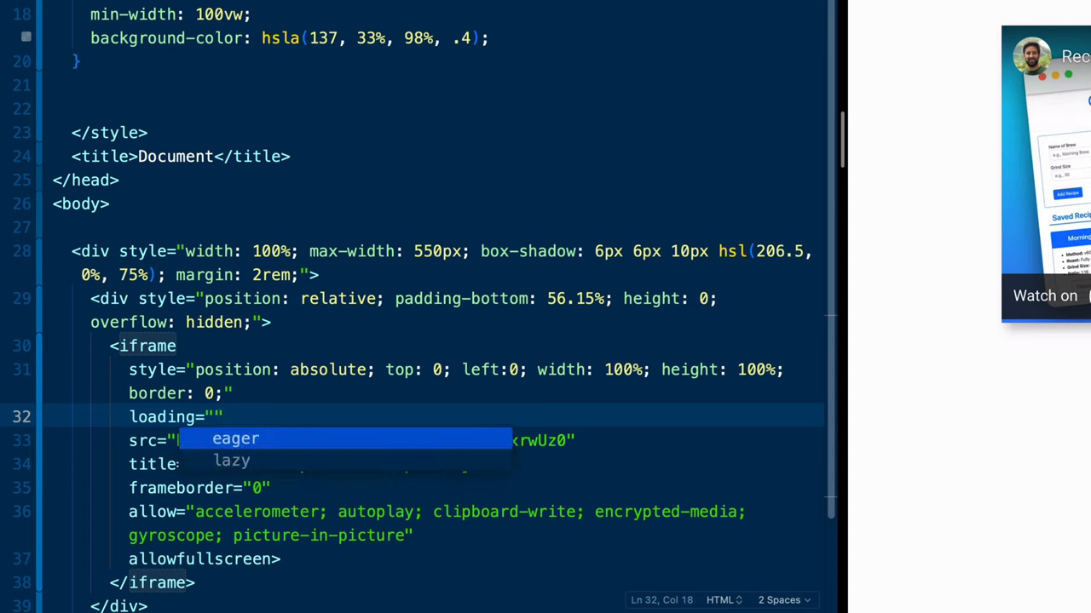
left_click(231, 460)
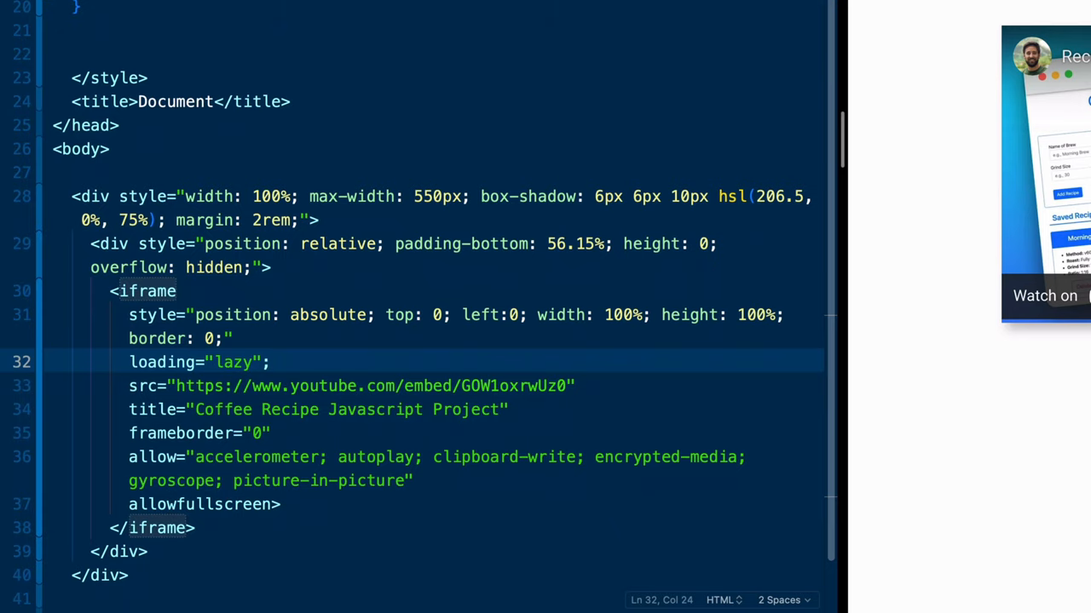
type("s")
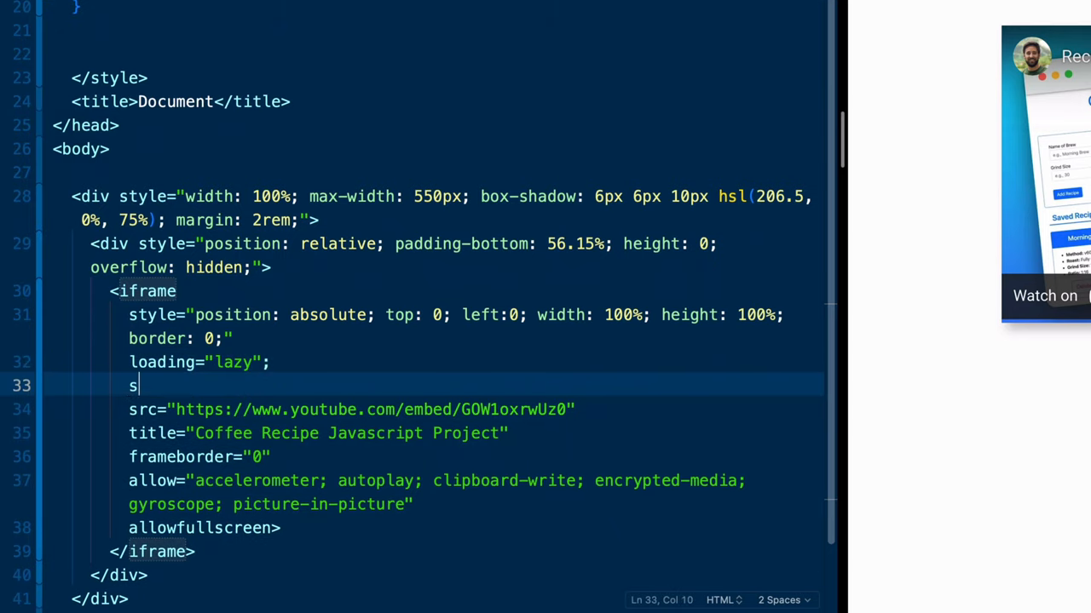
Add a srcdoc attribute holding a <style></style> block with a blank line inside.
type("rcdoc")
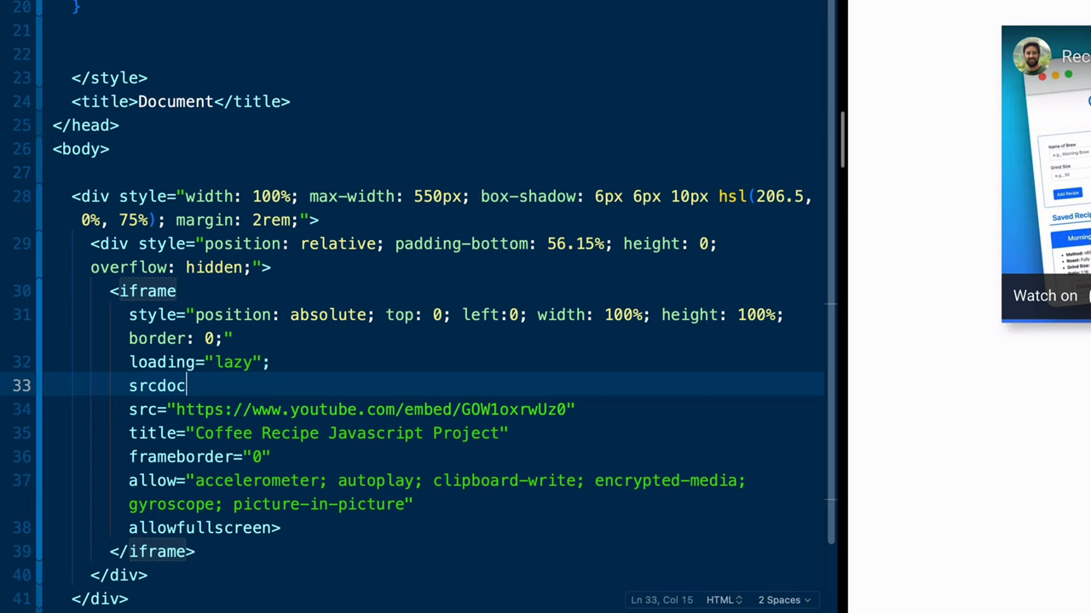
type("=\"\"")
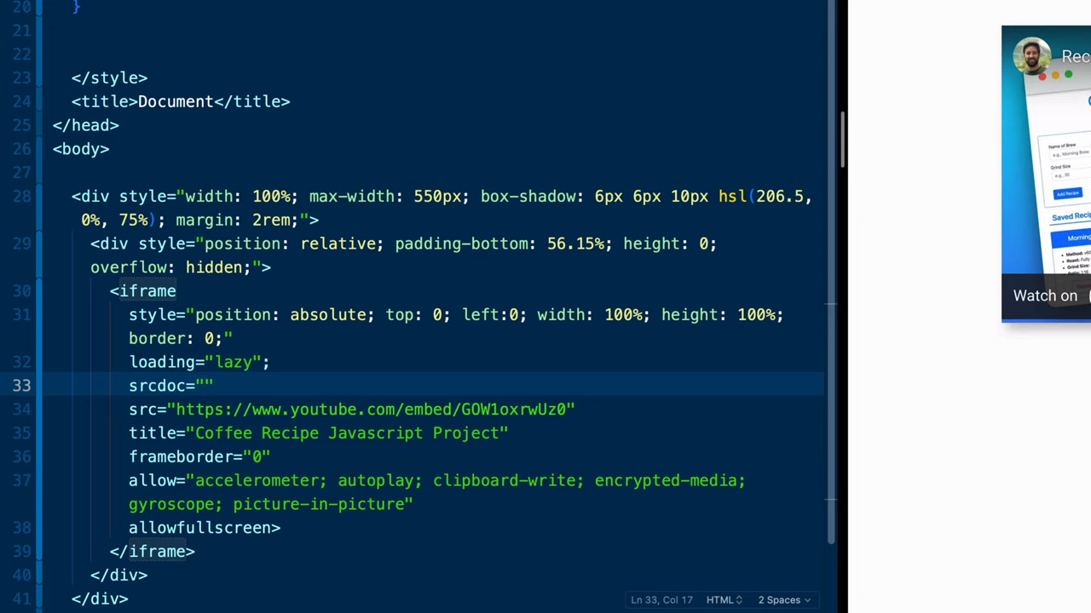
type("<")
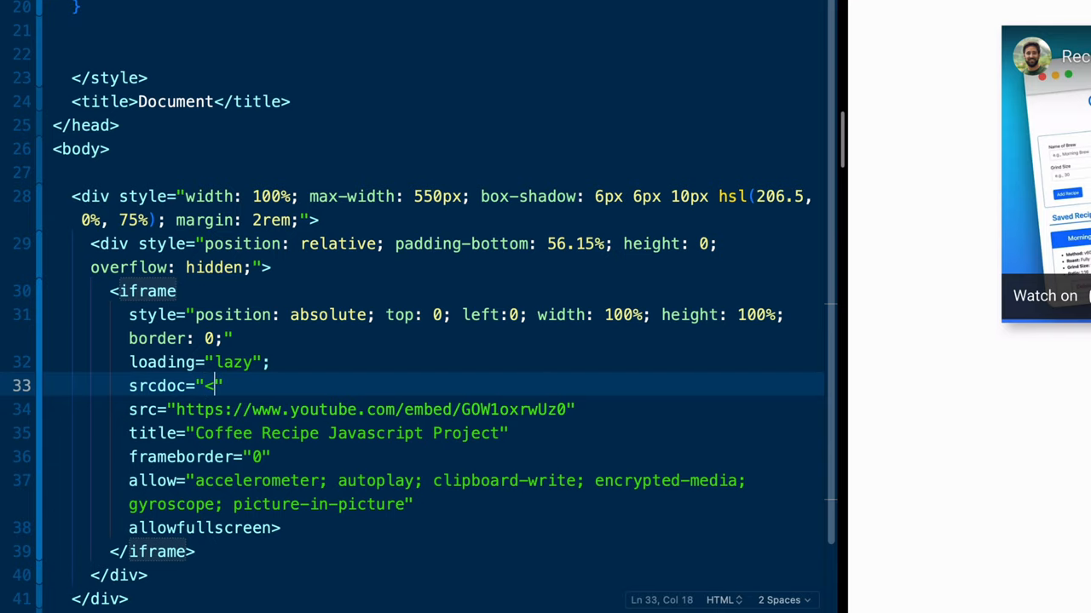
type("style></iframe>")
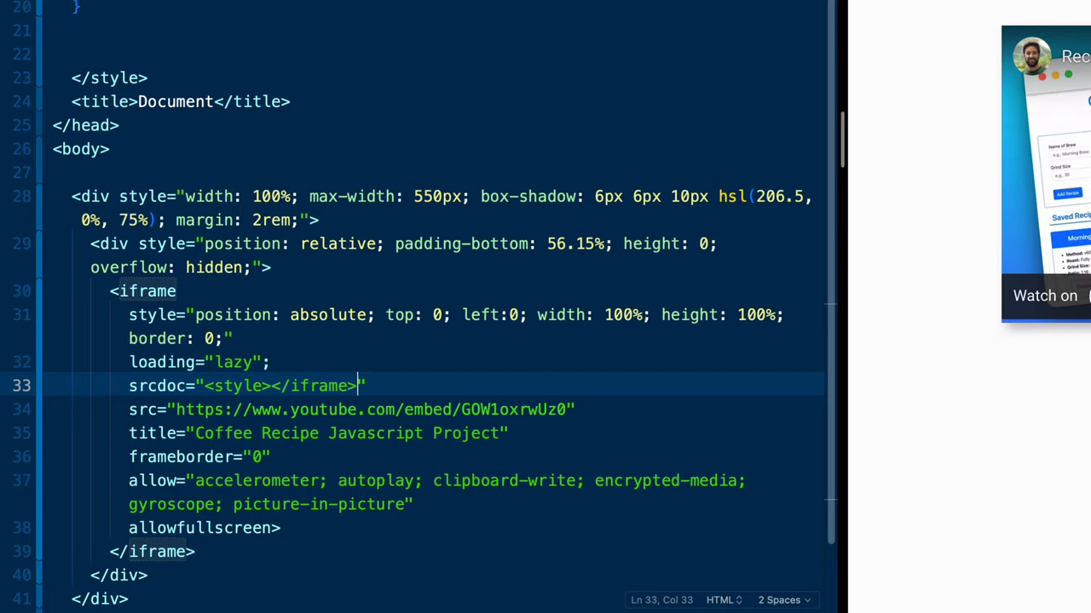
double_click(318, 385)
type("styl")
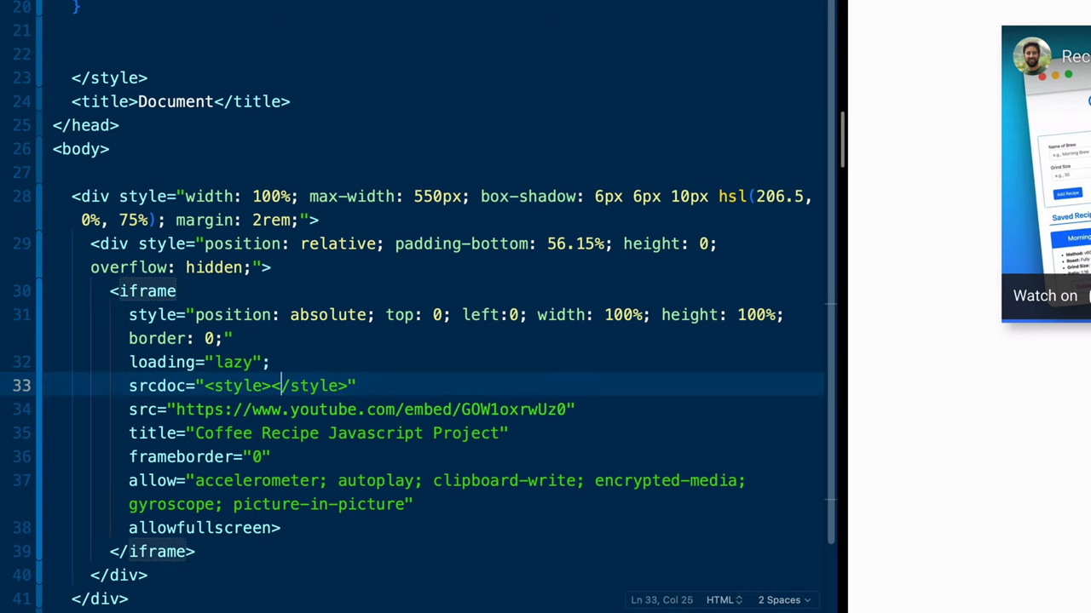
key("Enter")
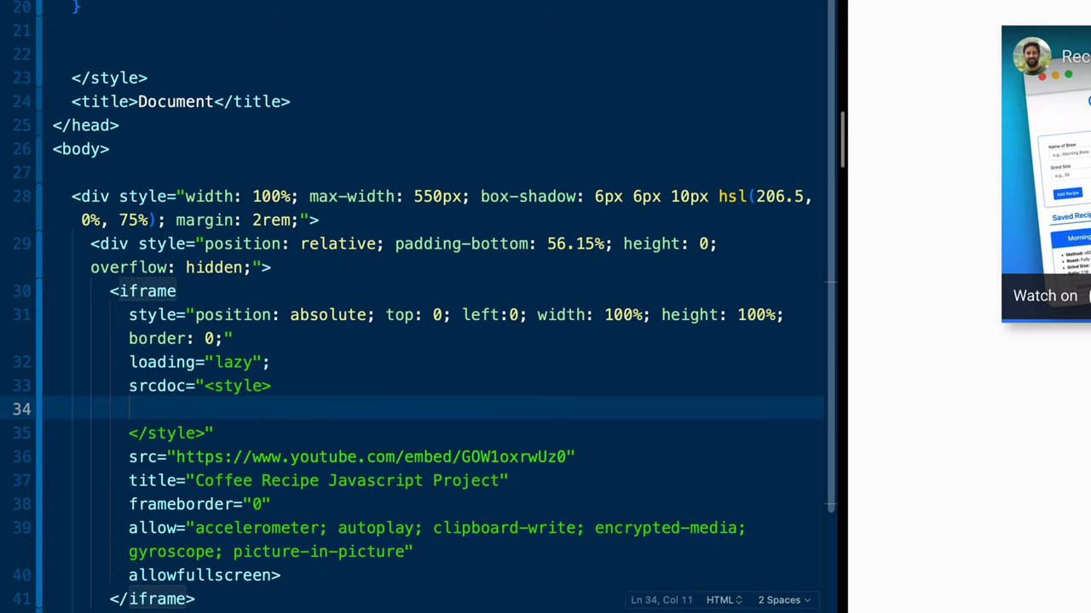
In srcdoc, reset * to padding 0, margin 0, overflow hidden and give body, html 100% height.
type("*")
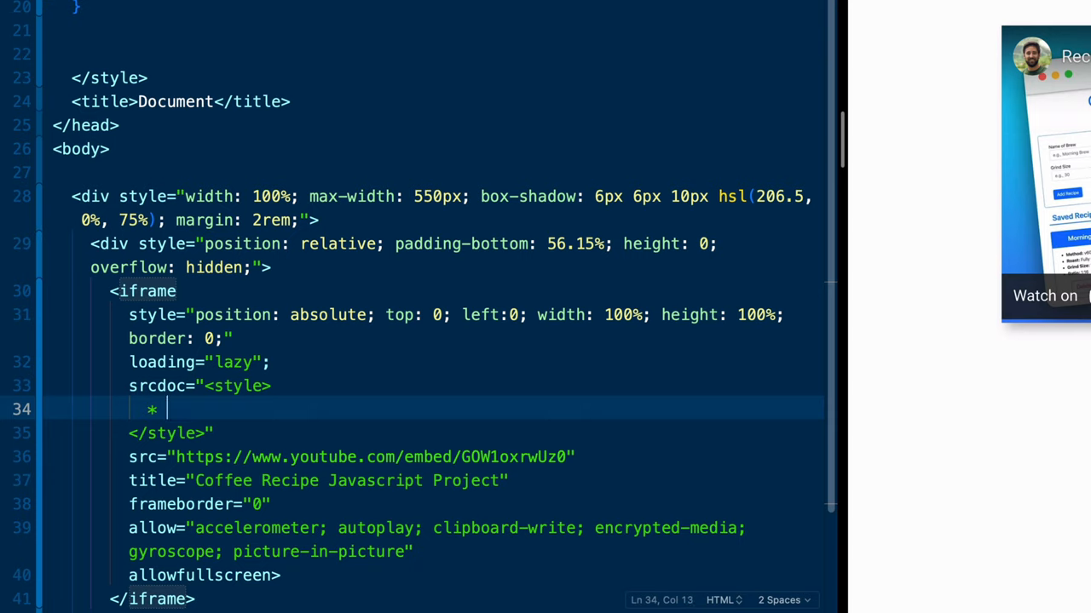
type("{")
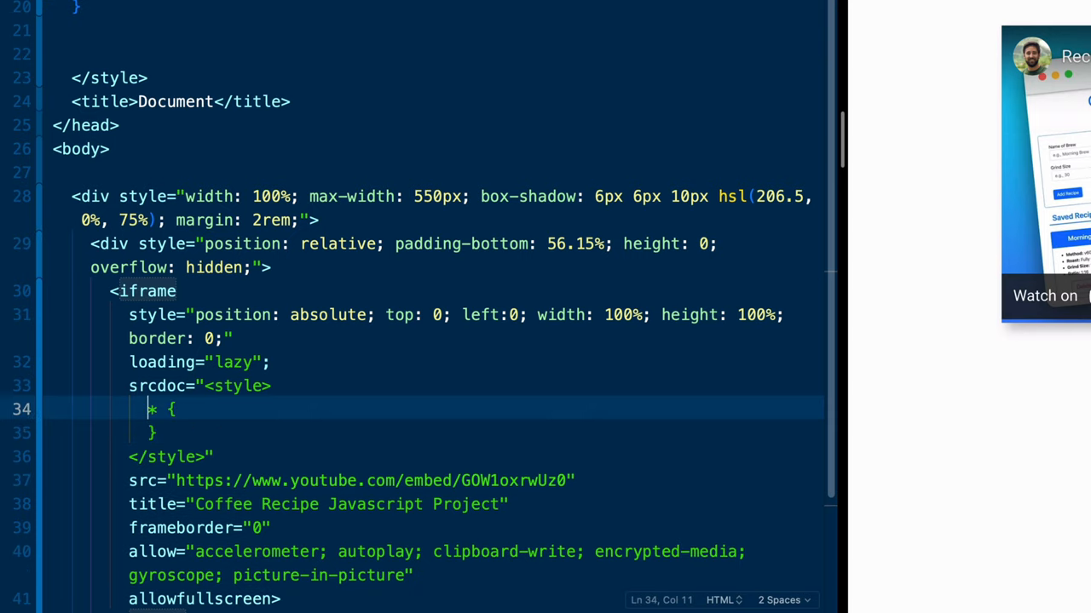
type("padding:")
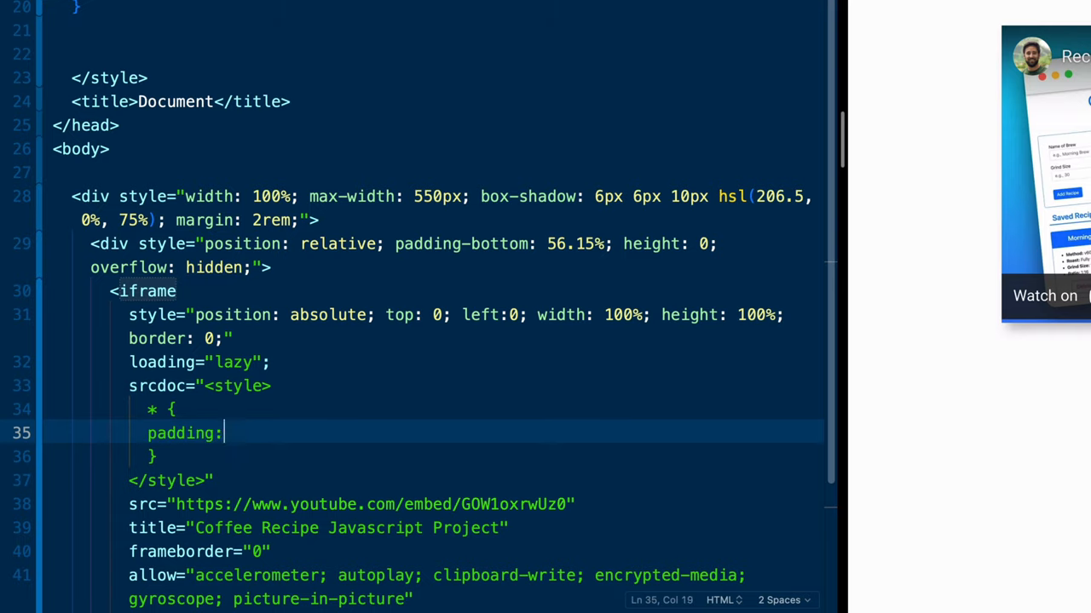
type("0;")
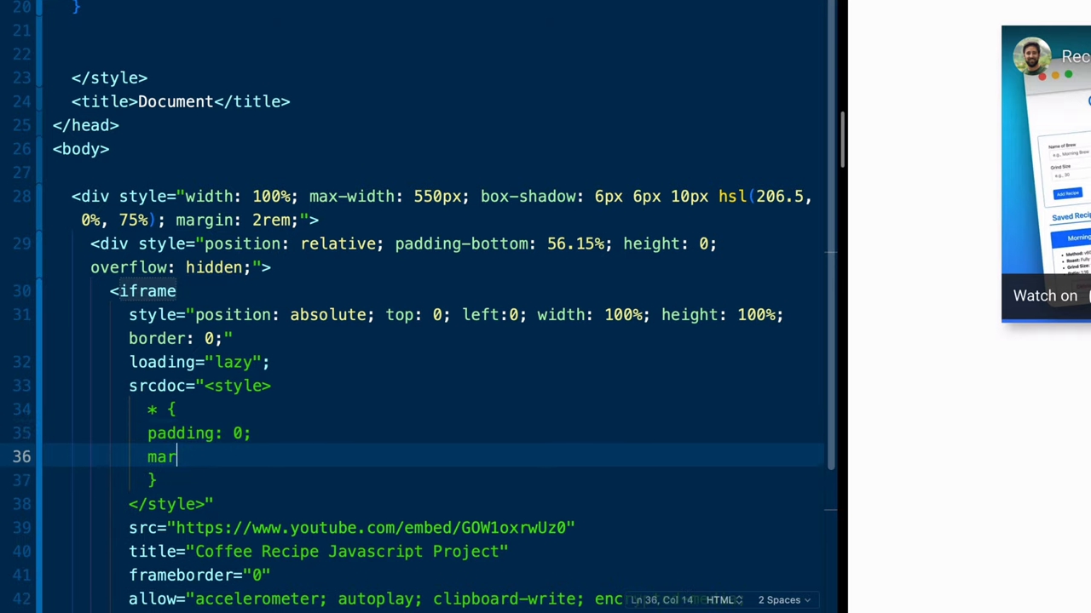
type("gin: 0;")
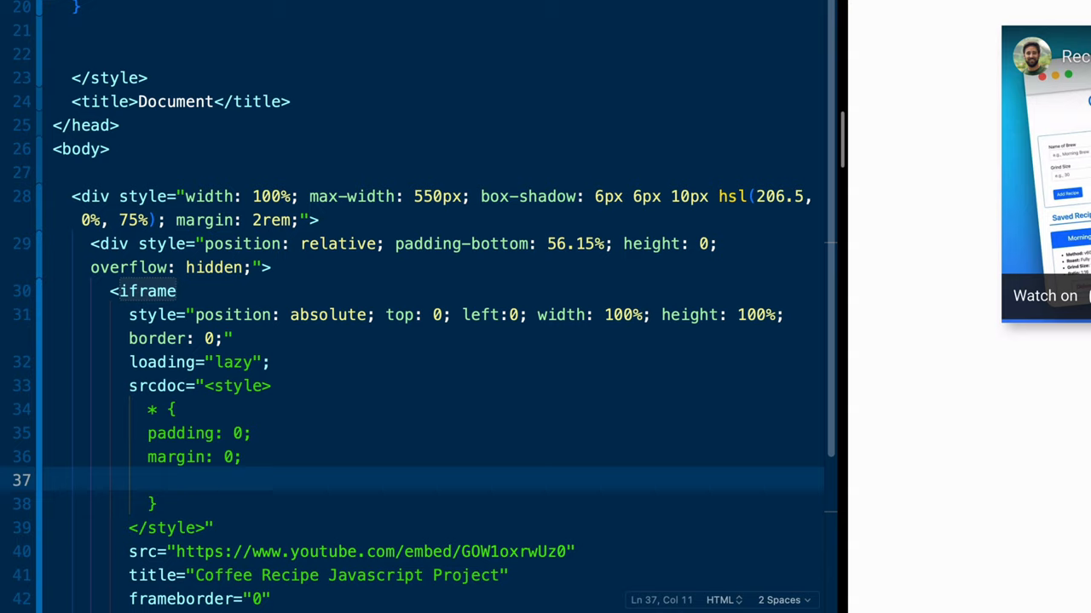
type("overflow: hidden;")
type("body {")
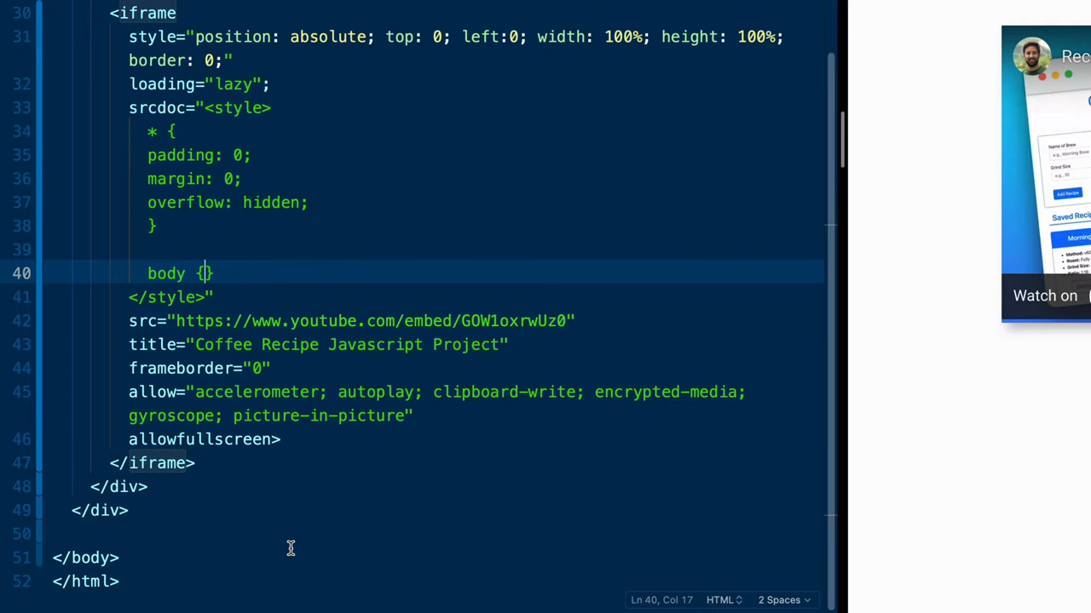
type(", html")
type("height: 100")
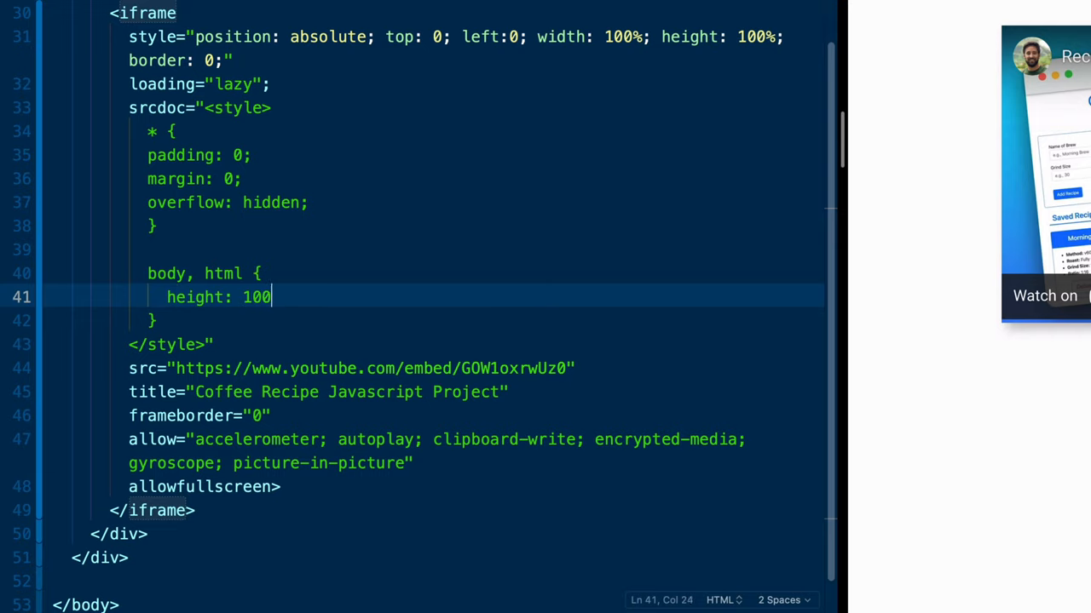
type("%;")
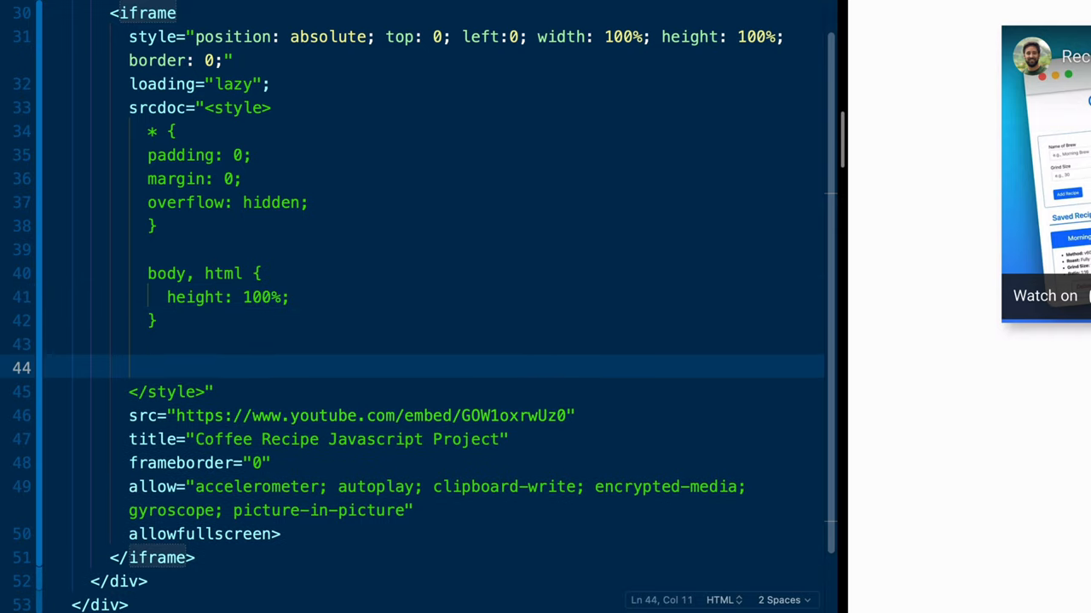
Add an img, svg rule: position absolute, width 100%, top 0, bottom 0.
type("img,")
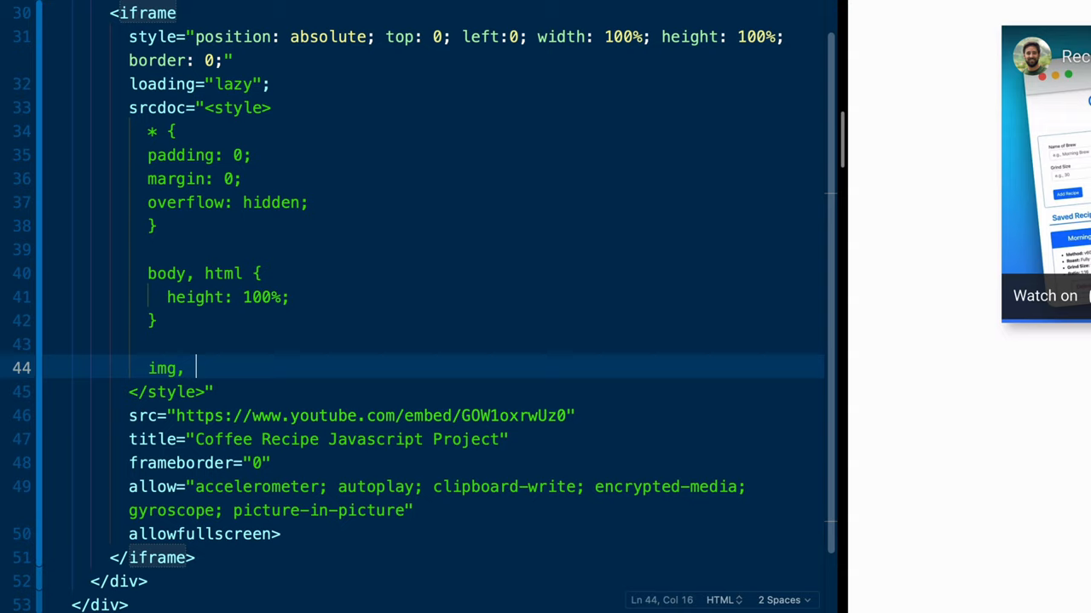
type("svg {")
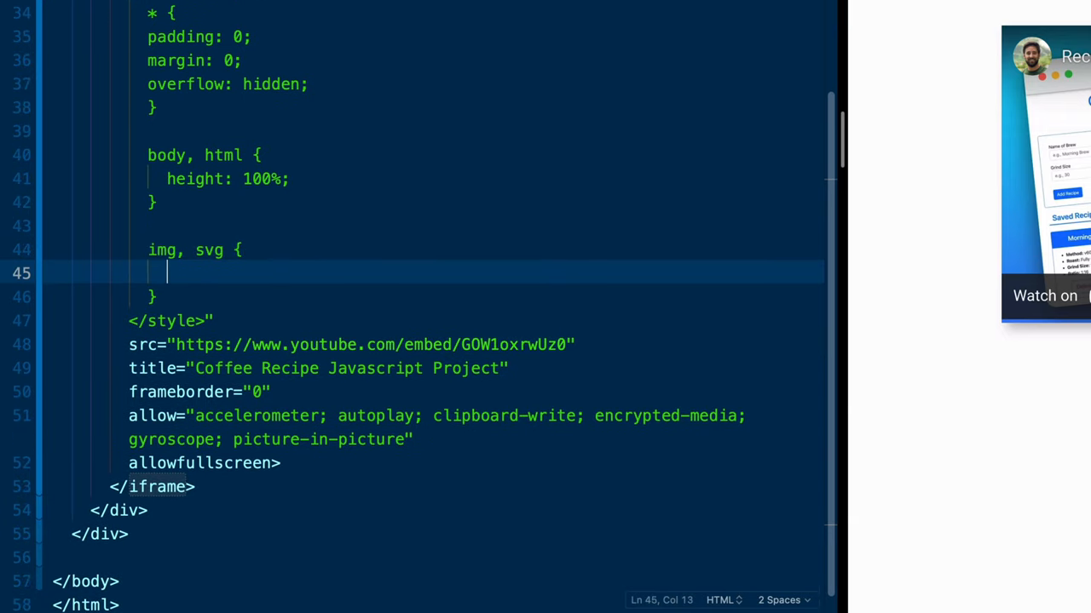
type("positiiio")
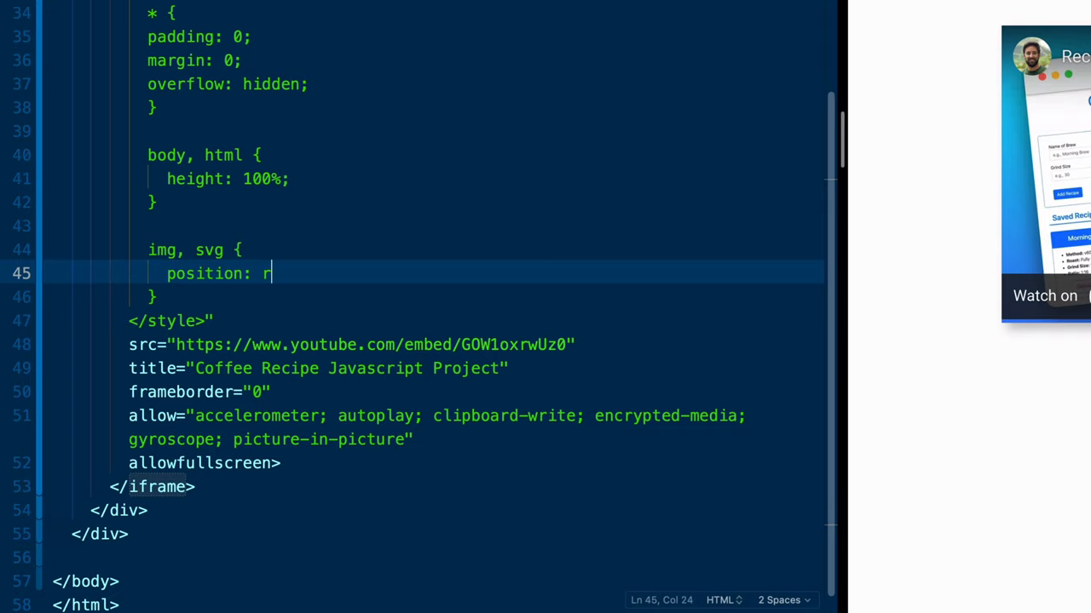
type("absolute;")
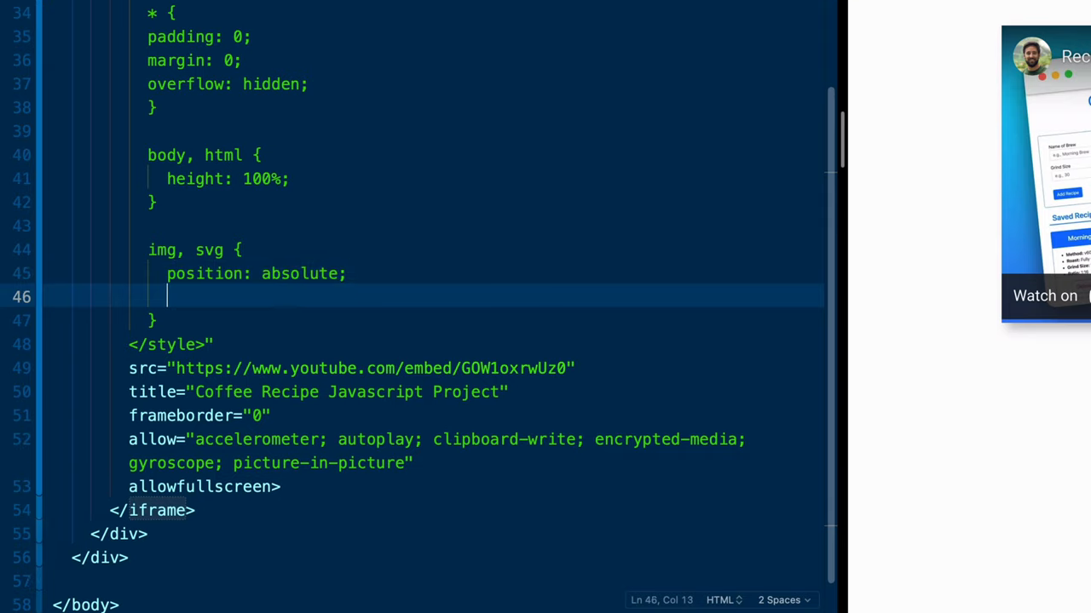
type("width: 100%;")
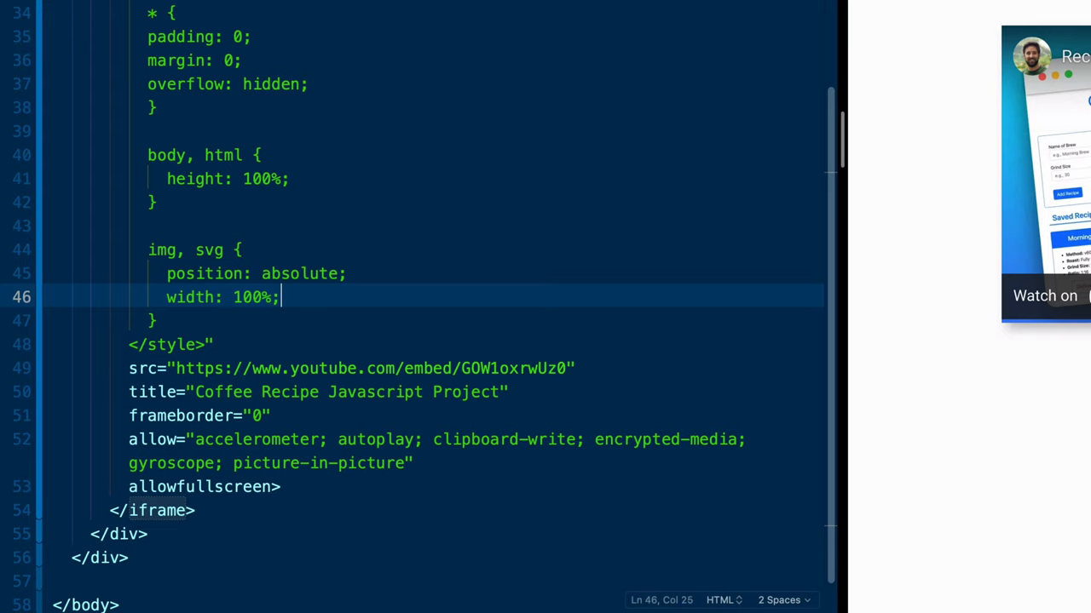
type("top: 0;")
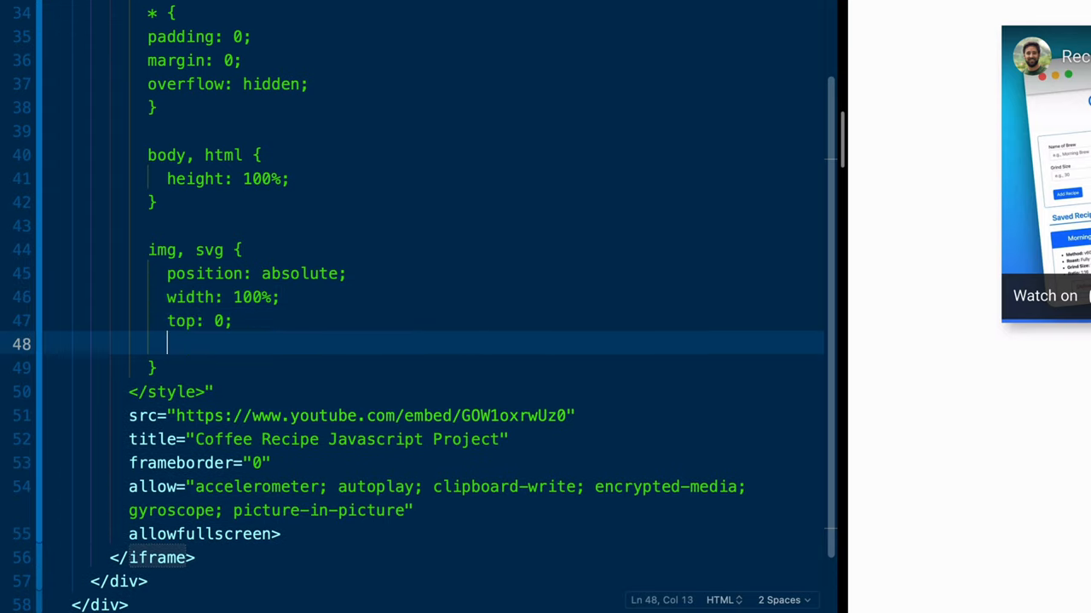
type("bottom:")
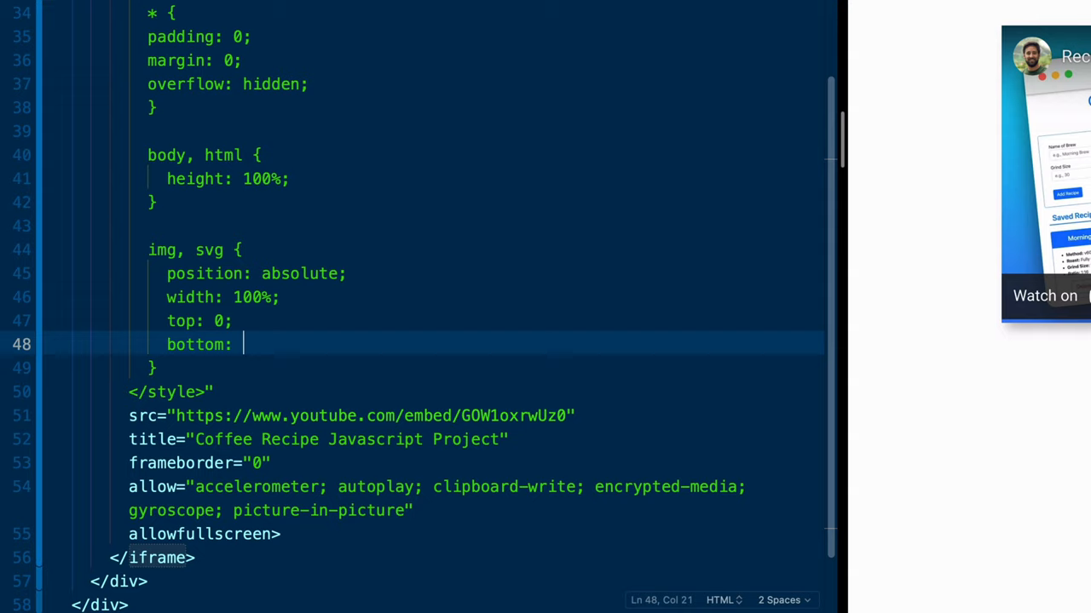
type("0;")
type("margin: auto;")
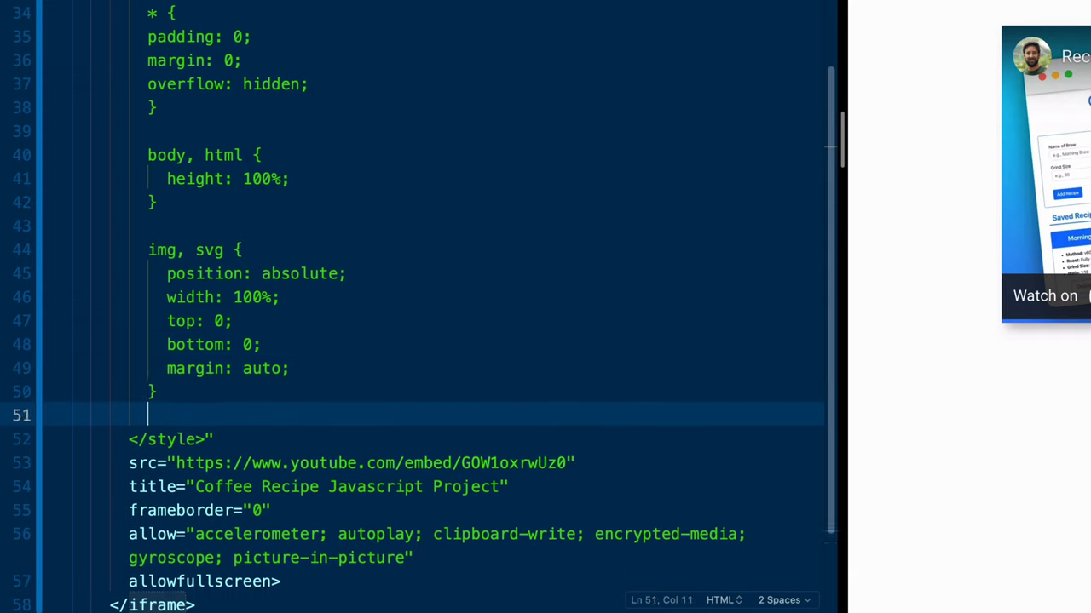
Give svg a drop-shadow(1px 1px ... hsl(205, 70.7%, 8%)) filter and transition: all 250ms ease-in-out.
type("svg {")
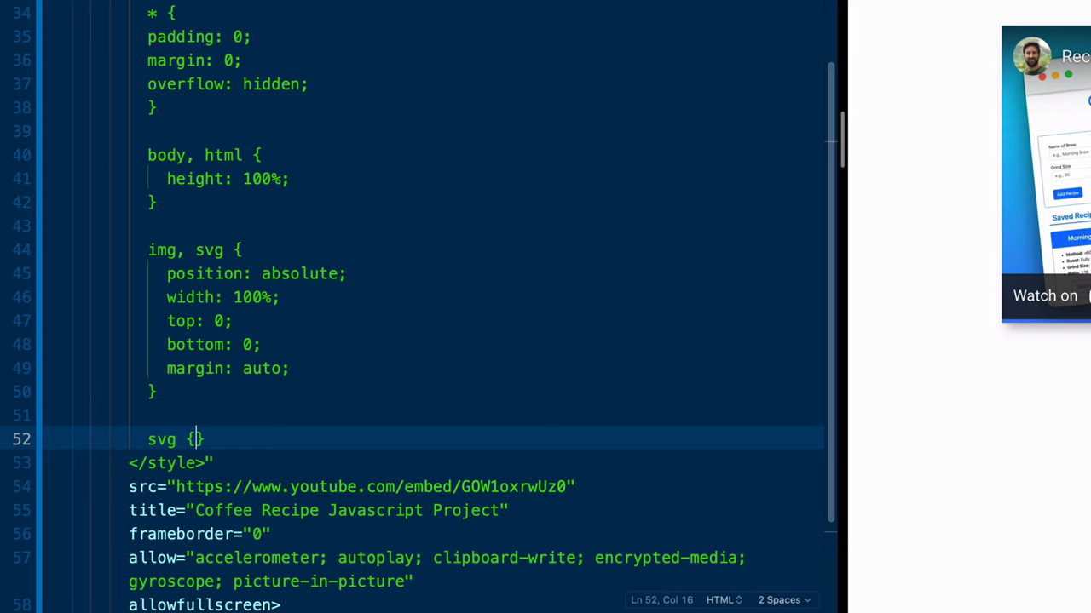
key("Enter")
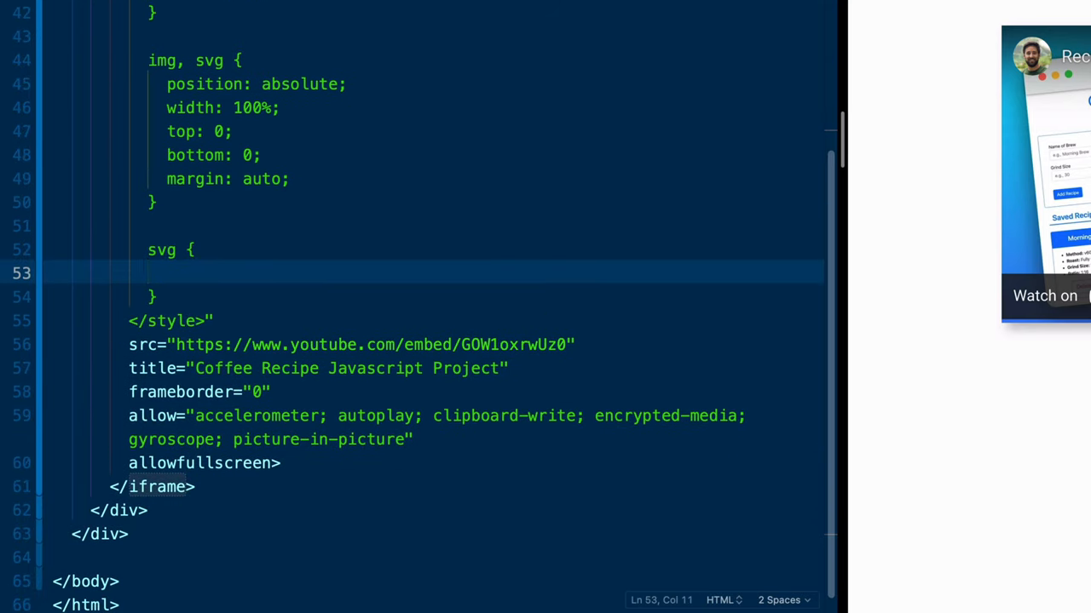
type("filter: drop")
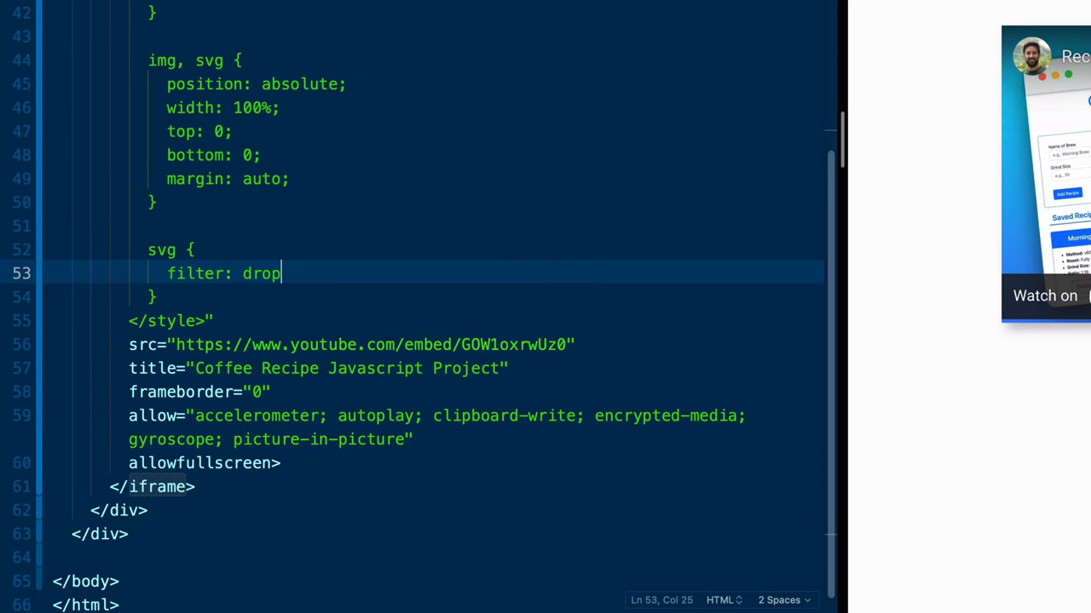
type("-shadow")
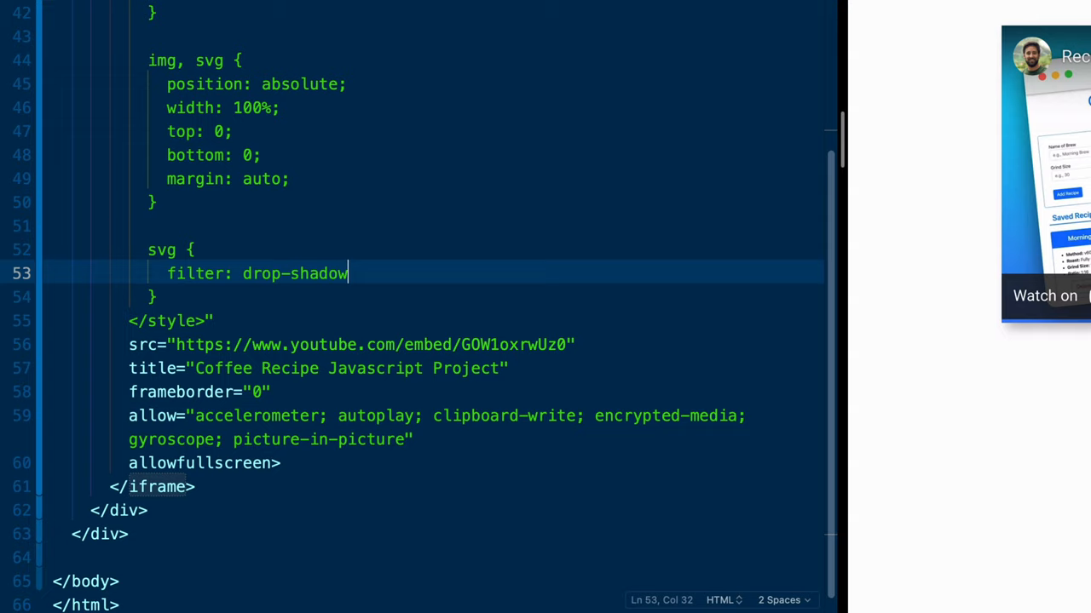
type("(1px 1px 10px")
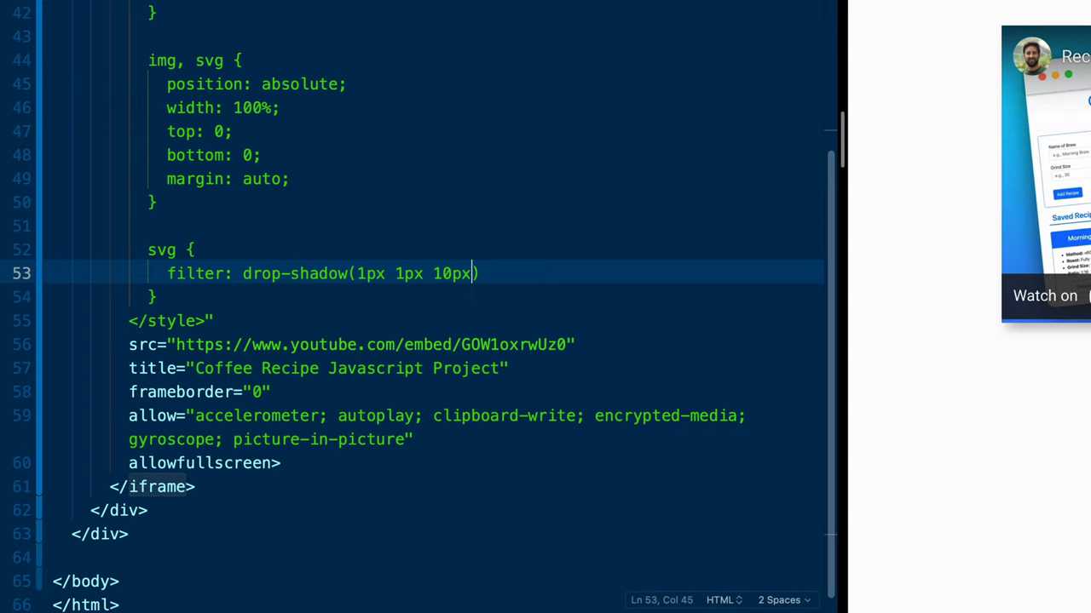
type("hs")
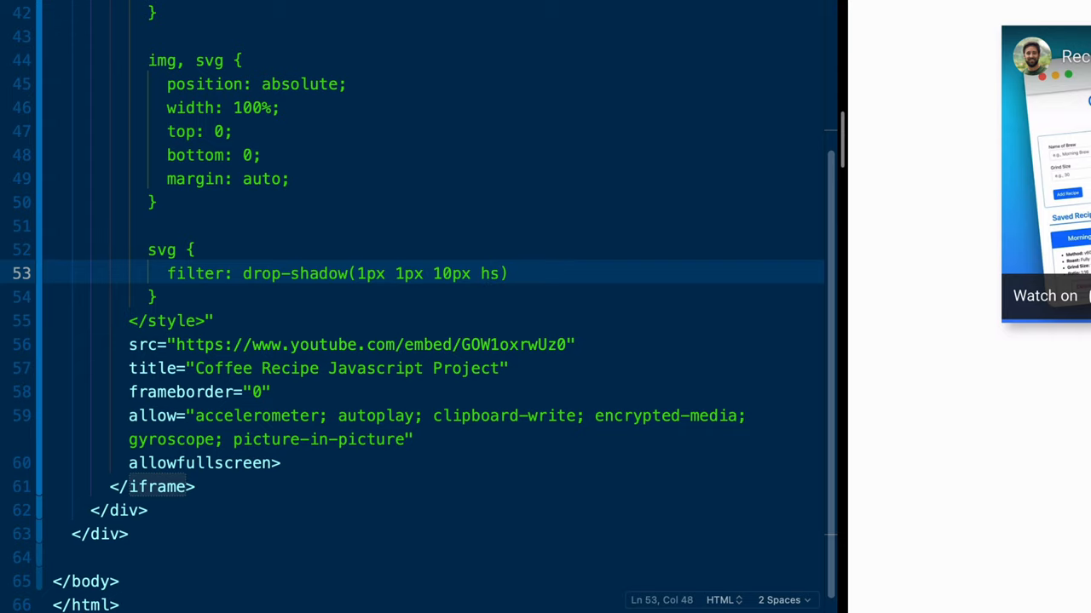
type("l(205)")
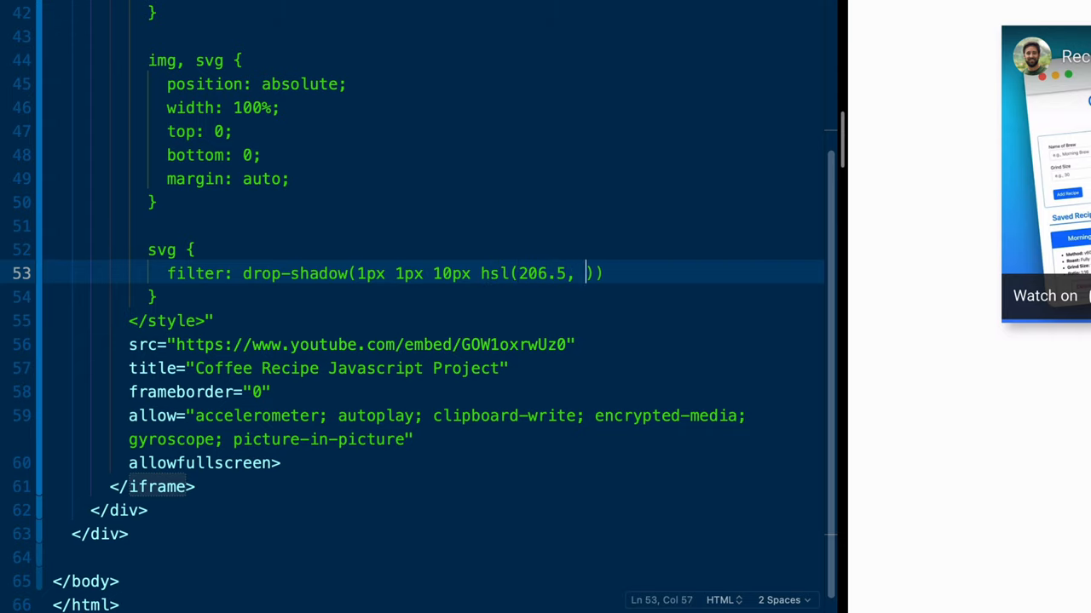
type("70.7%")
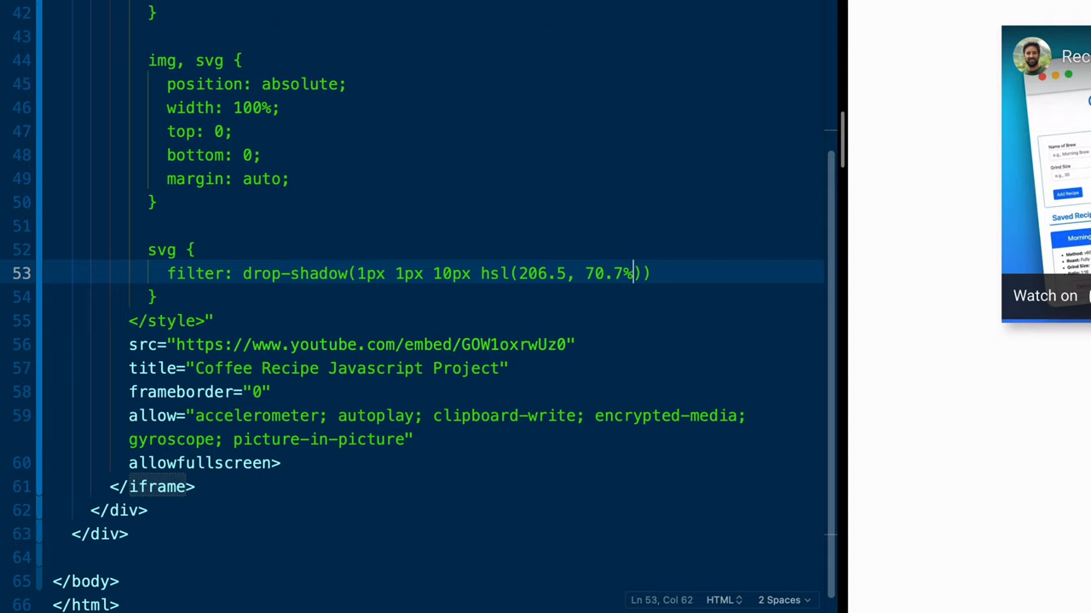
type(", 8%")
type("transitio")
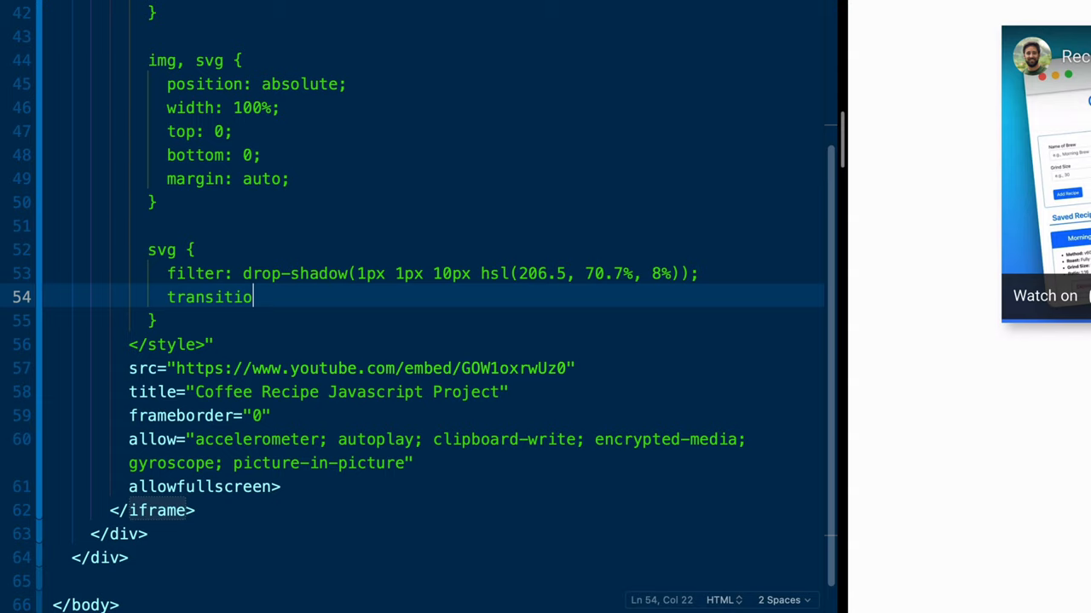
type("n:")
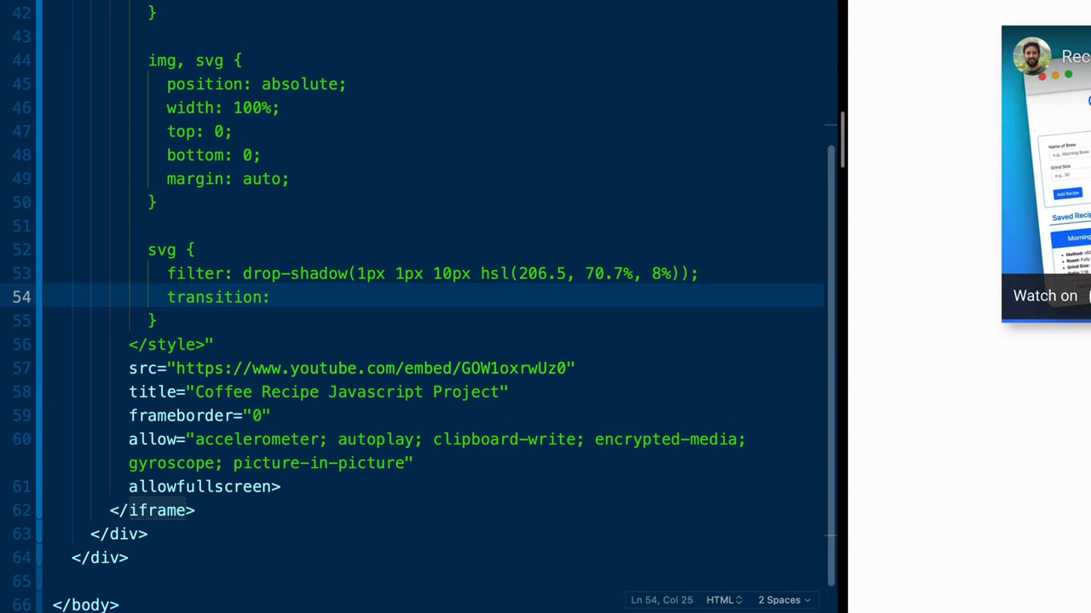
type("all 25")
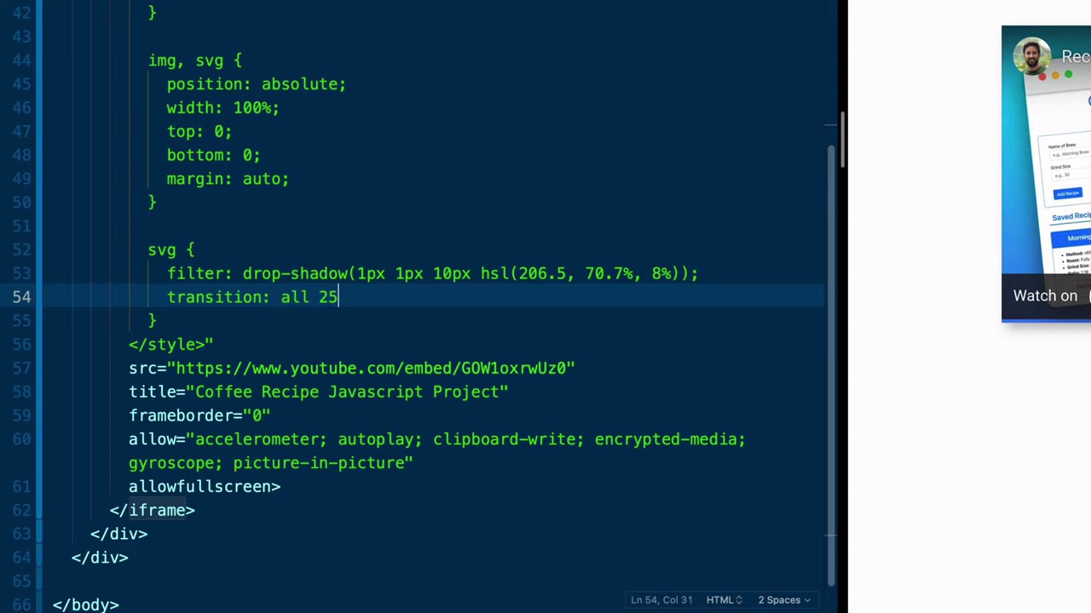
type("0ms eas")
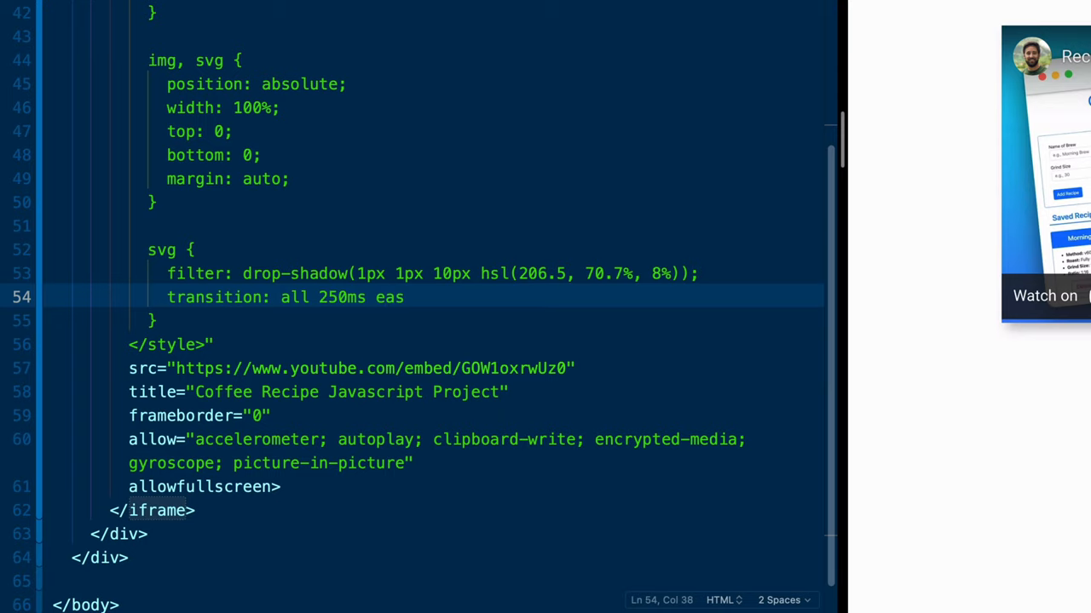
type("e-in-out;")
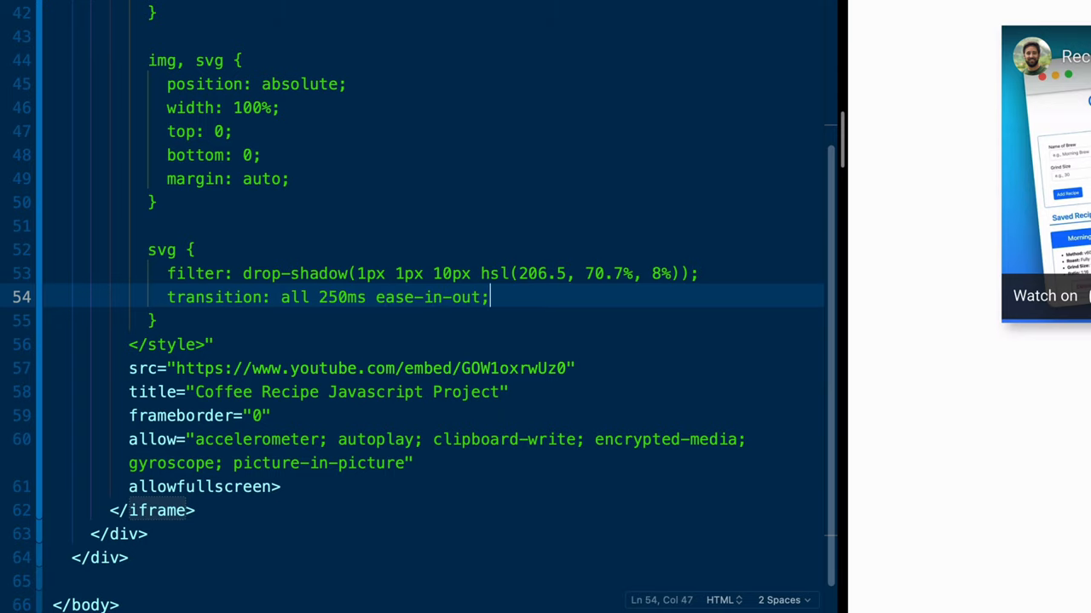
type("body")
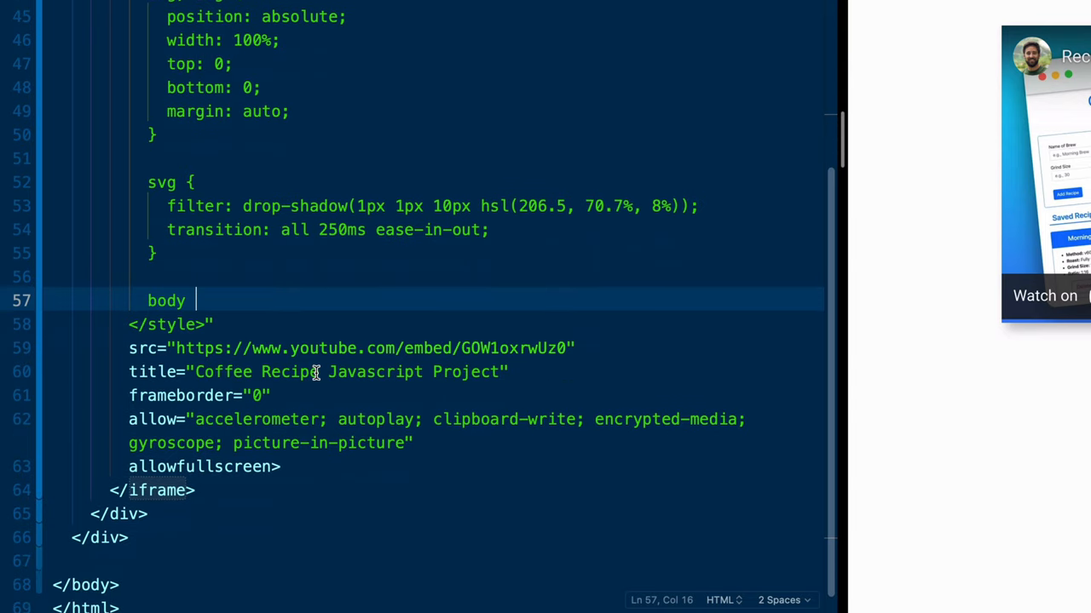
Add a body:hover svg rule darkening the drop-shadow to hsl(206.5, 0%, 10%).
type(":hover svg {")
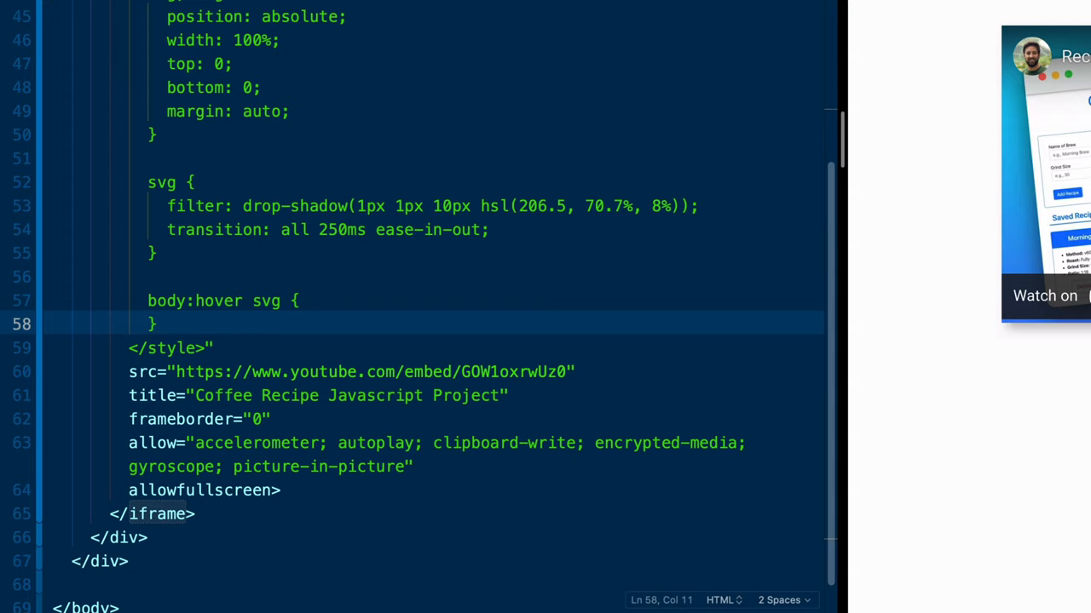
key("Enter")
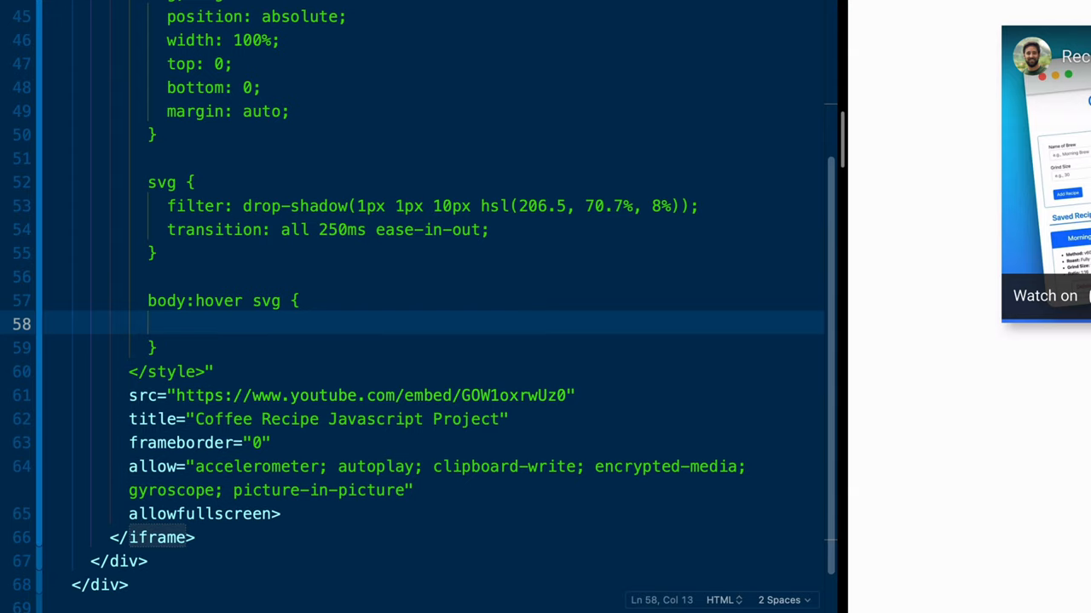
left_click(254, 204)
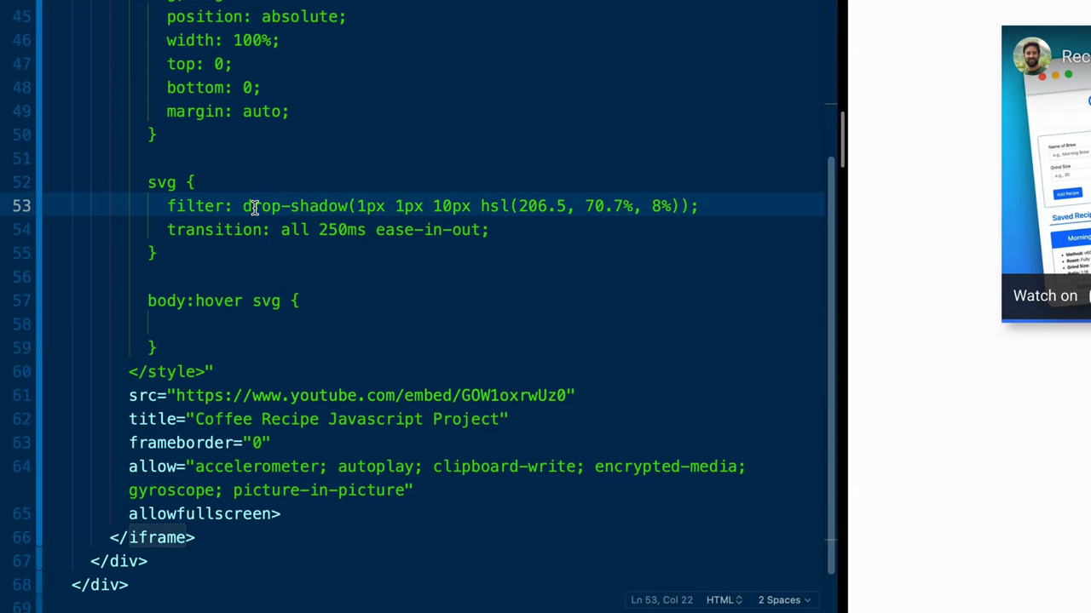
type("filter: drop-shadow(1px 1px 10px hsl(206.5, 70.7%, 8%));")
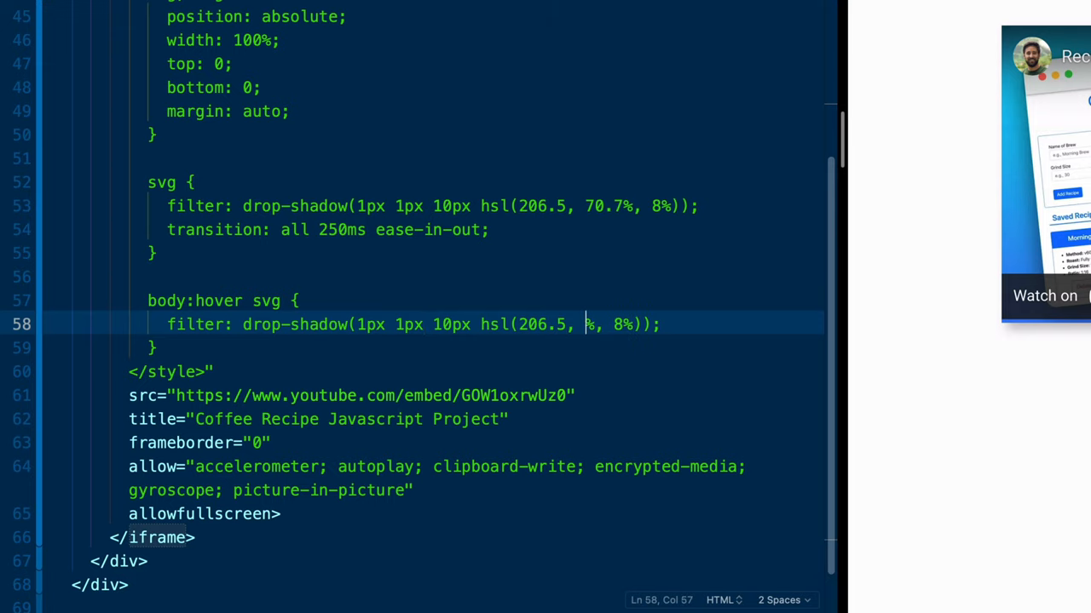
type("0%")
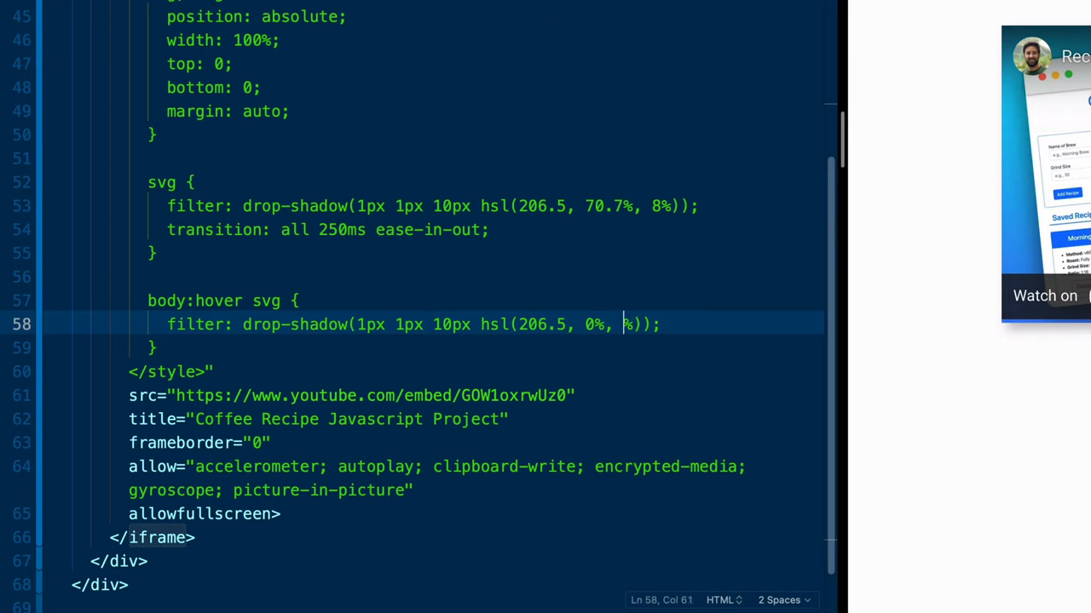
type("10")
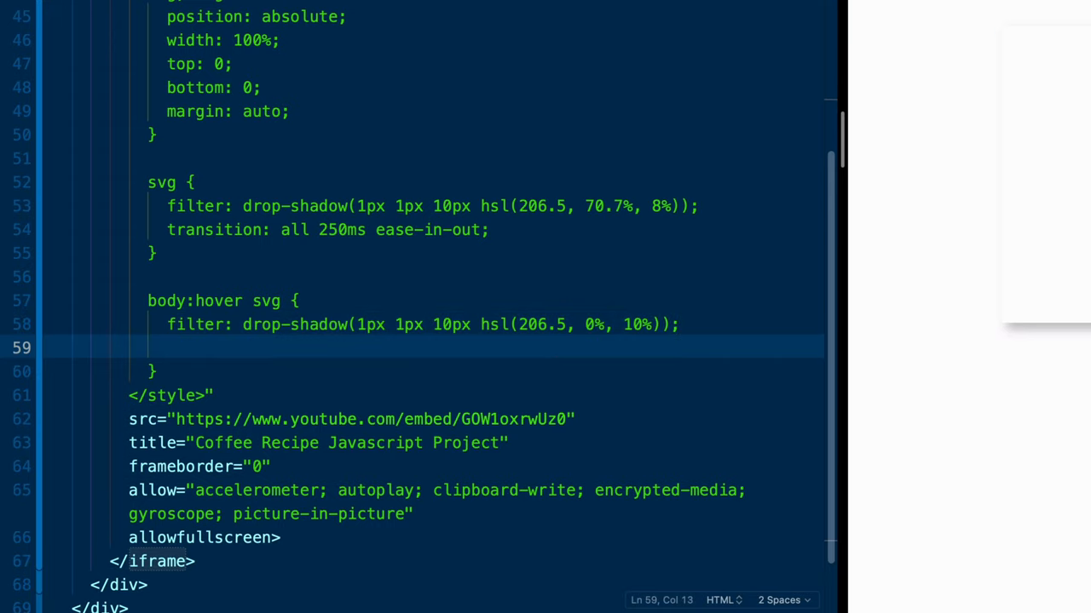
Scale the hovered svg with transform: scale(1.2) and start a new line after </style>.
type("transform")
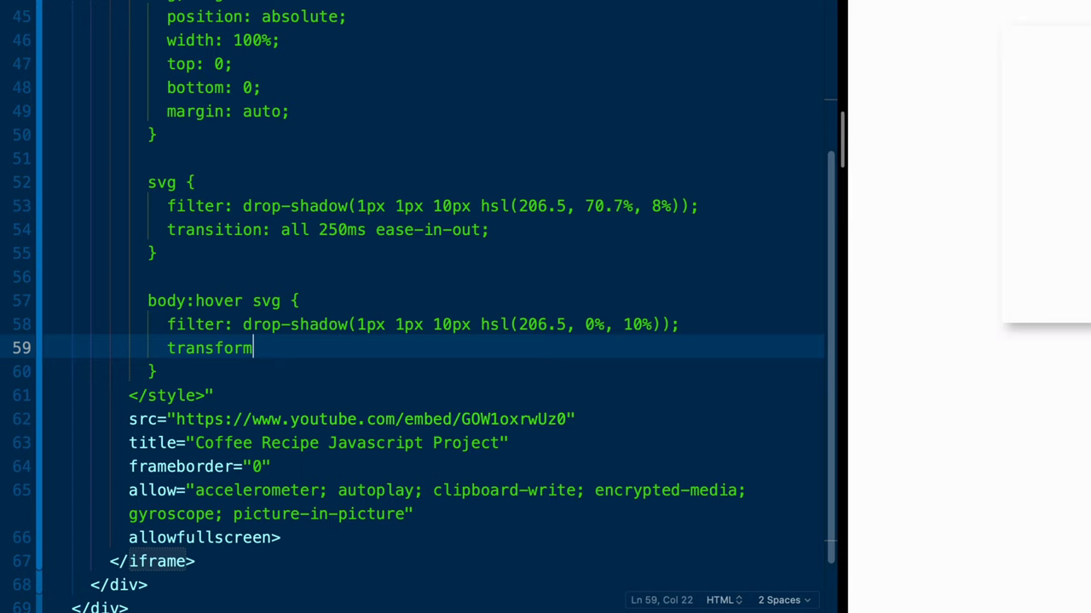
type(": scla")
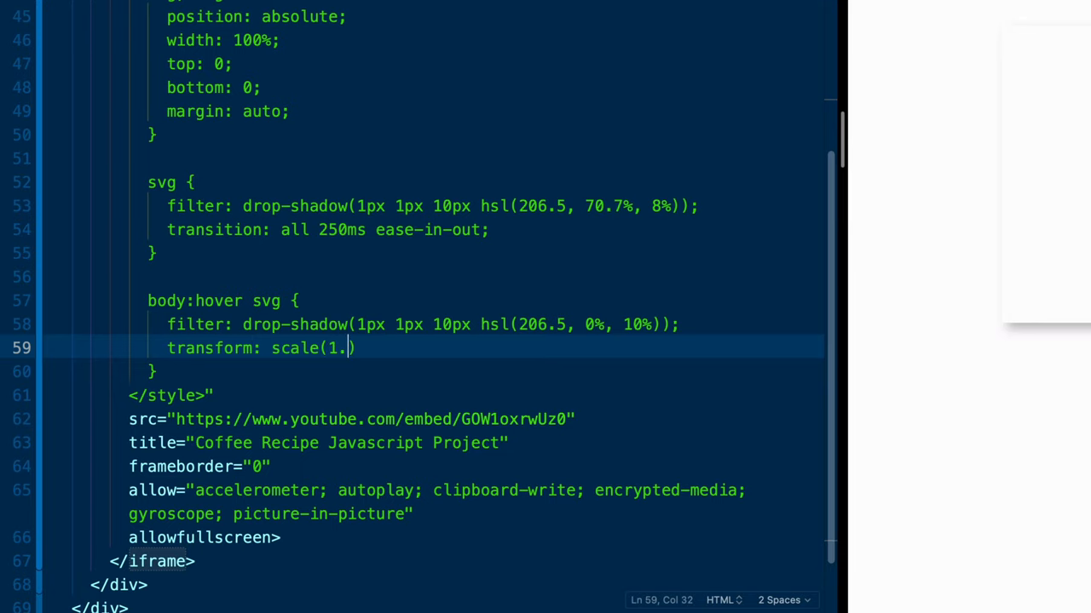
type("2);")
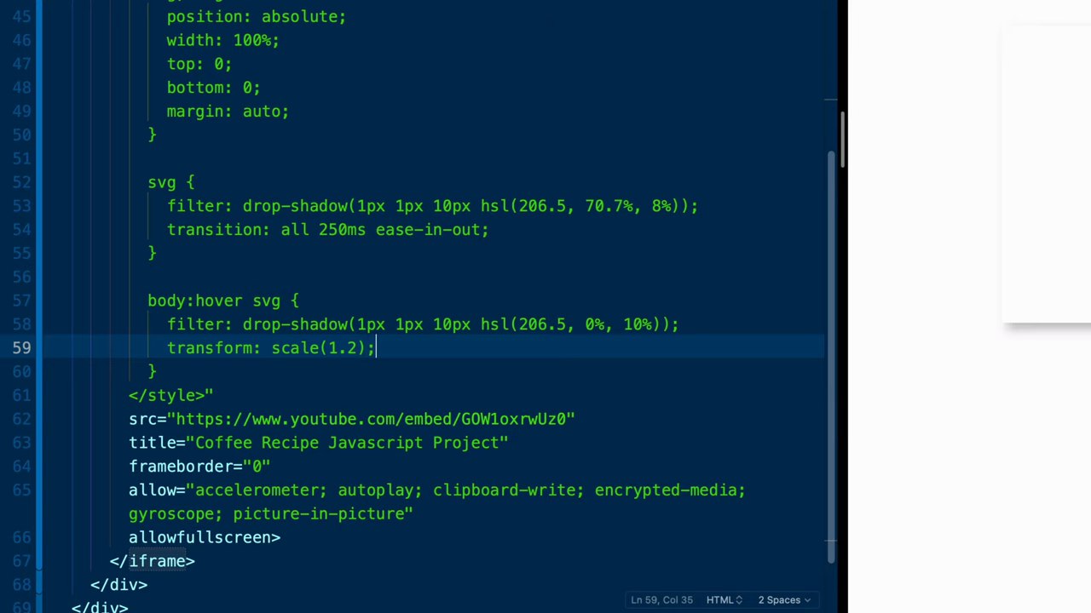
double_click(293, 206)
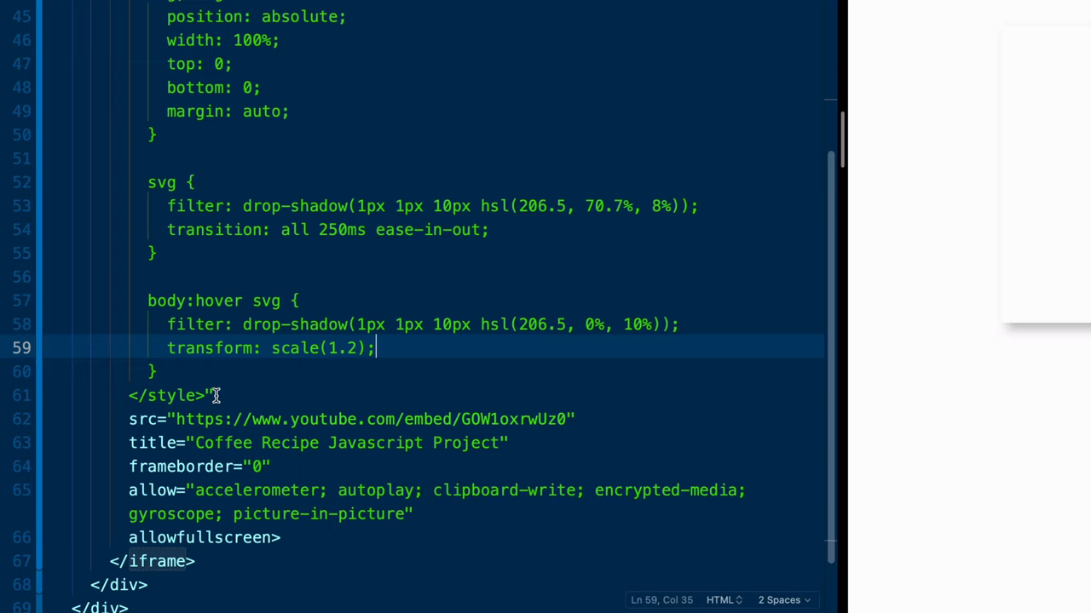
key("Enter")
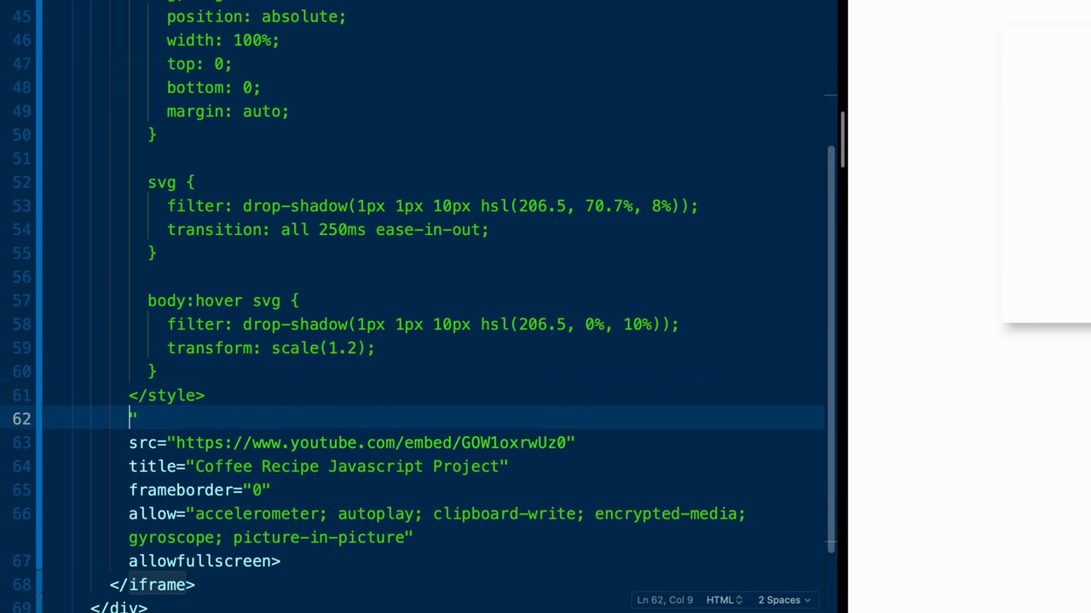
type("<a")
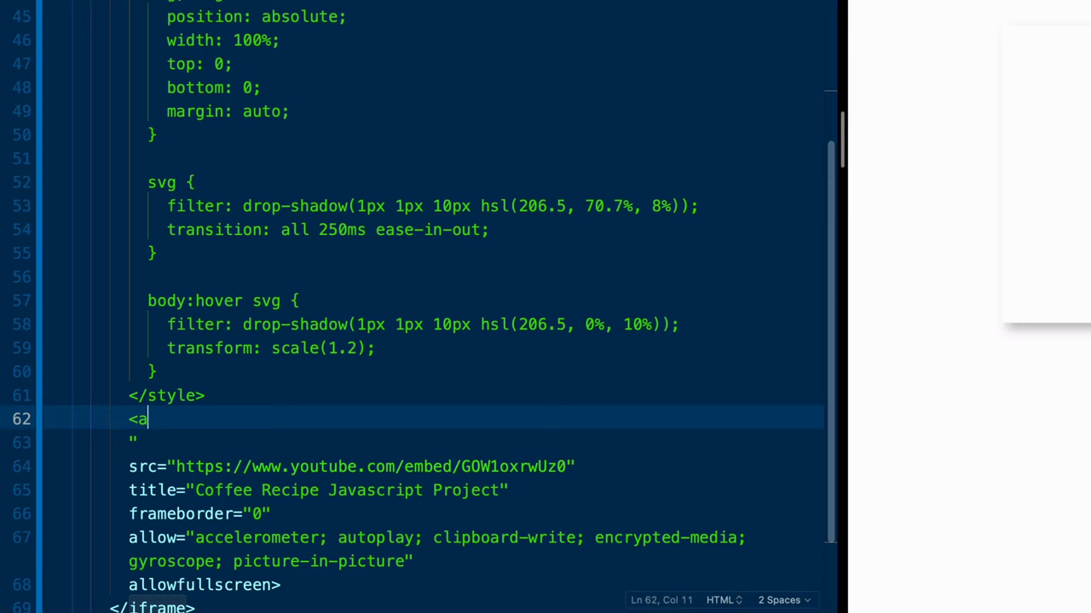
type("href='https://www.youtube.com/'")
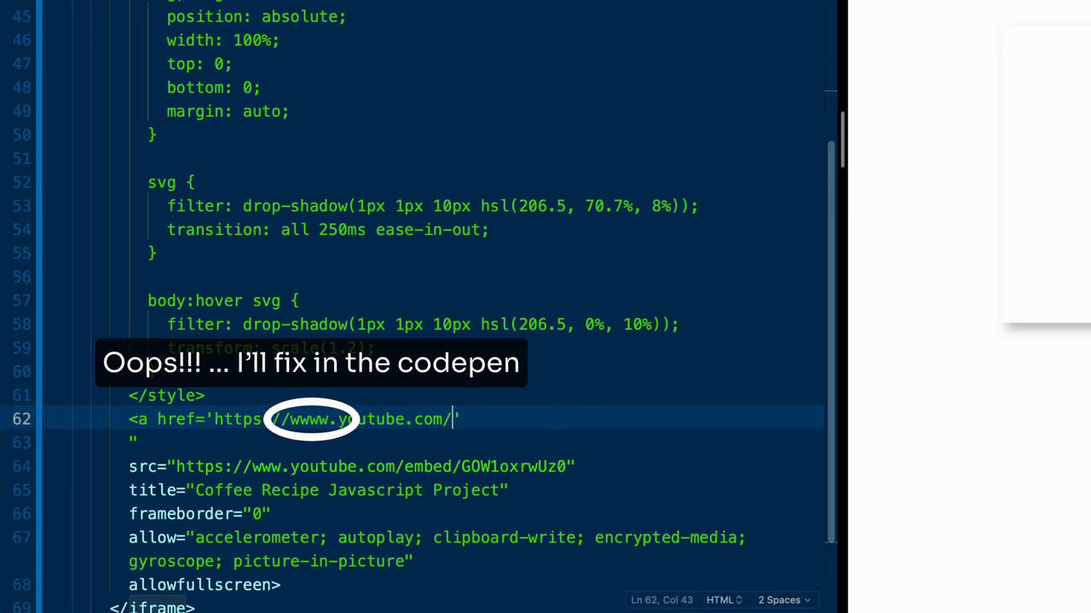
type("embed/GOW1oxrwUz0")
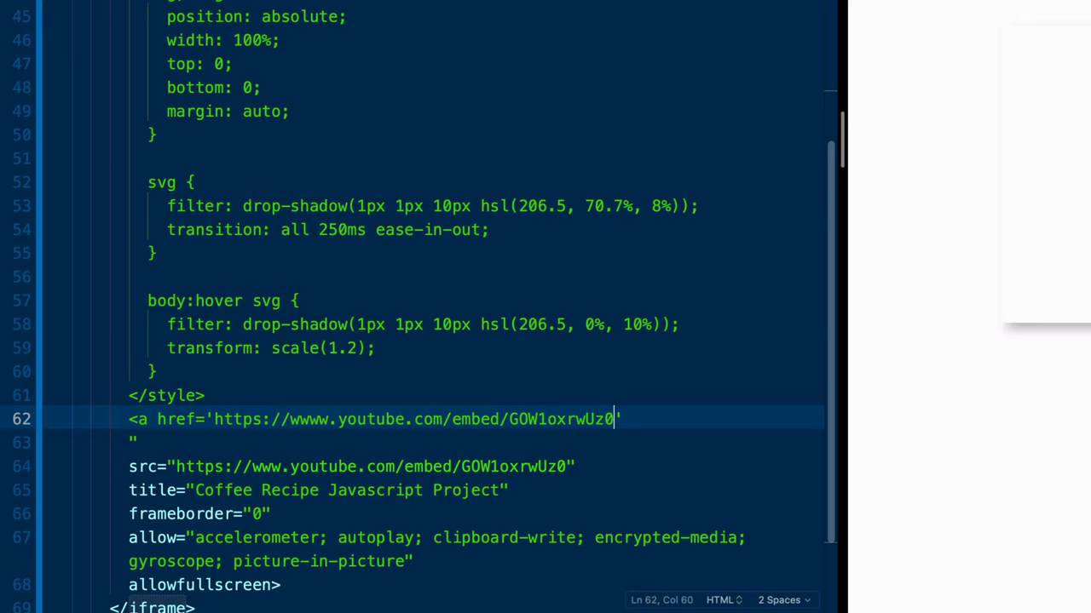
type("?au")
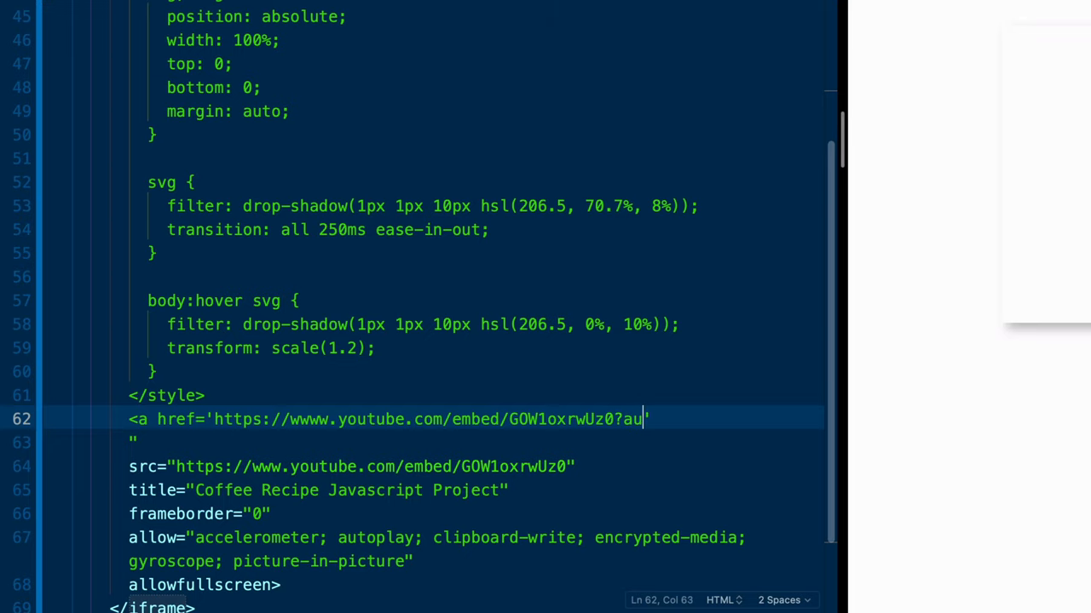
type("toplay-")
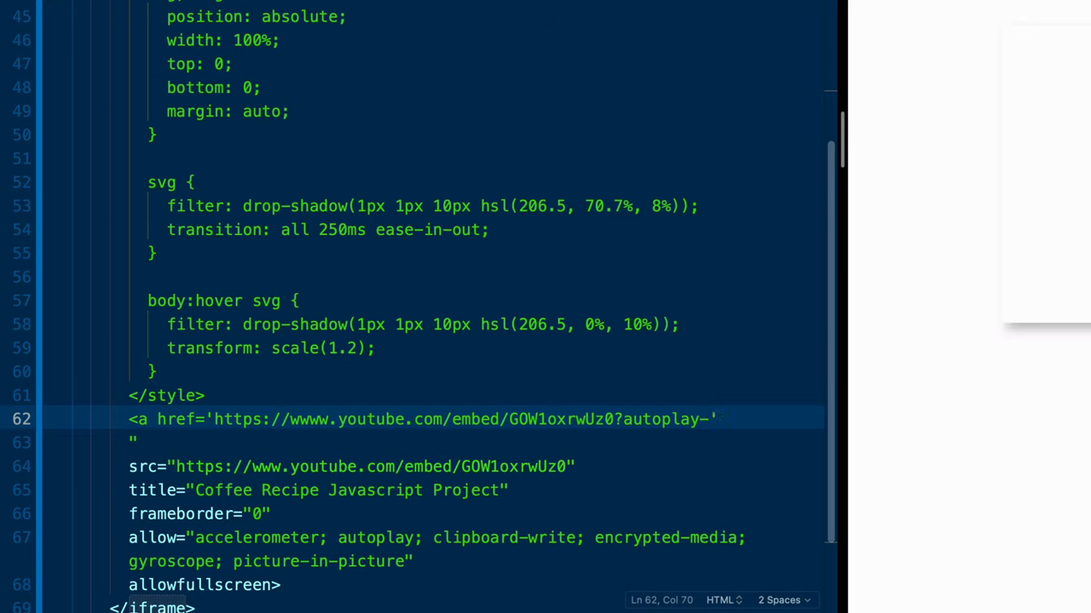
type("1")
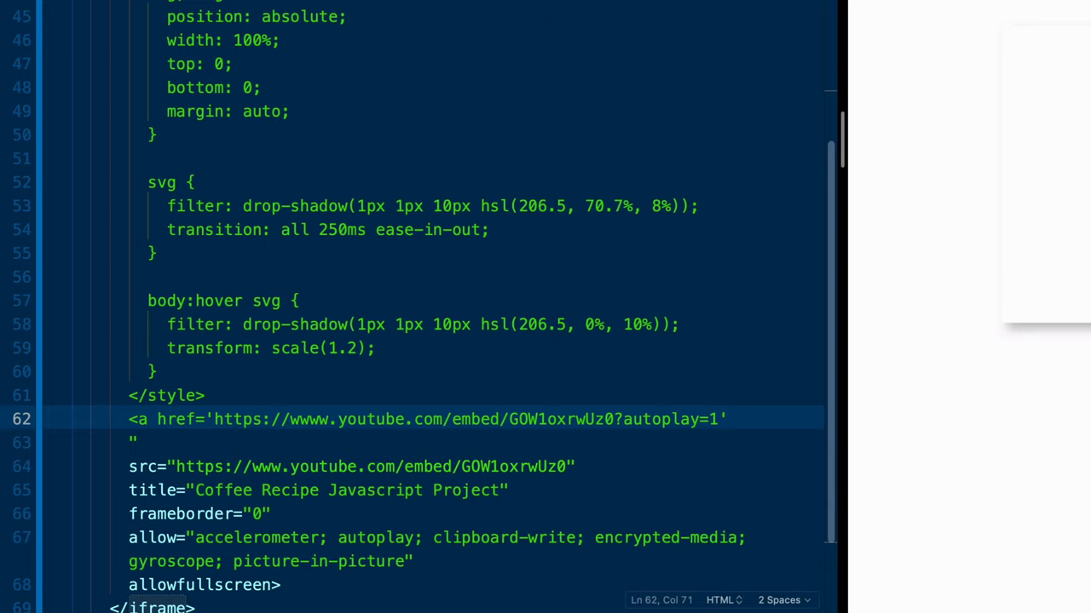
type(">")
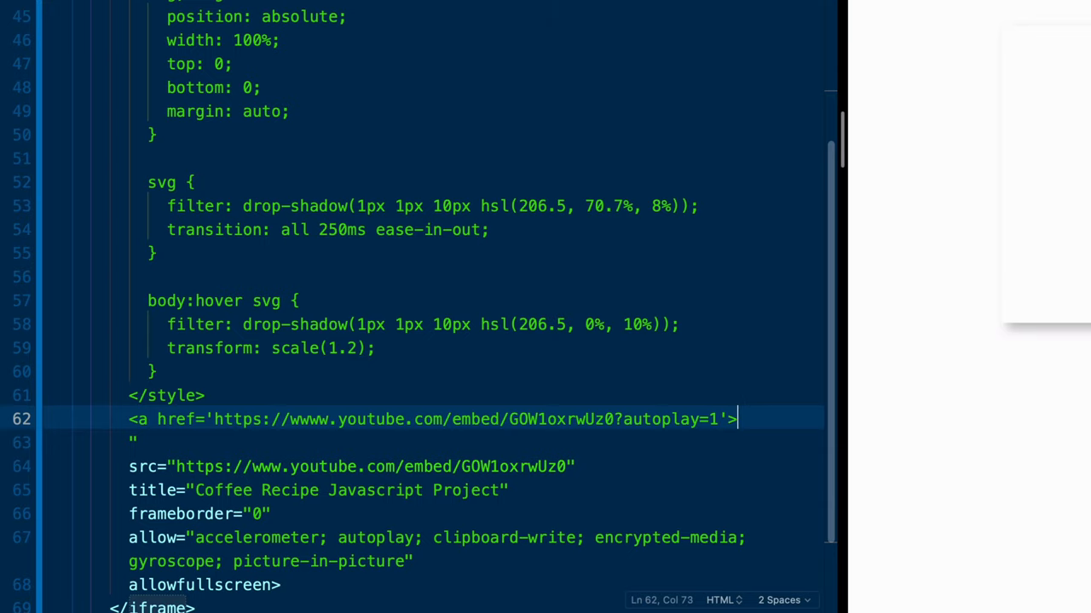
type("<")
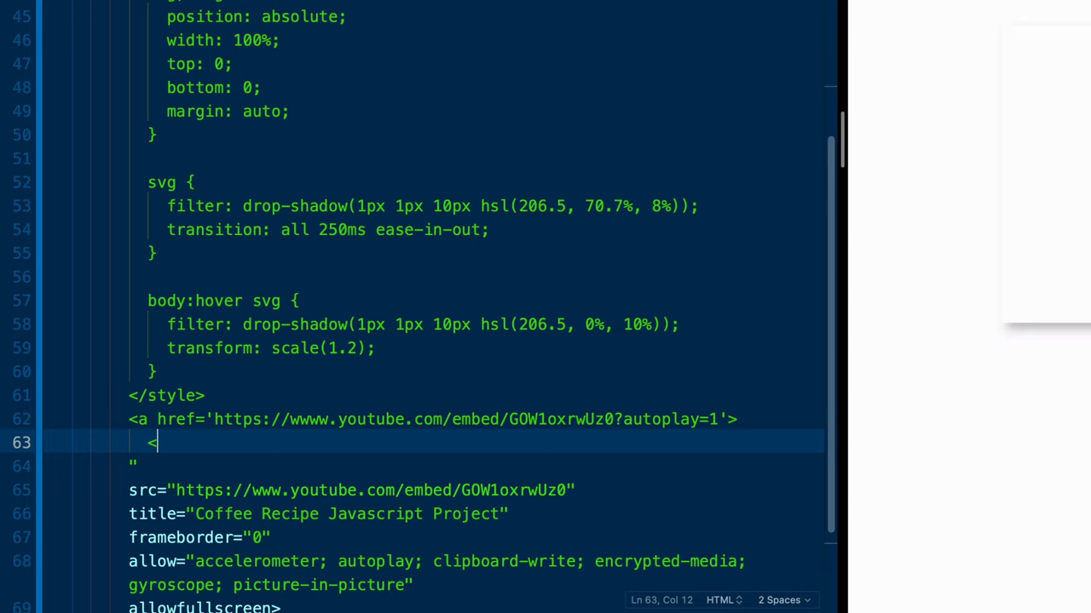
type("img")
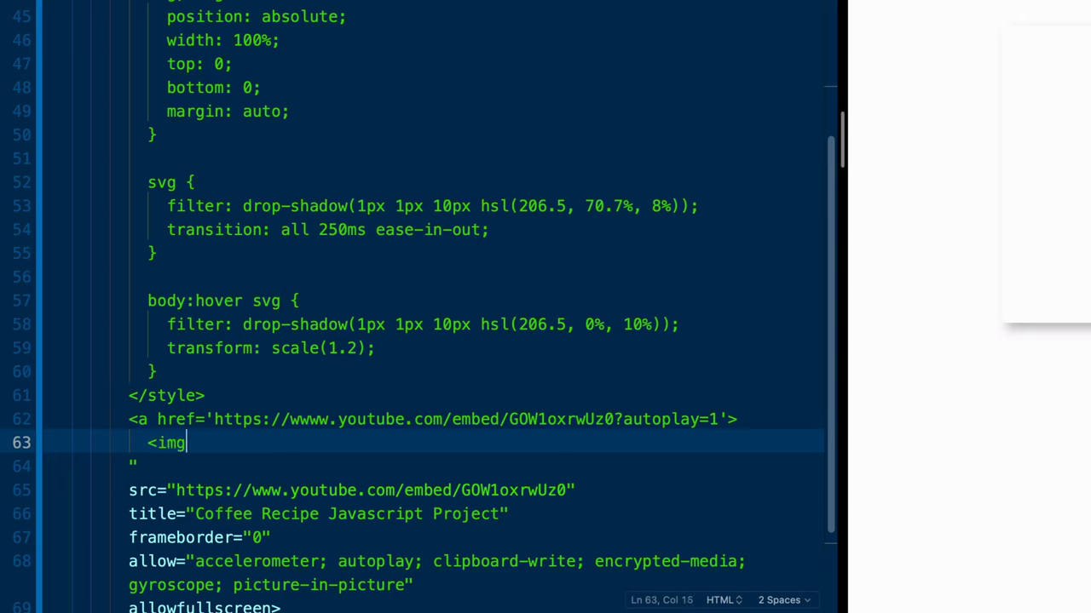
type("src=\"\"")
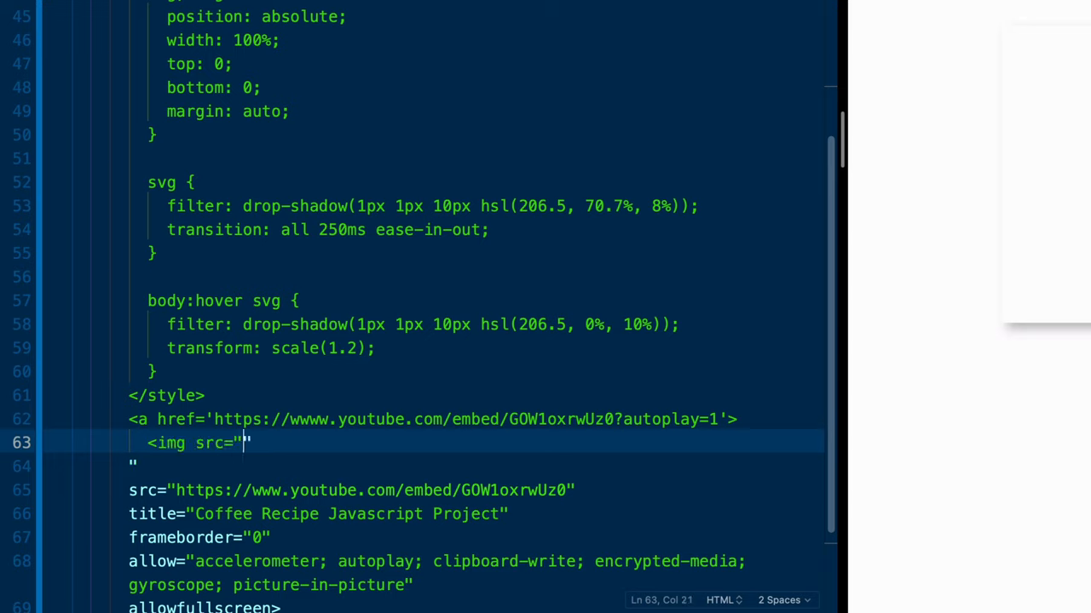
type("https://'")
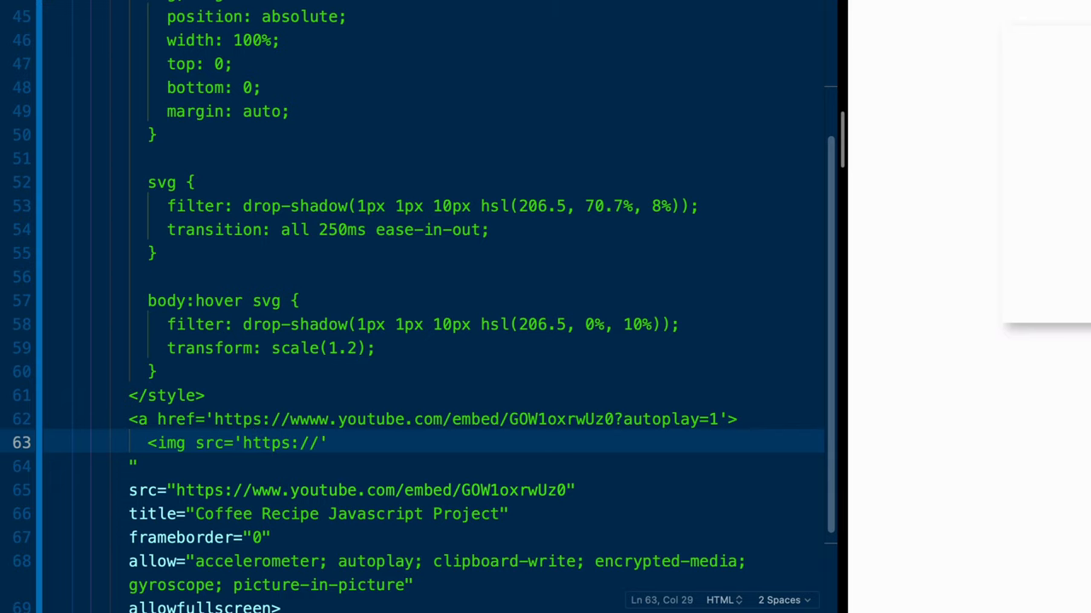
type("img.youtube.")
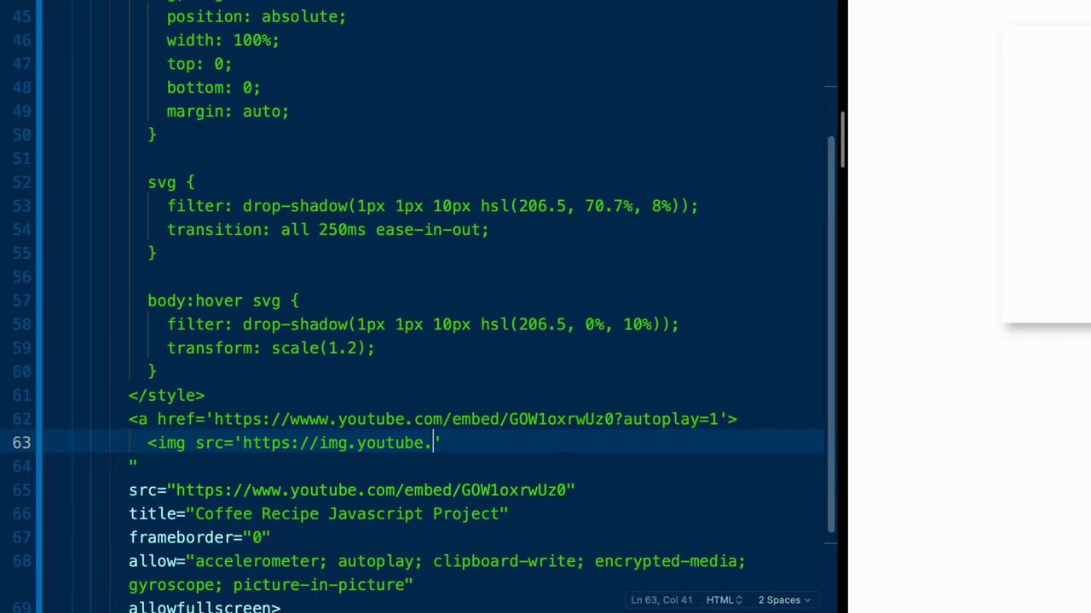
type("com/vi/")
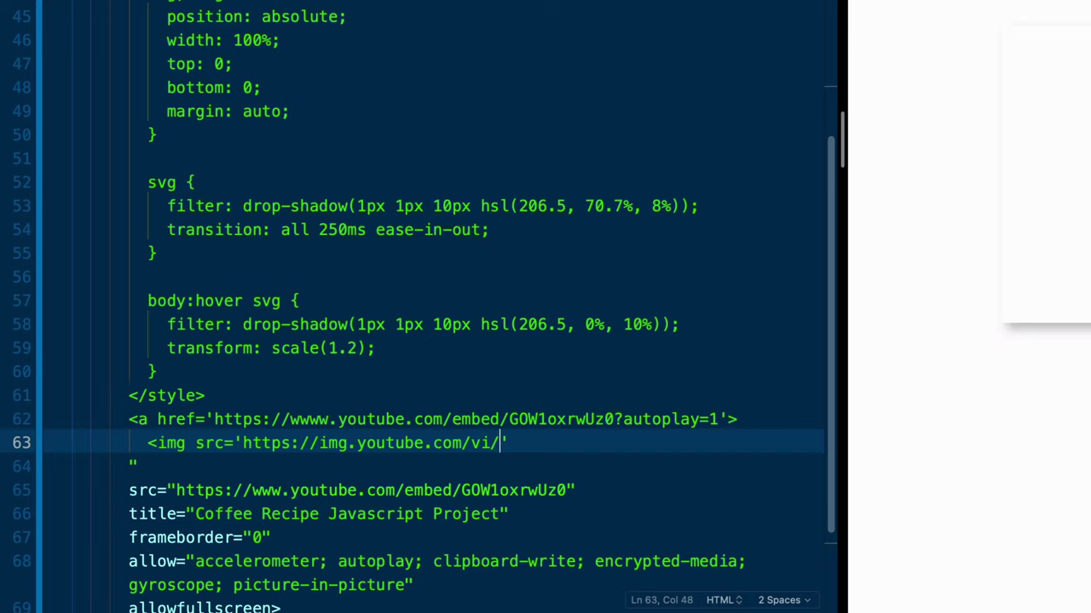
type("GOW1oxrwUz0")
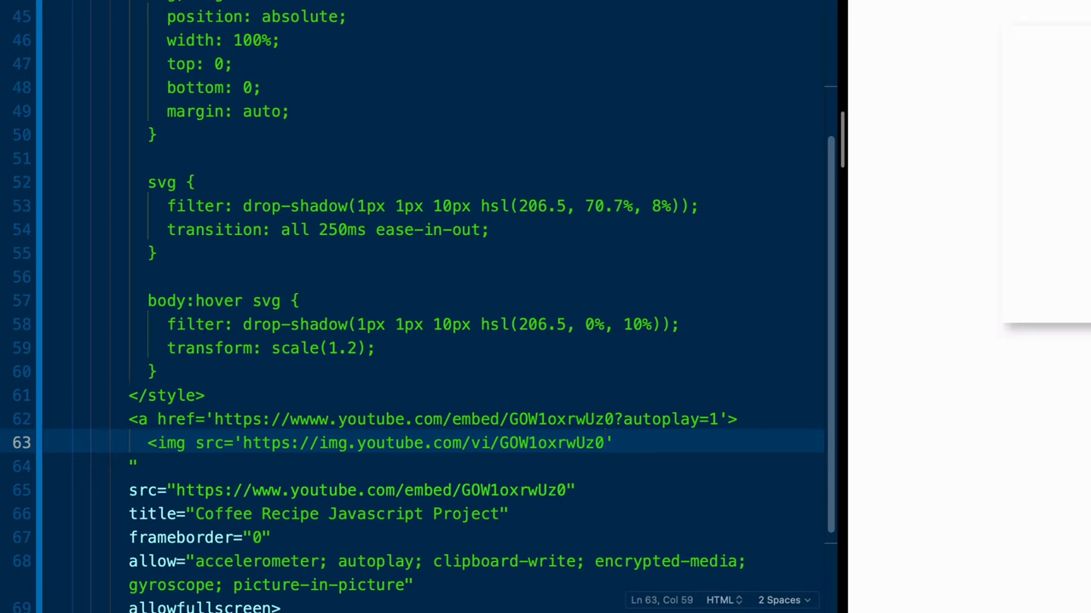
type("/h")
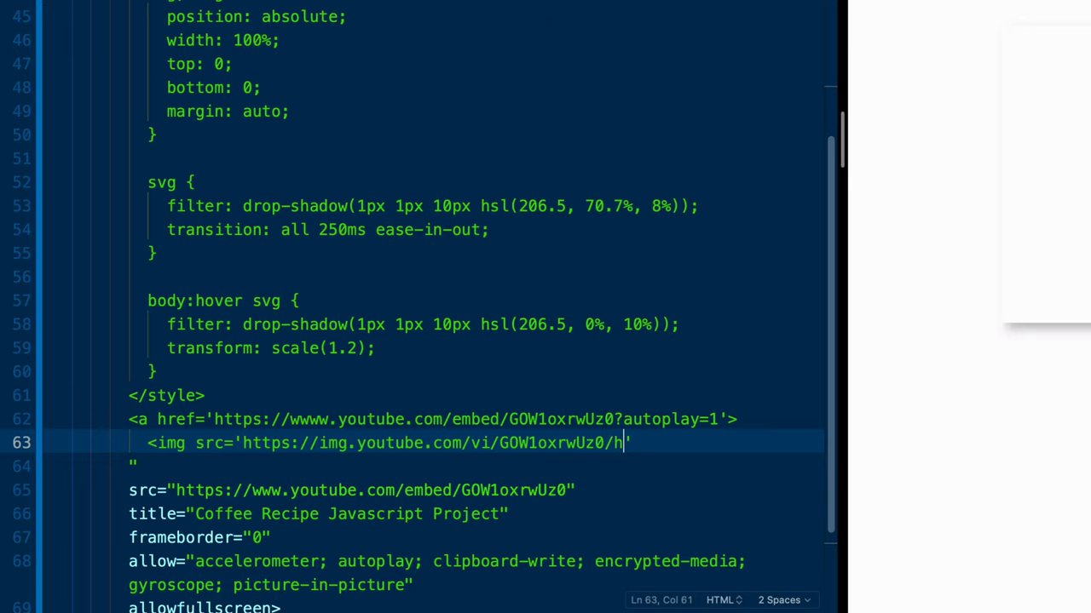
type("qdefault.j")
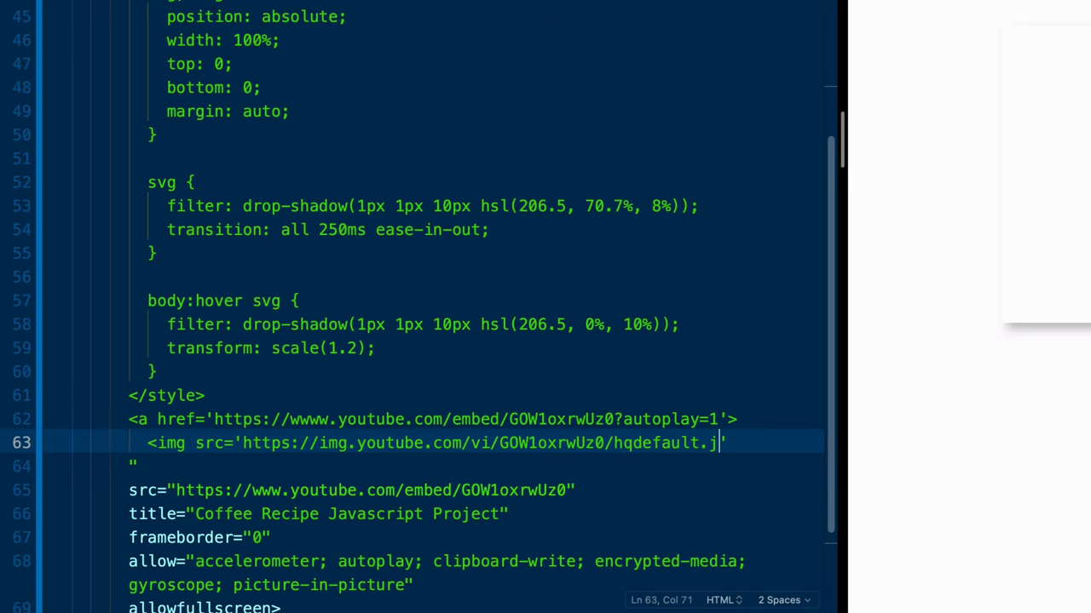
type("pg'")
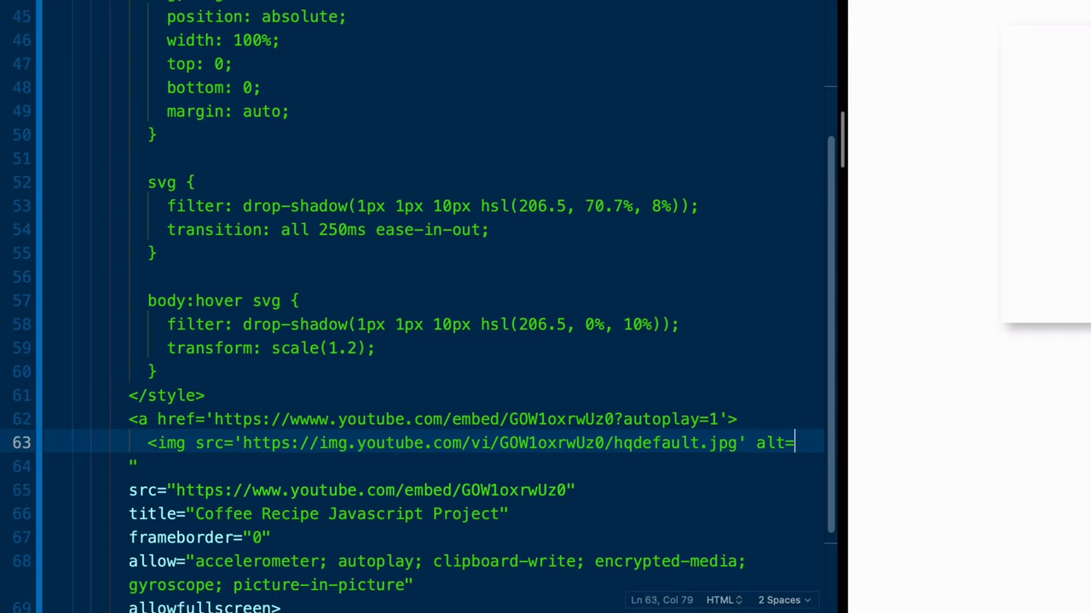
Begin the image's alt text with 'Coffee Reci' for the coffee recipe title.
type("''")
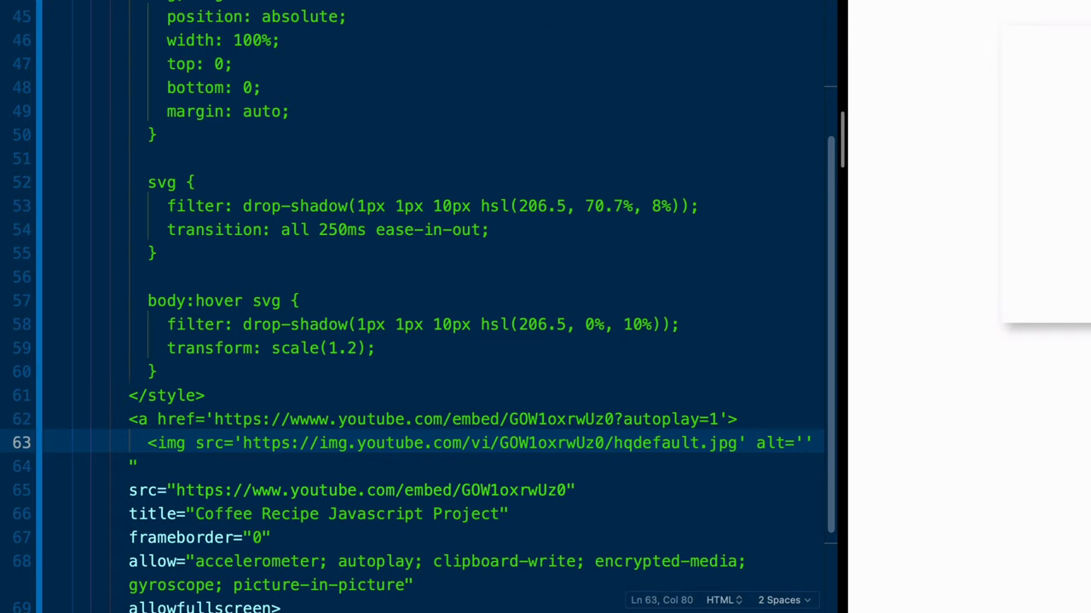
type("Co")
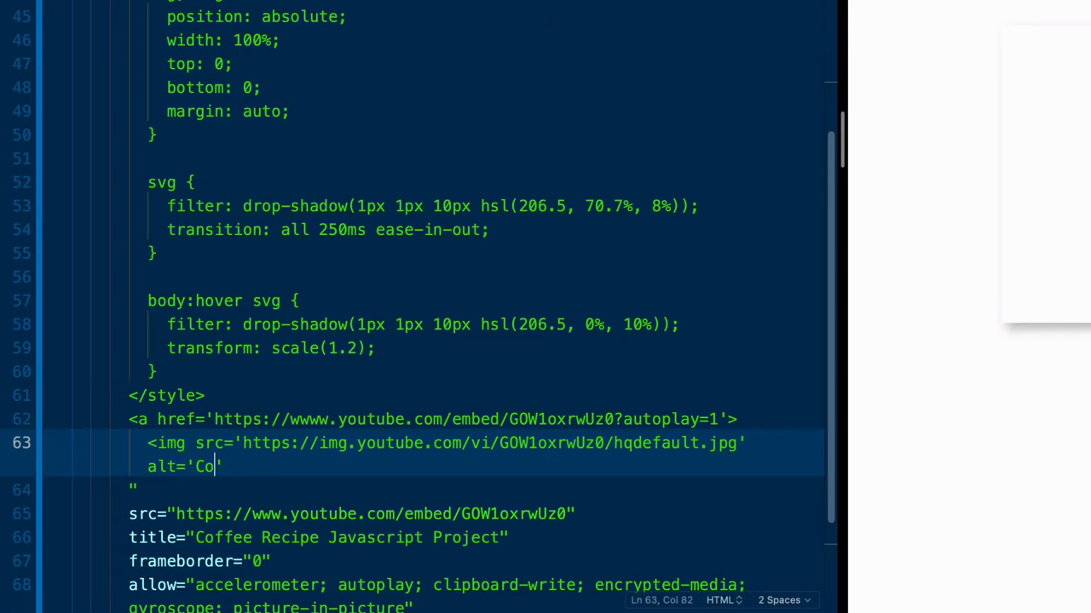
type("ffee Reci")
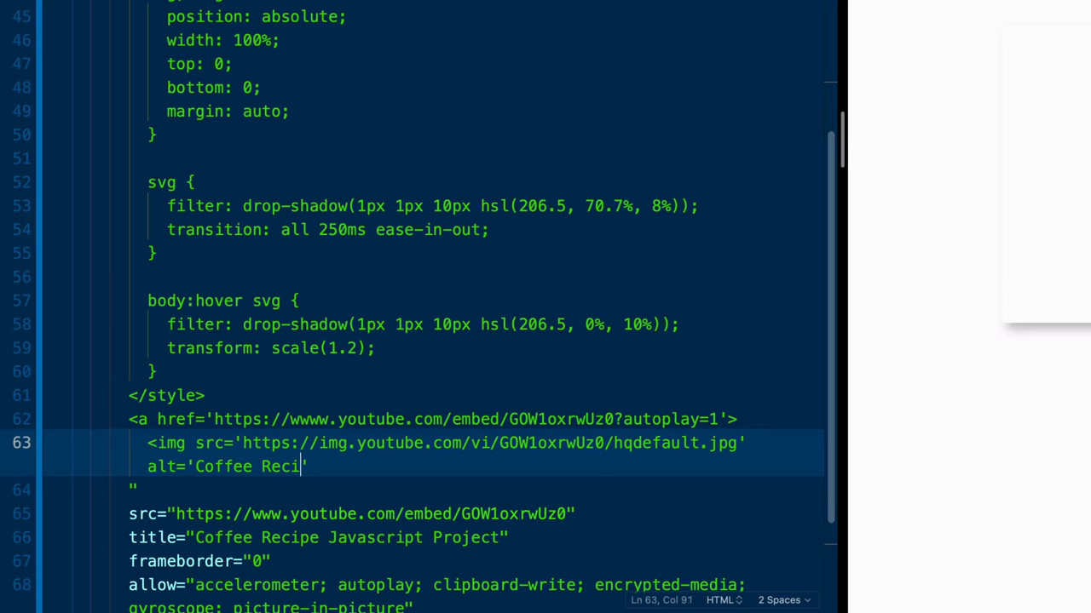